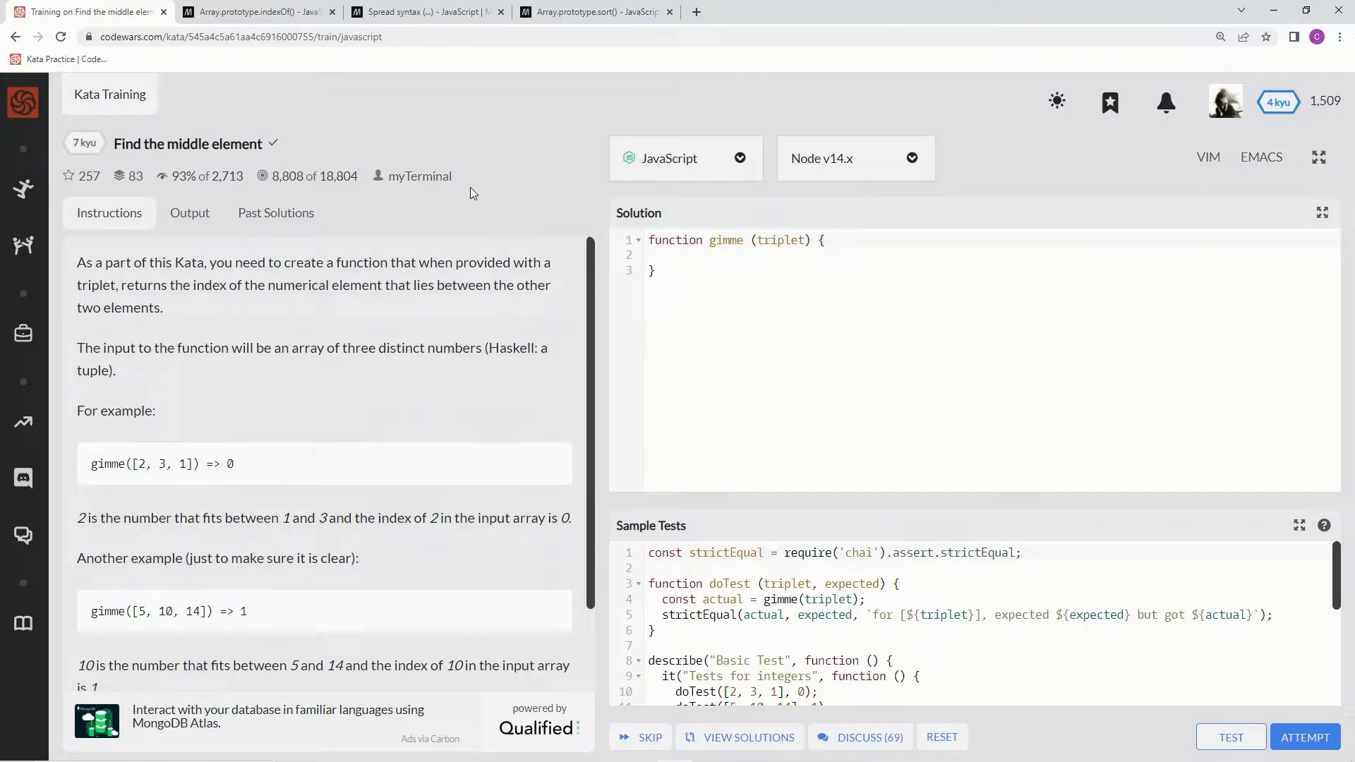
mouse_move(313, 268)
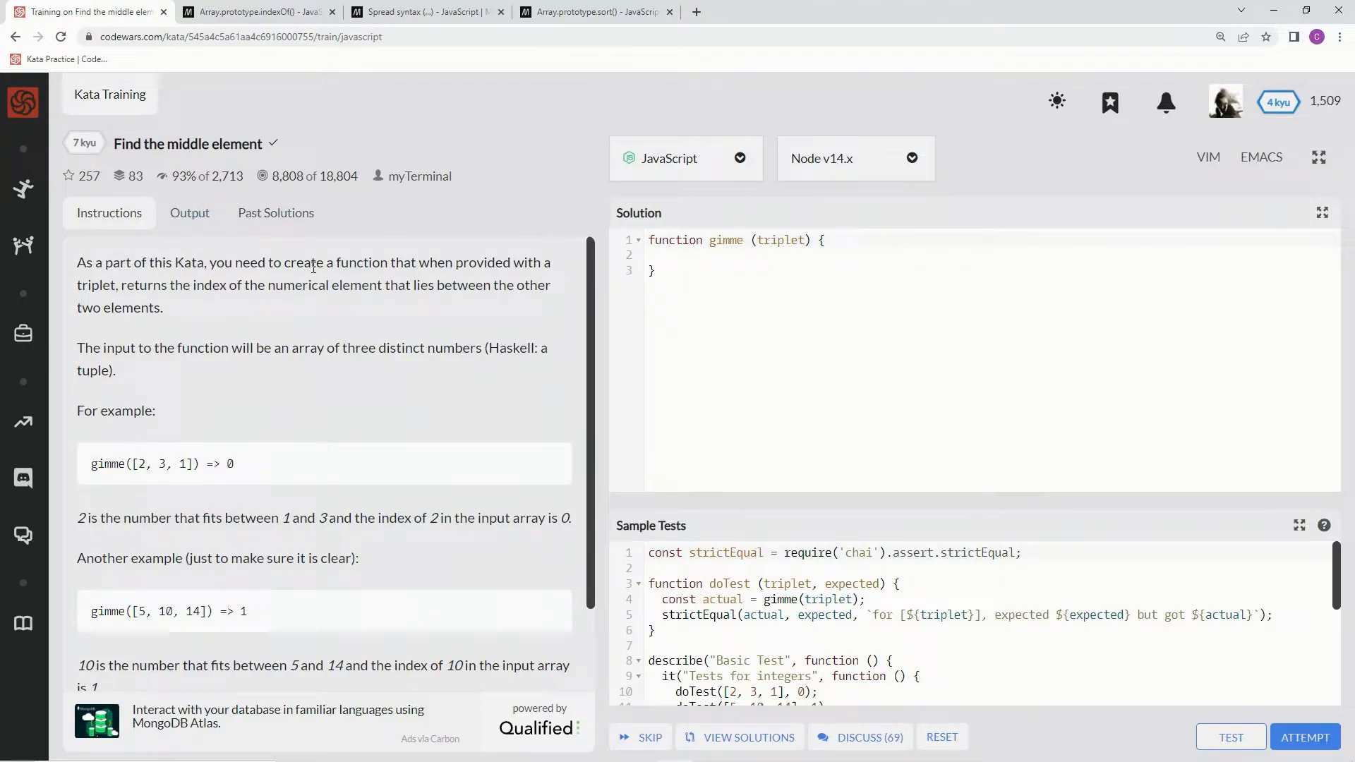
mouse_move(214, 278)
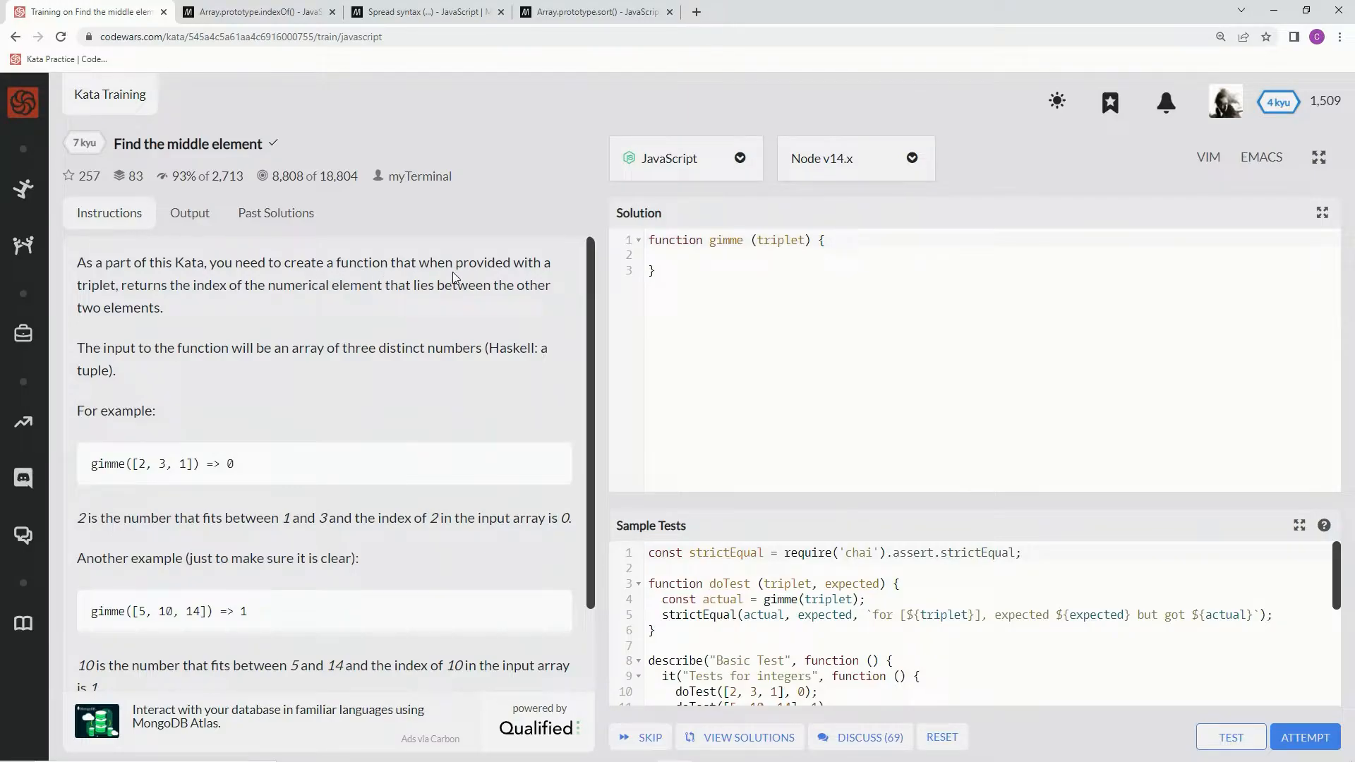
mouse_move(160, 299)
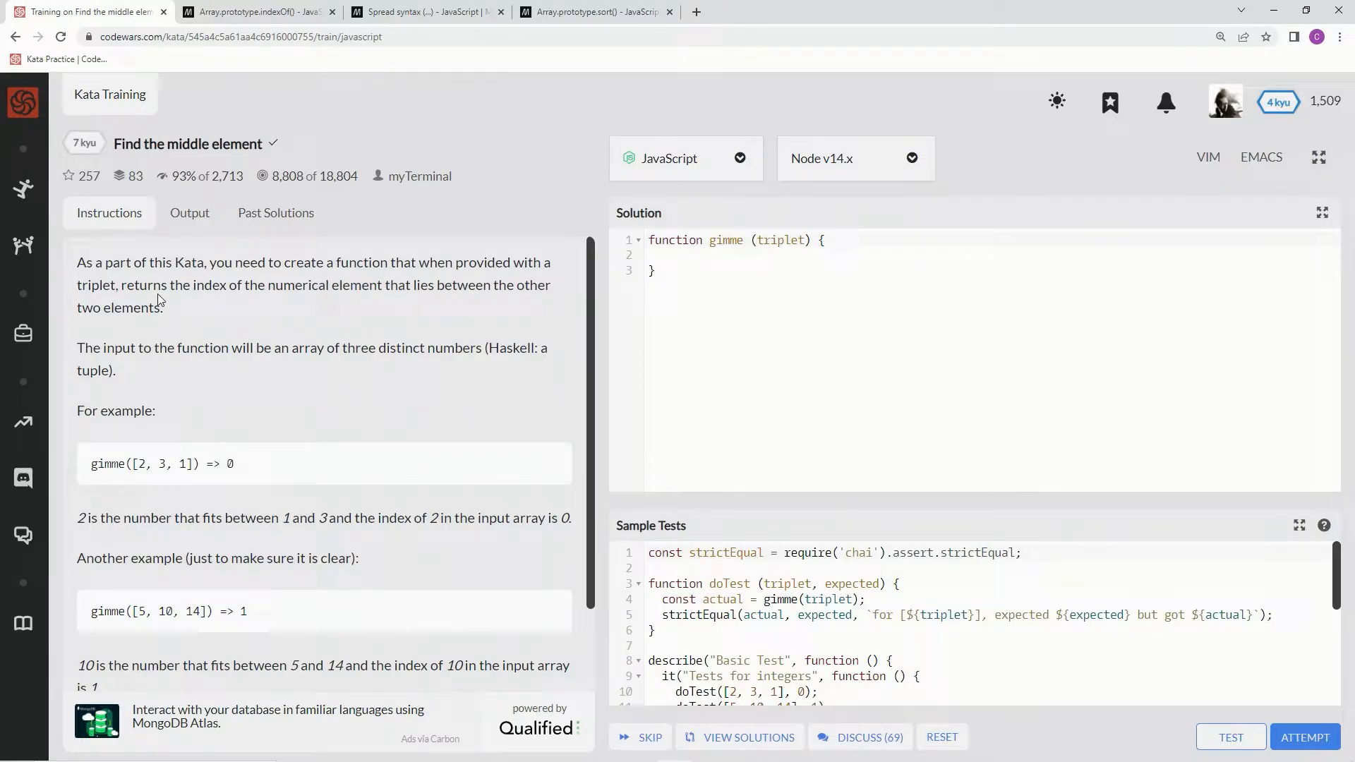
mouse_move(387, 304)
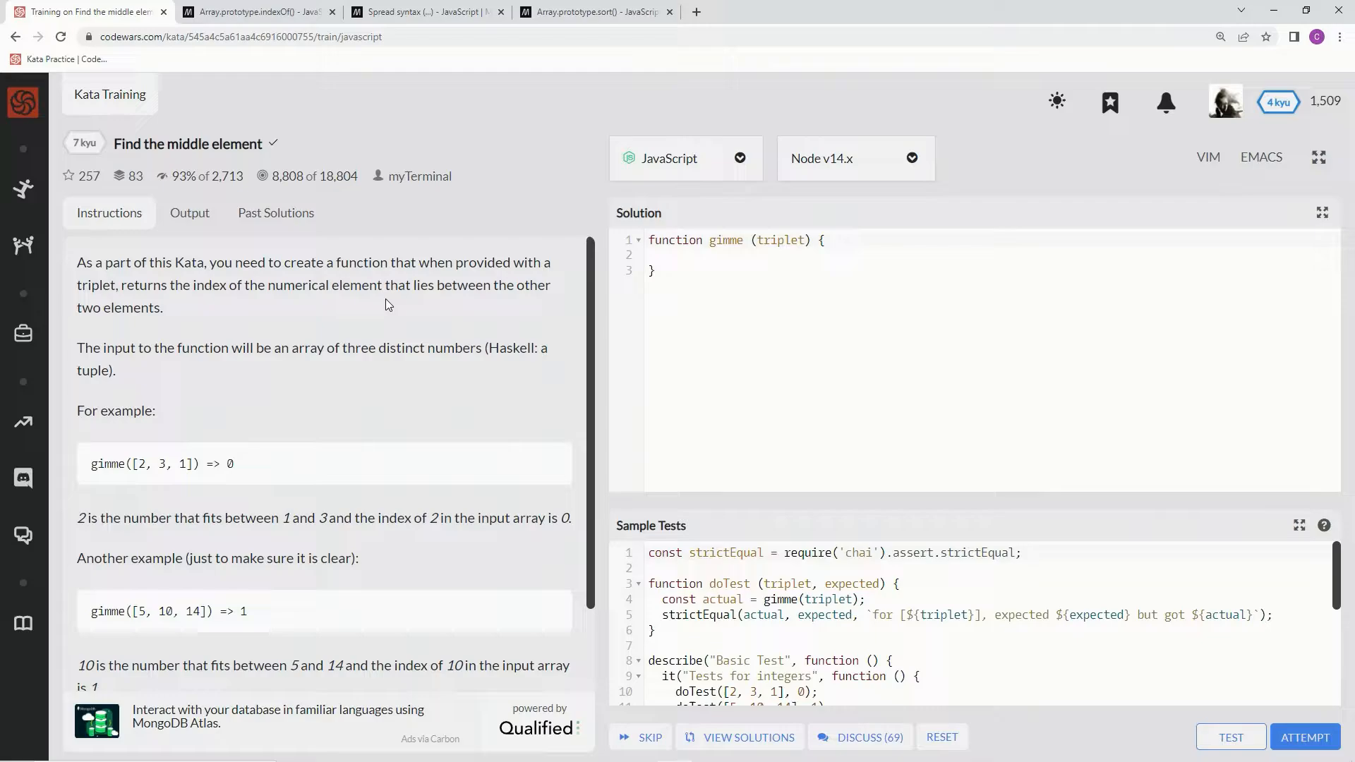
mouse_move(157, 333)
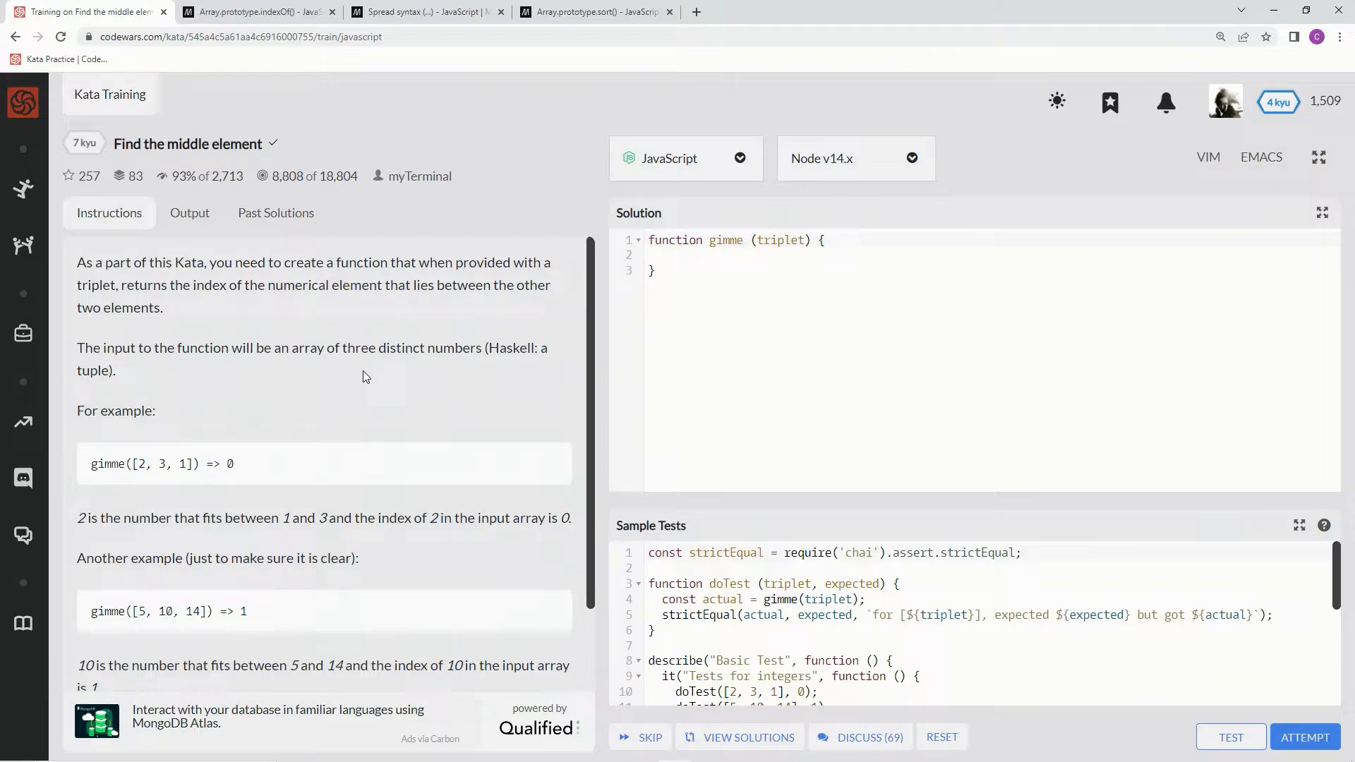
mouse_move(134, 442)
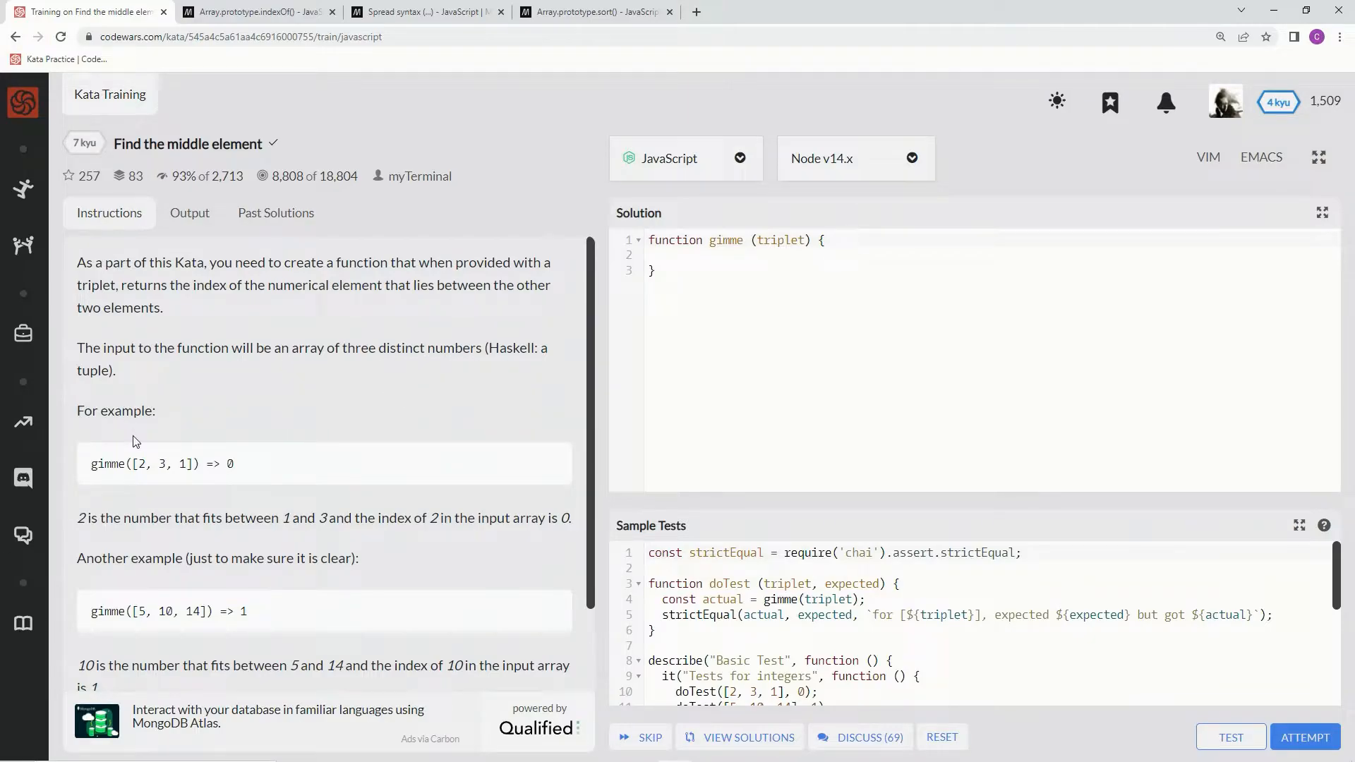
mouse_move(126, 533)
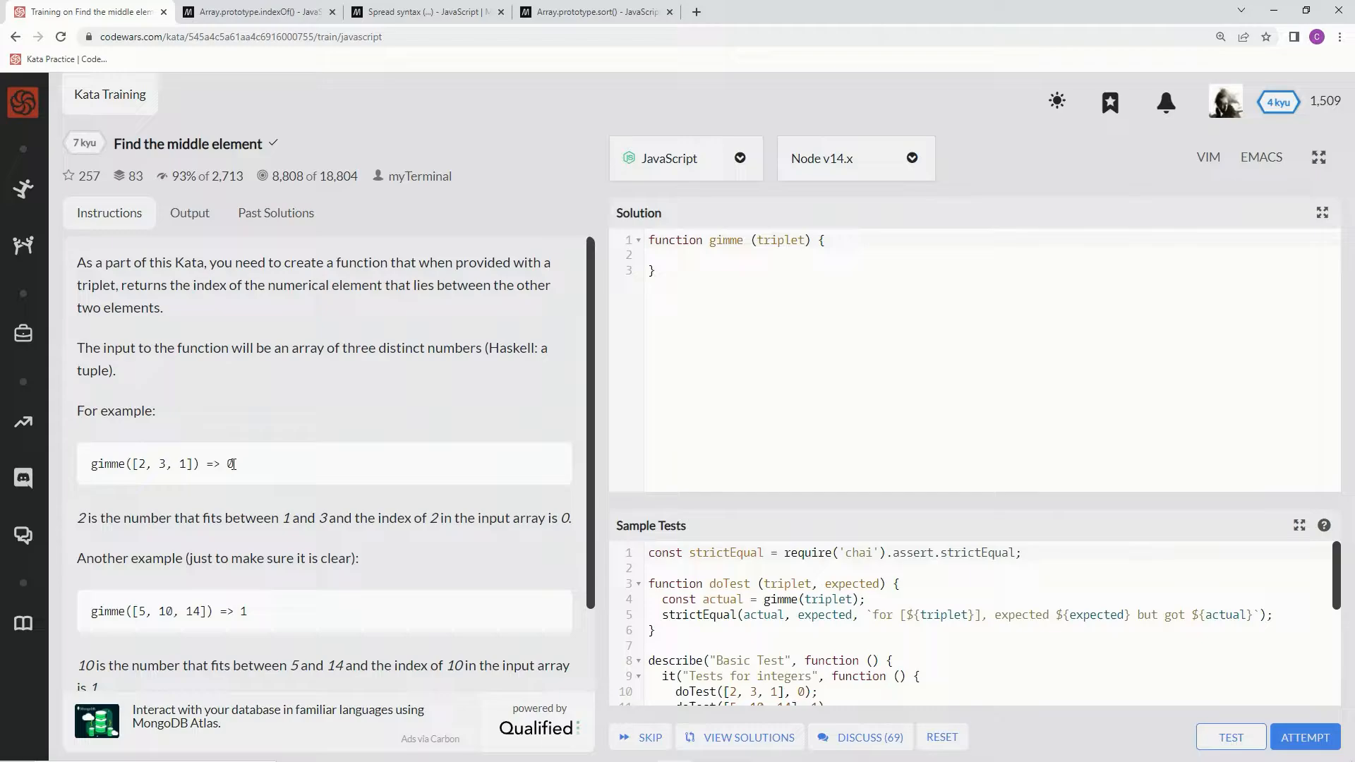
mouse_move(246, 626)
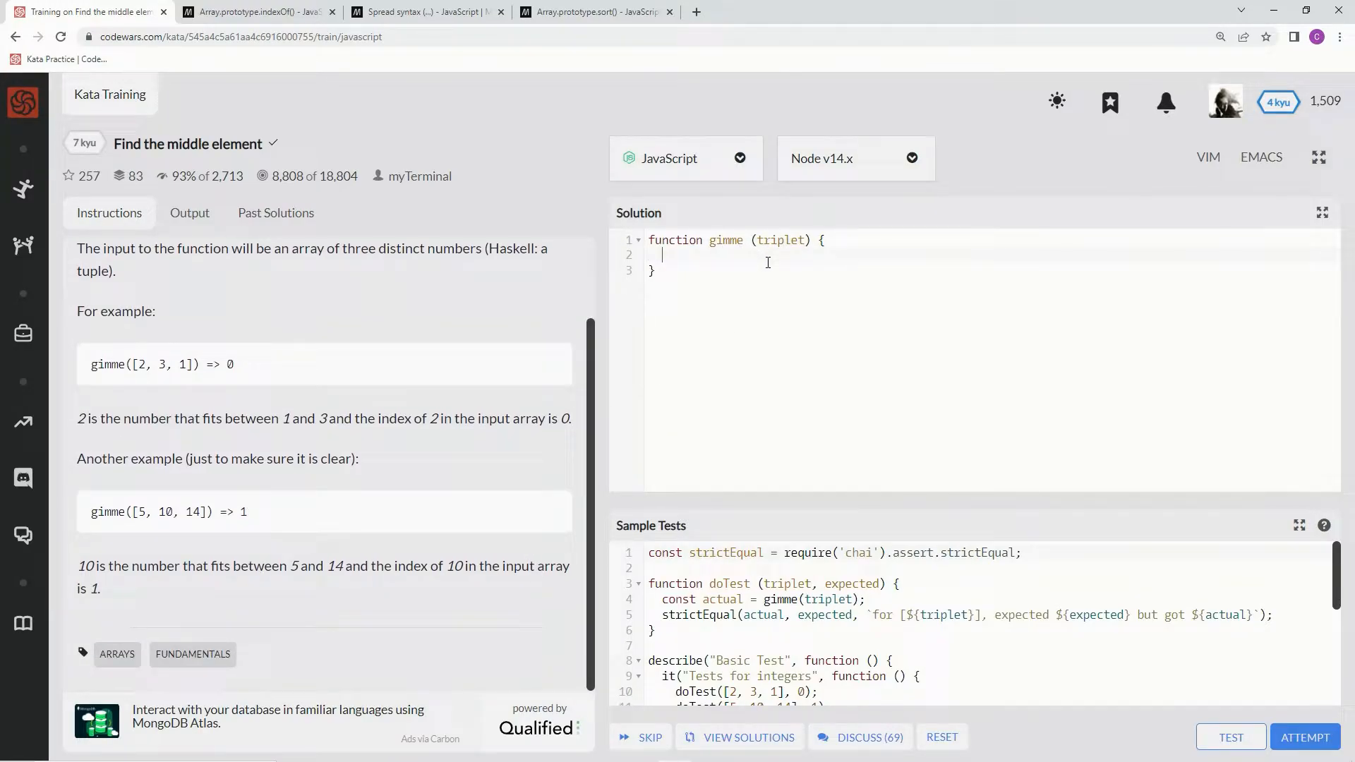
Write the if condition checking triplet[0] lies between triplet[1] and triplet[2] in either order.
text(if)
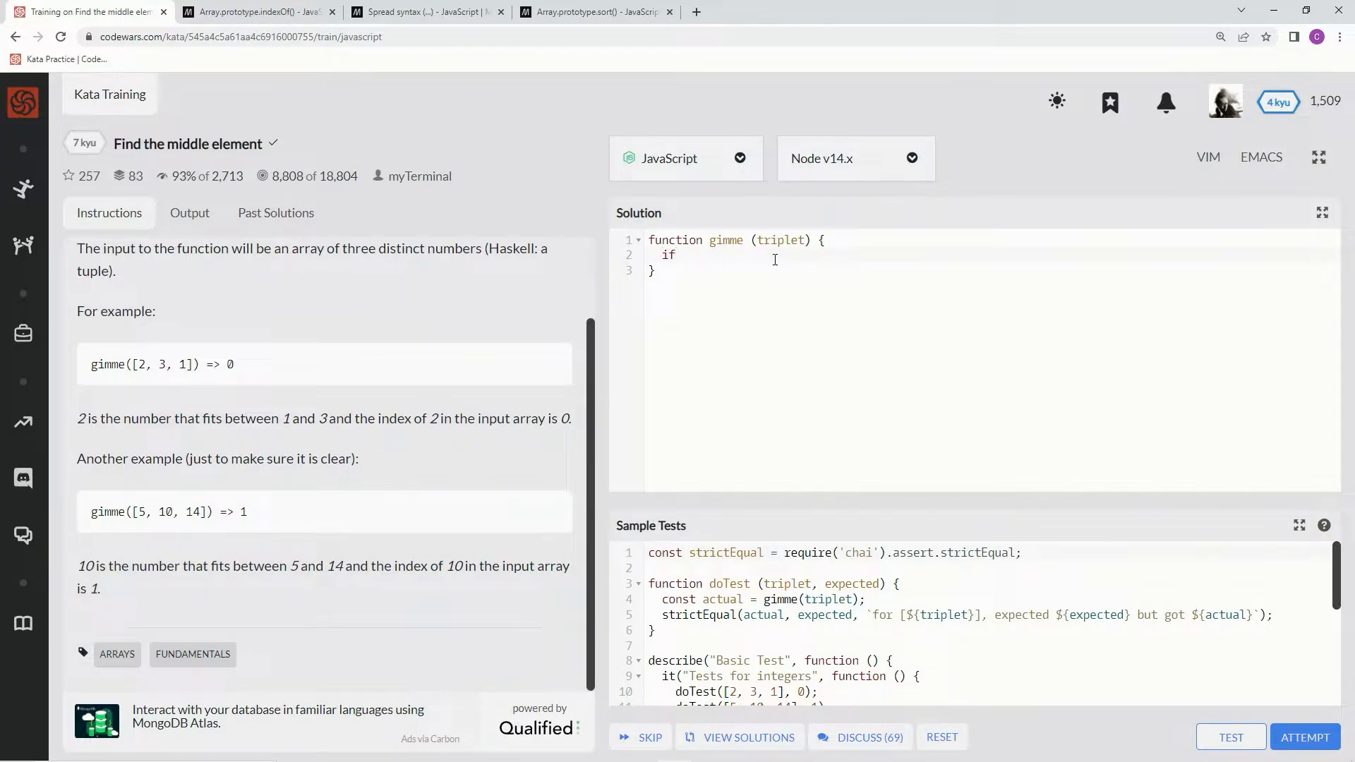
text(" ")
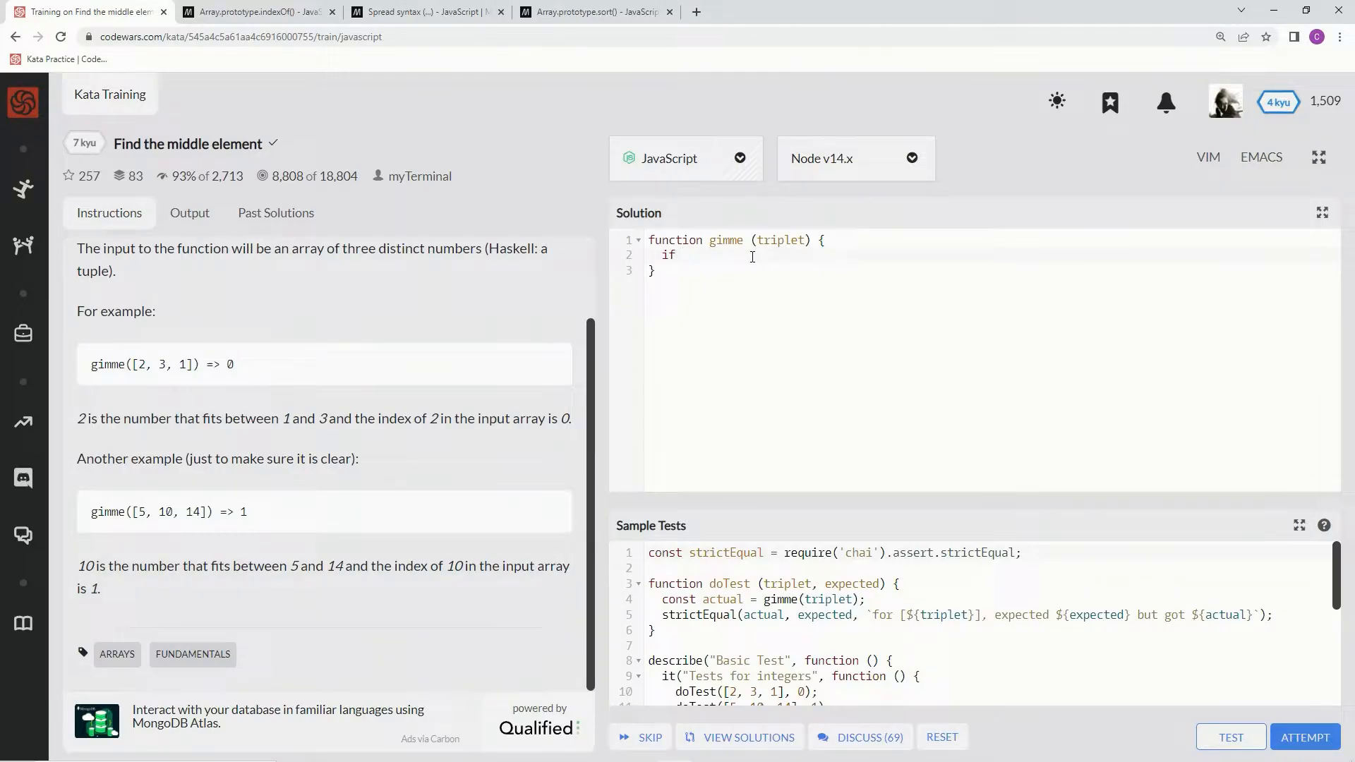
text(()
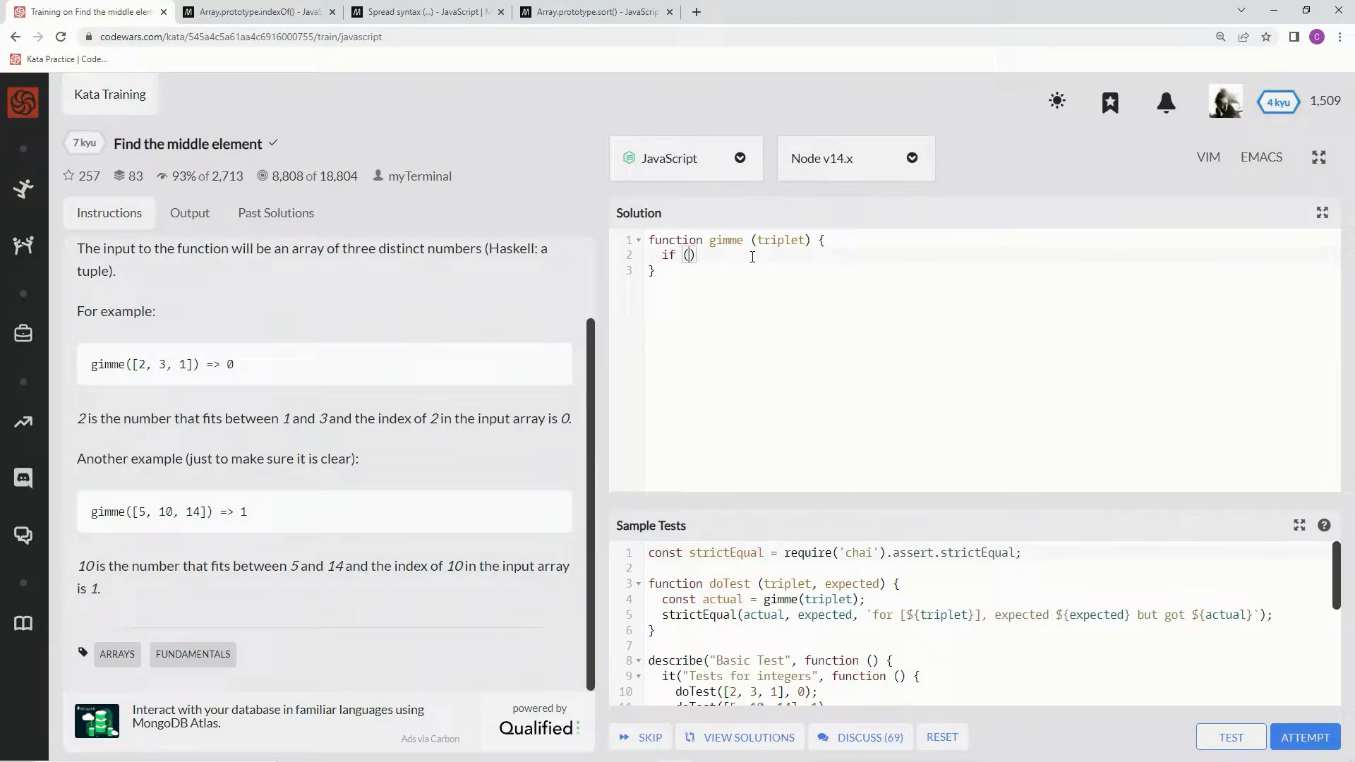
text(triplet)
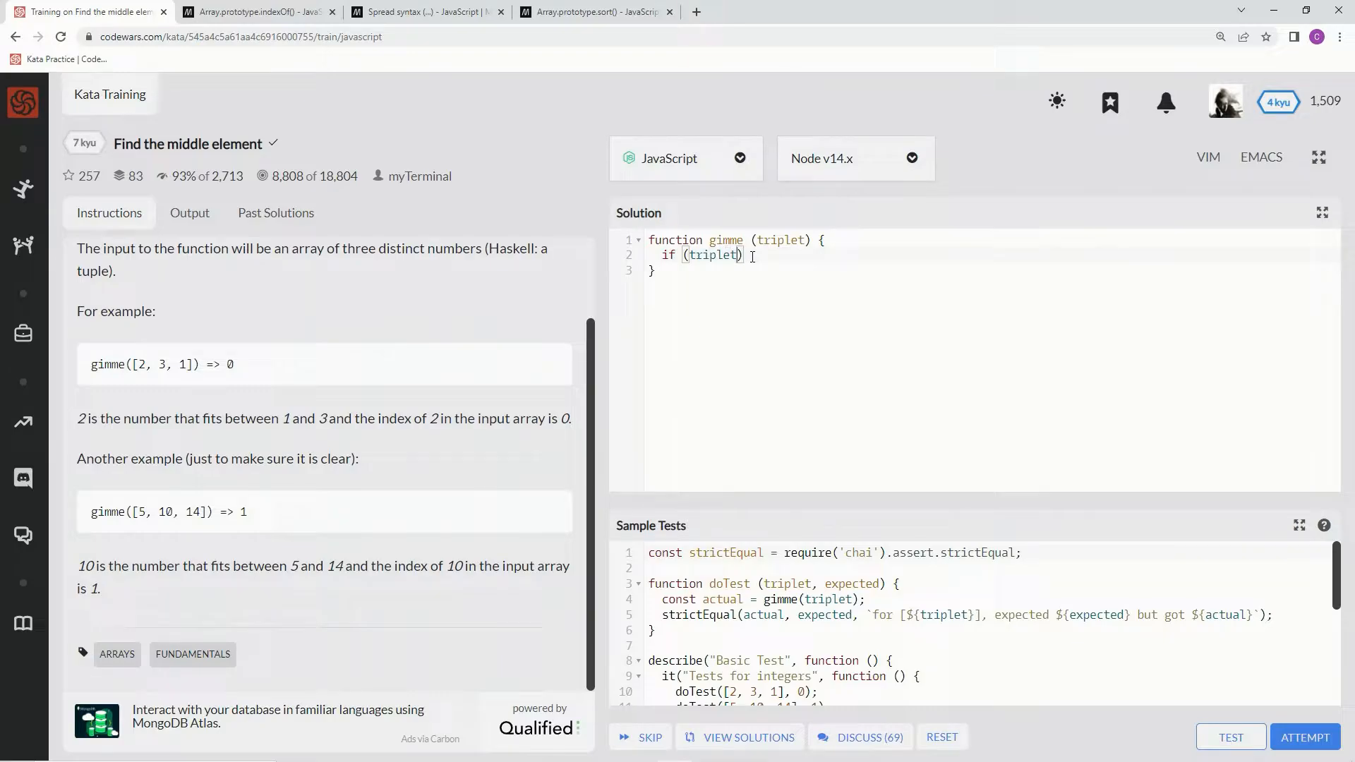
text([])
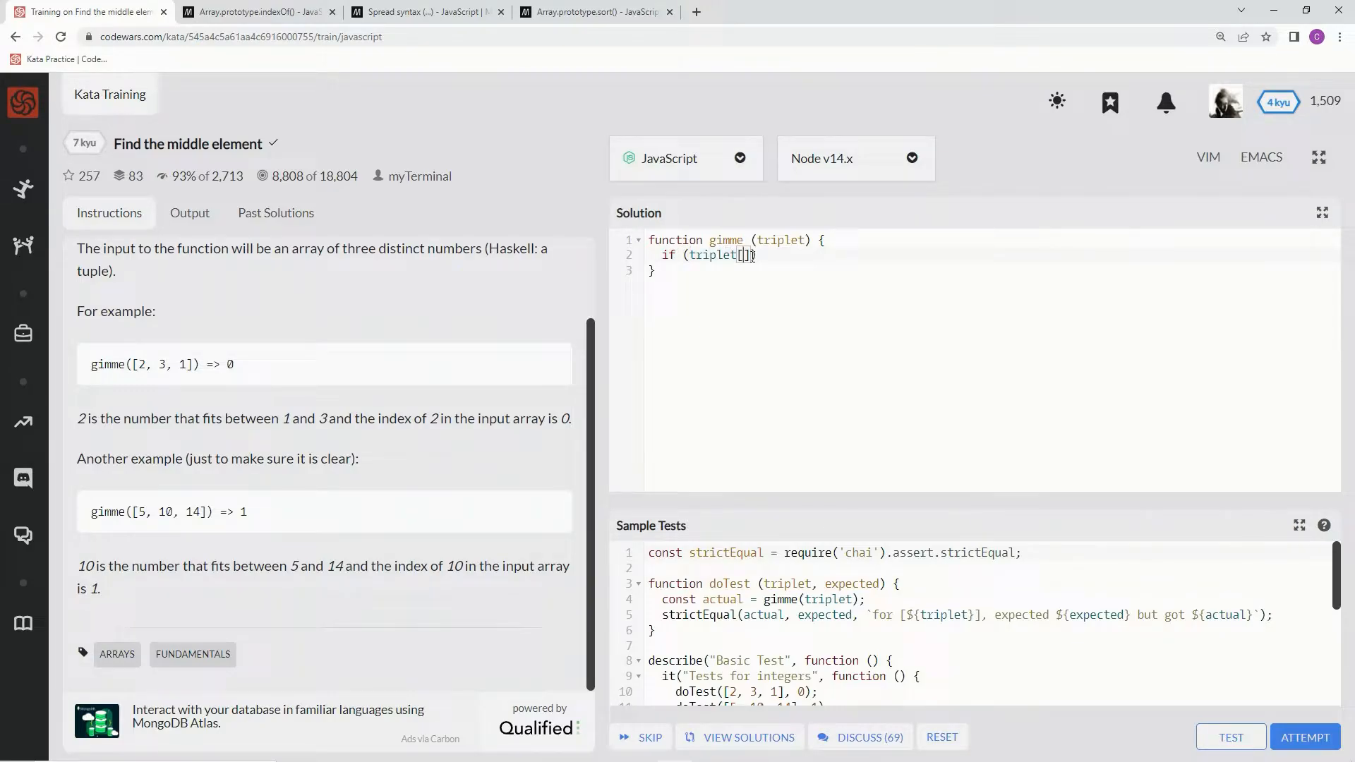
text(0)
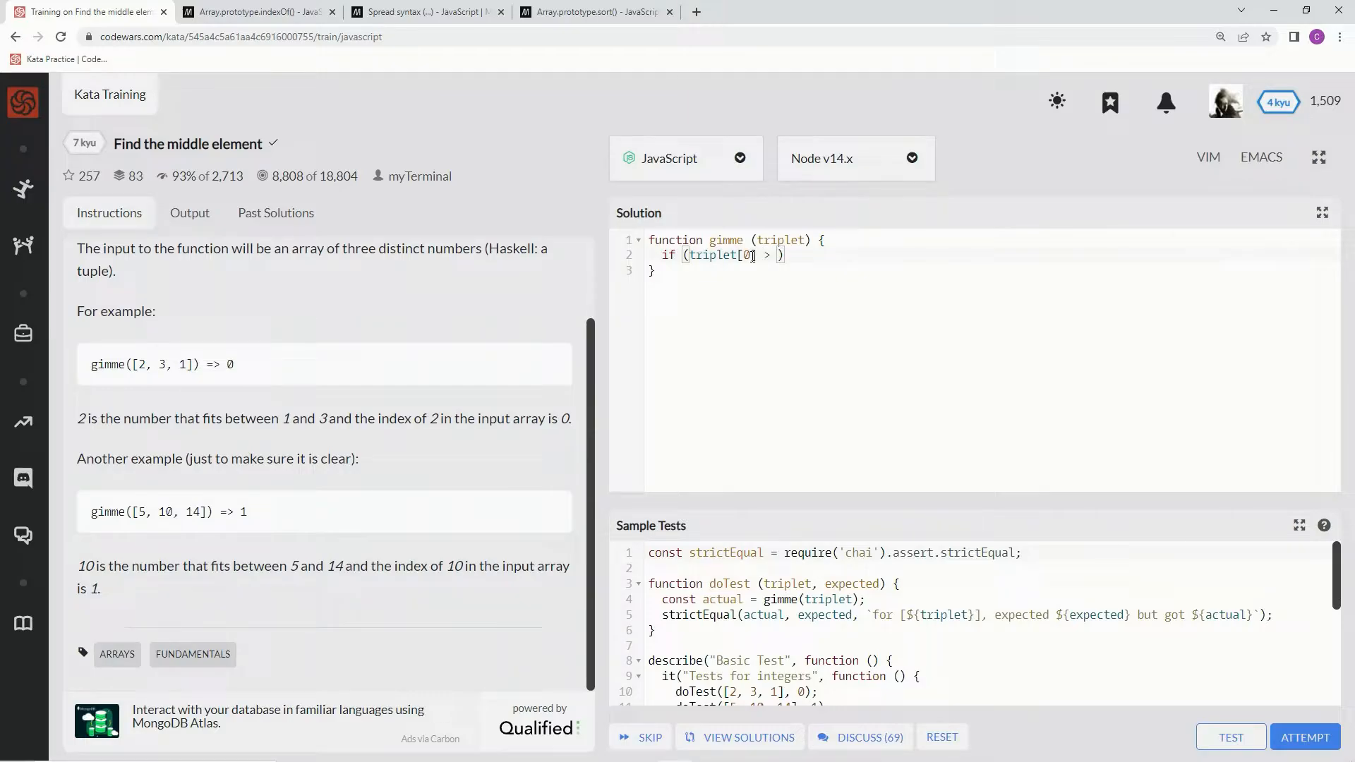
text(triple)
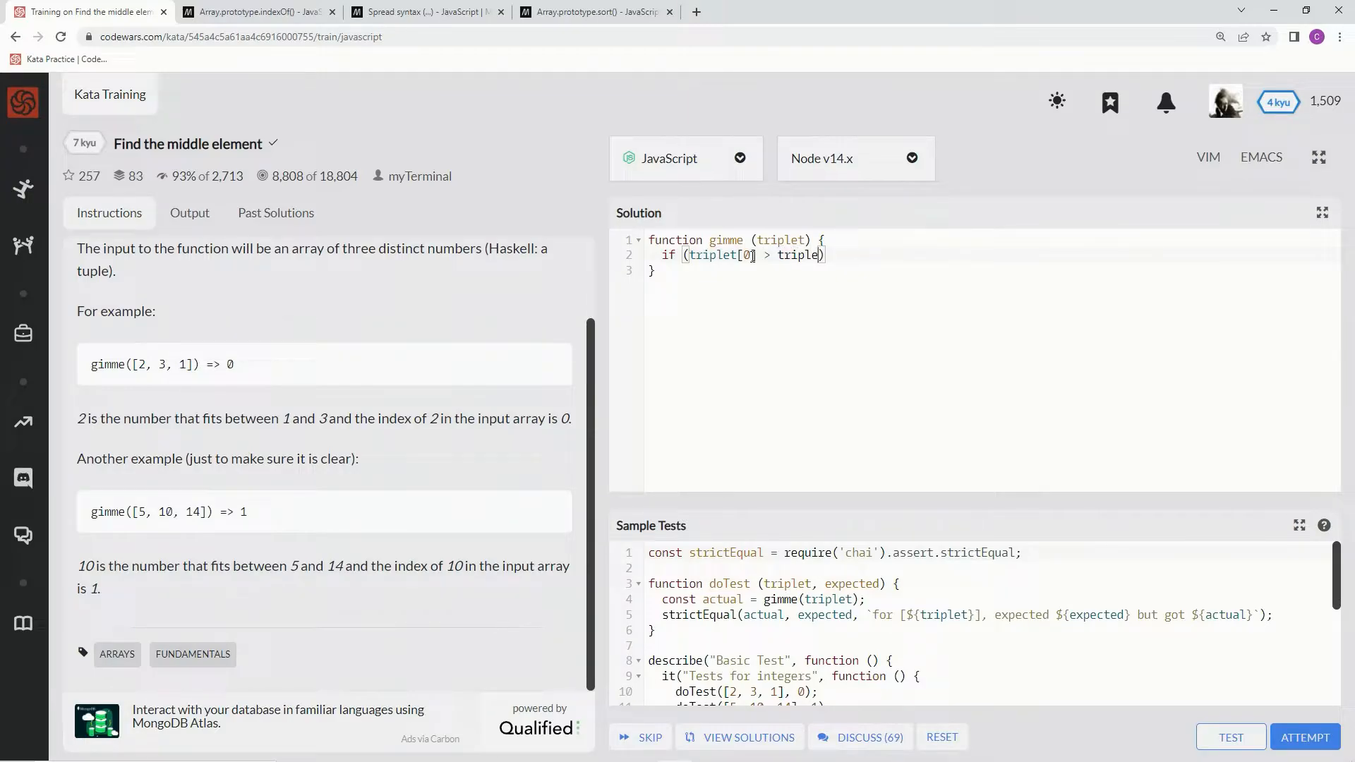
text([1])
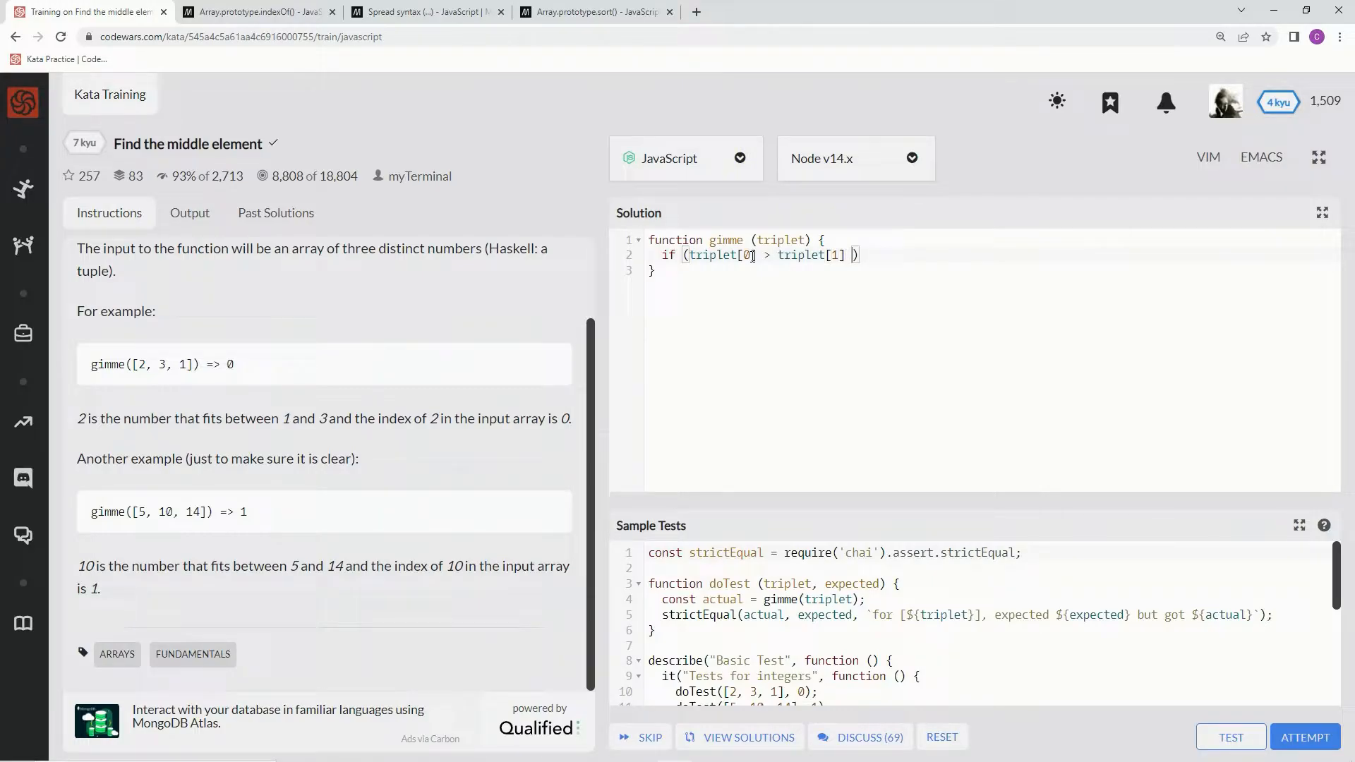
text(&&)
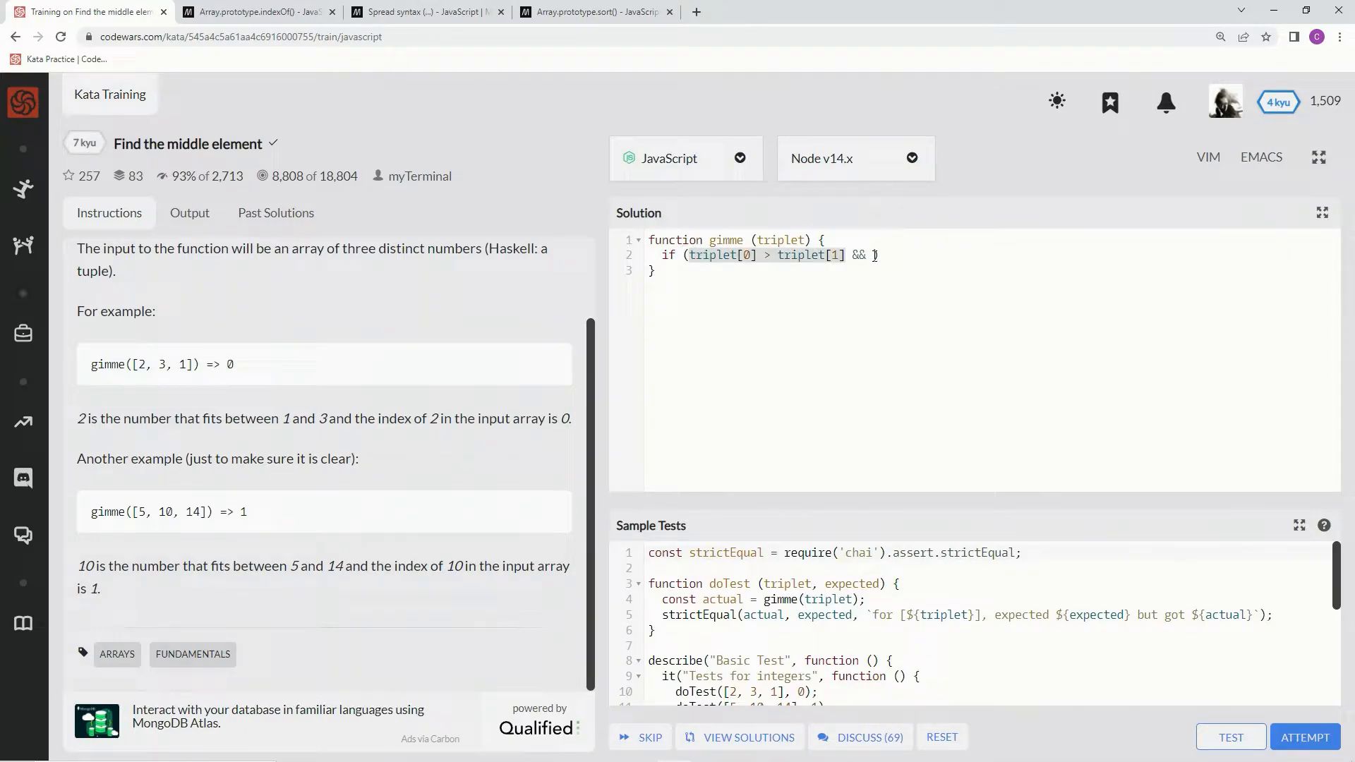
text(triplet[0] > triplet[1]))
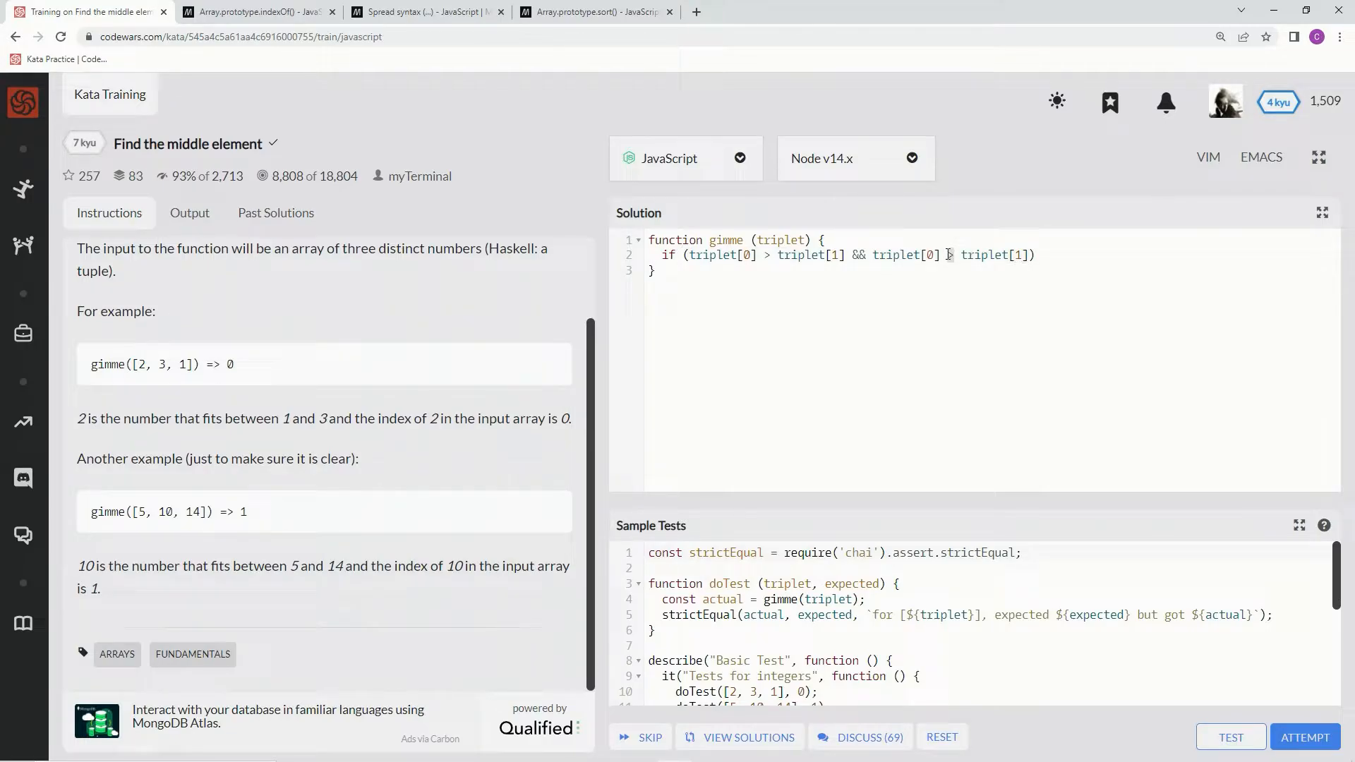
text(<)
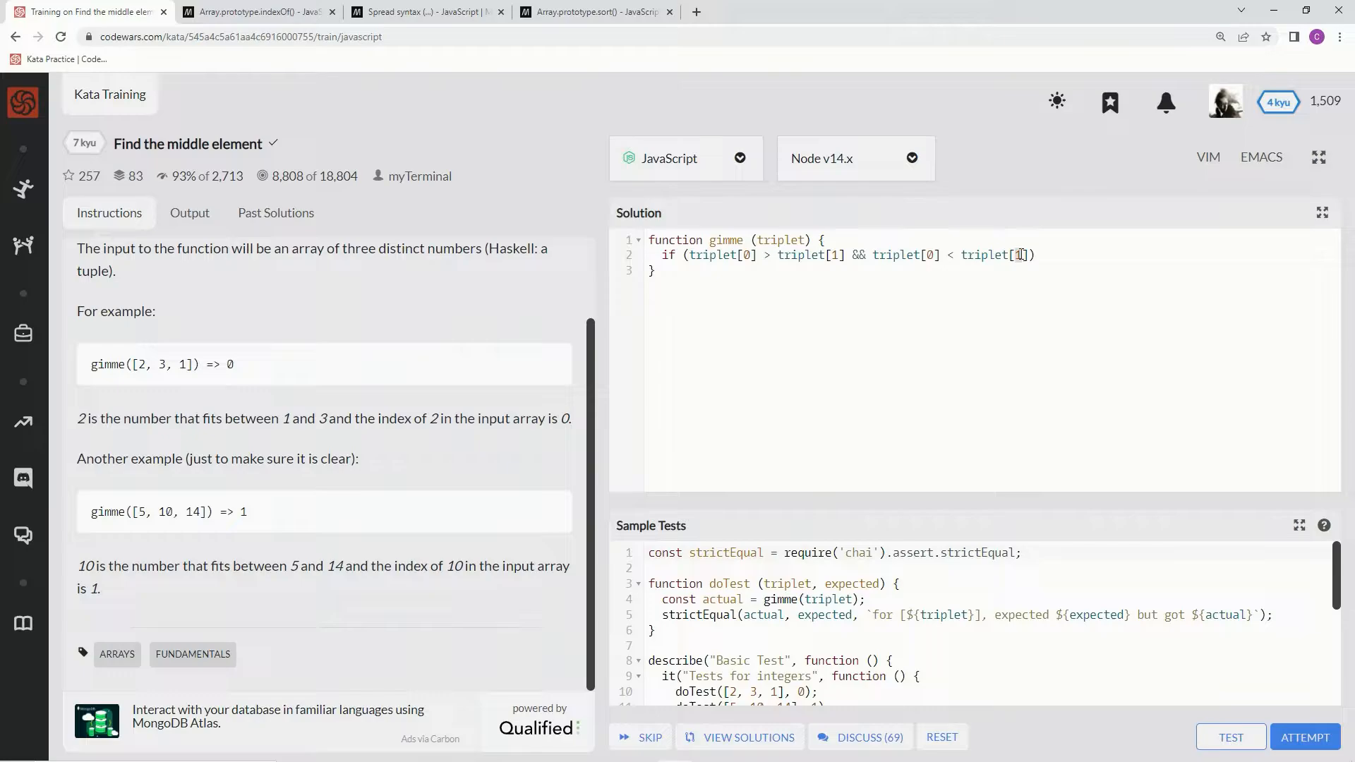
text(2)
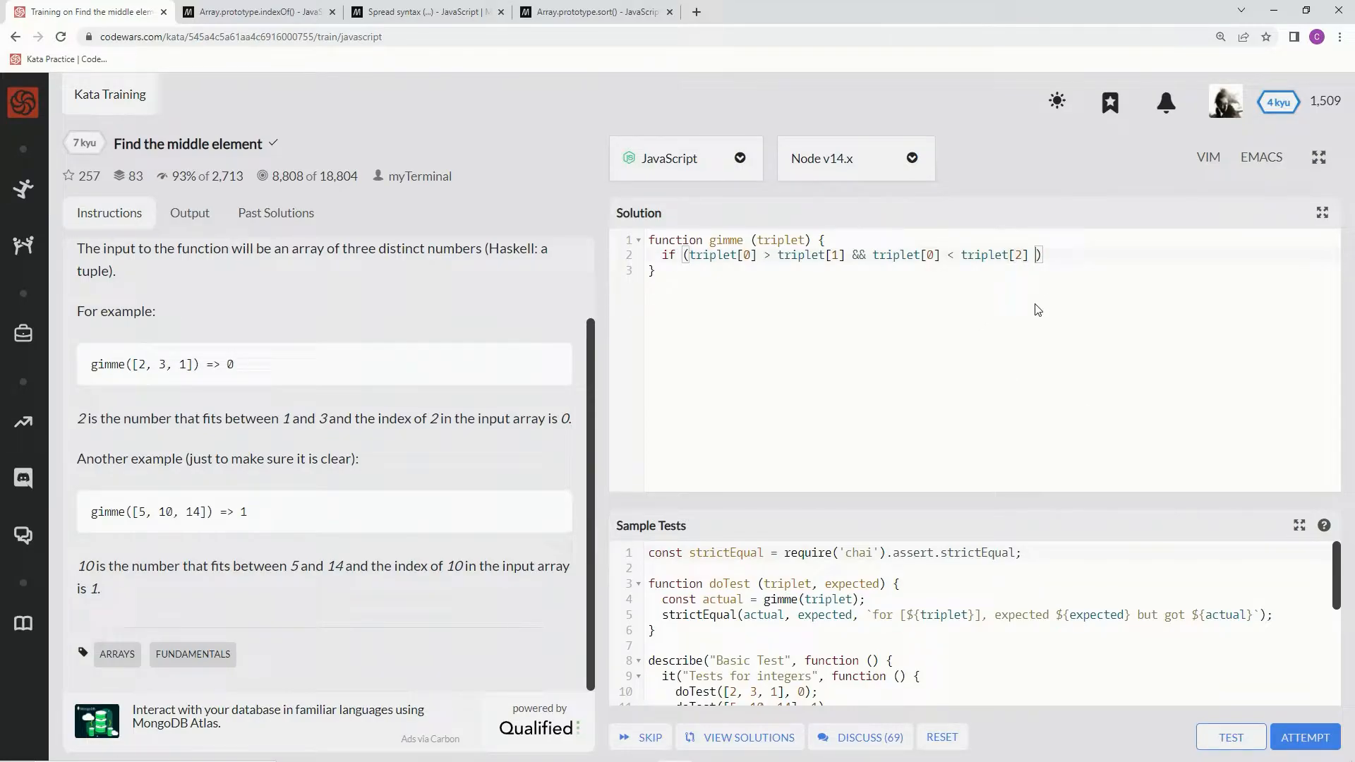
text(||)
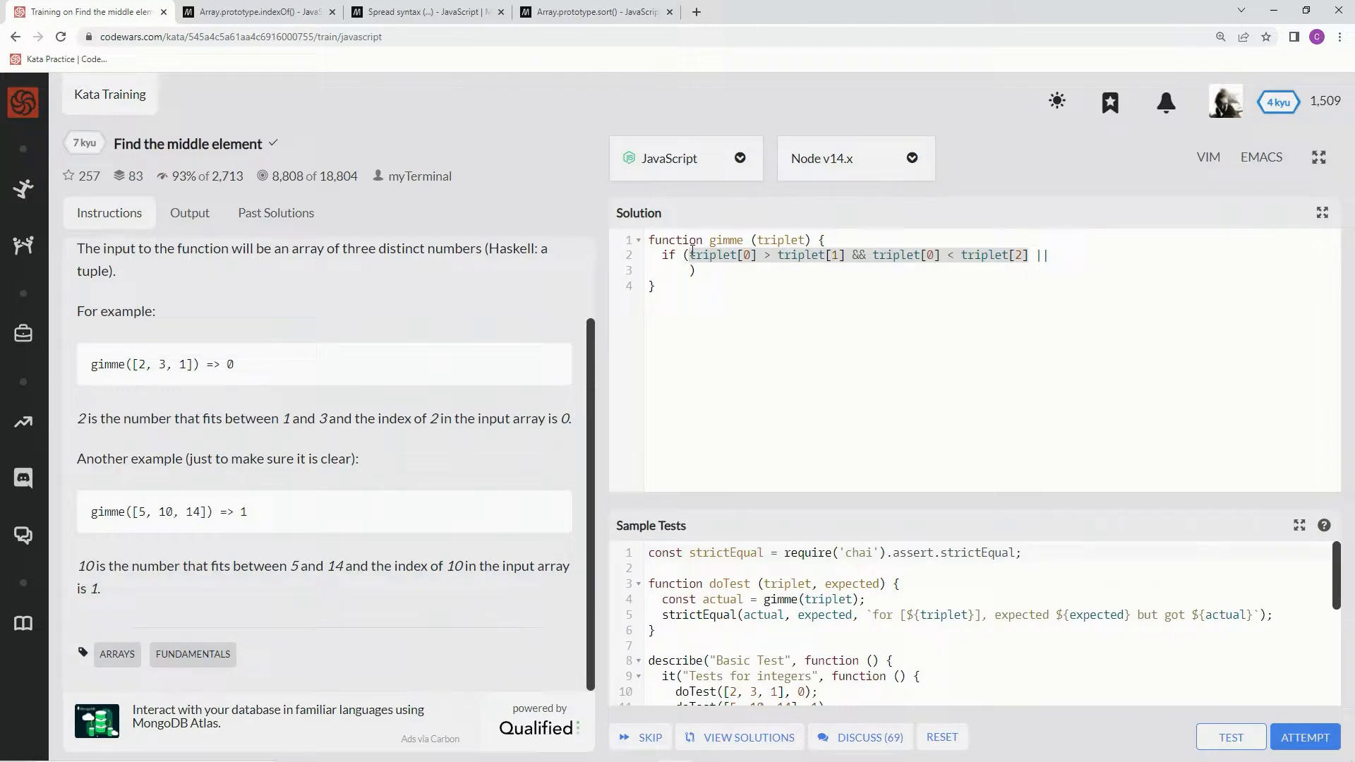
text(triplet[0] > triplet[1] && triplet[0] < triplet[2]))
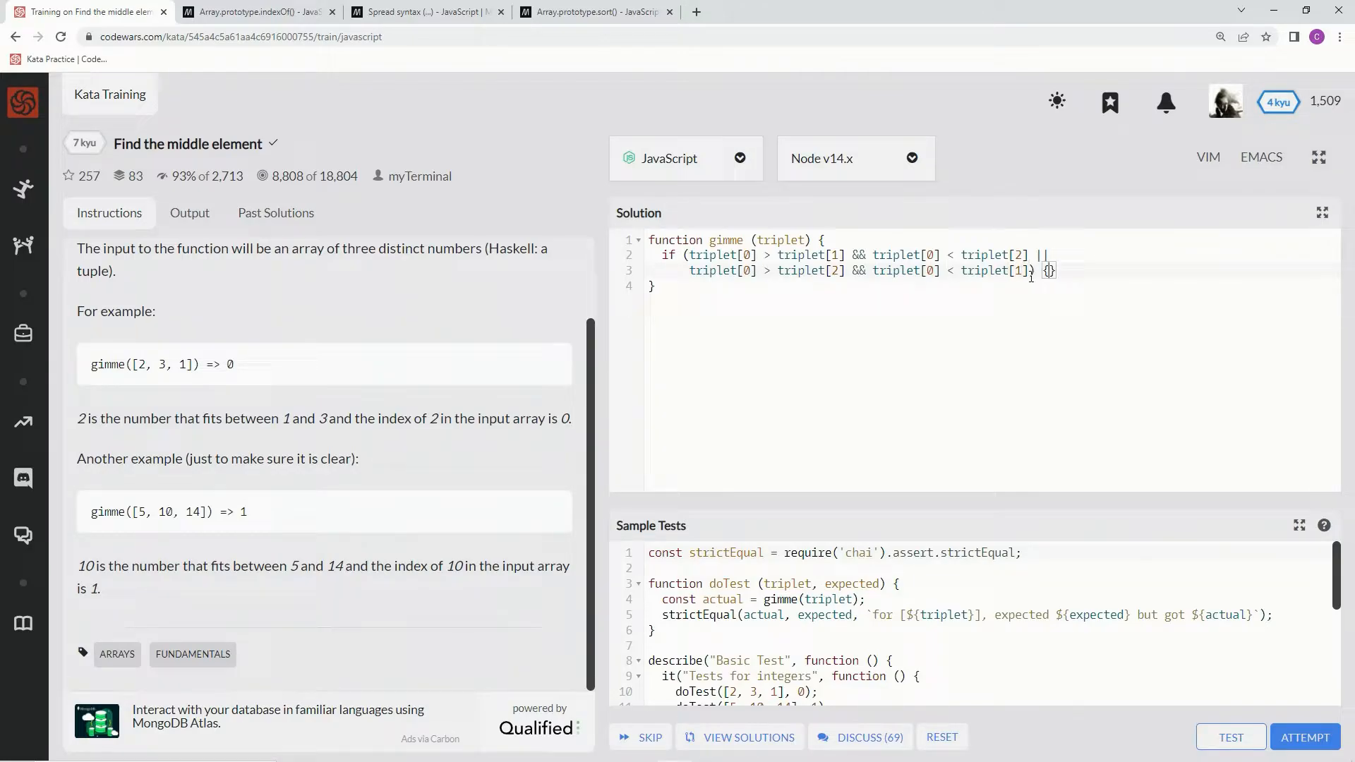
Make that condition's block return 0.
text(retu)
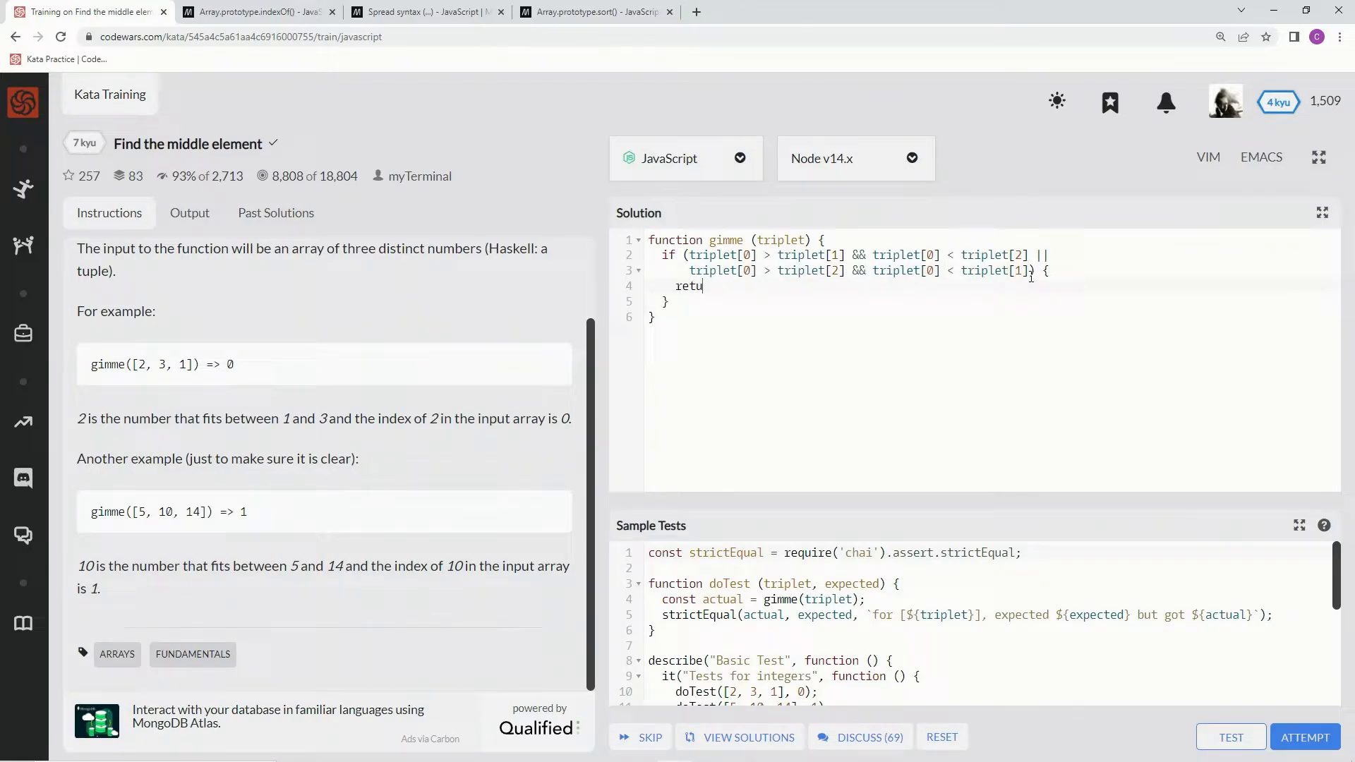
text(rn)
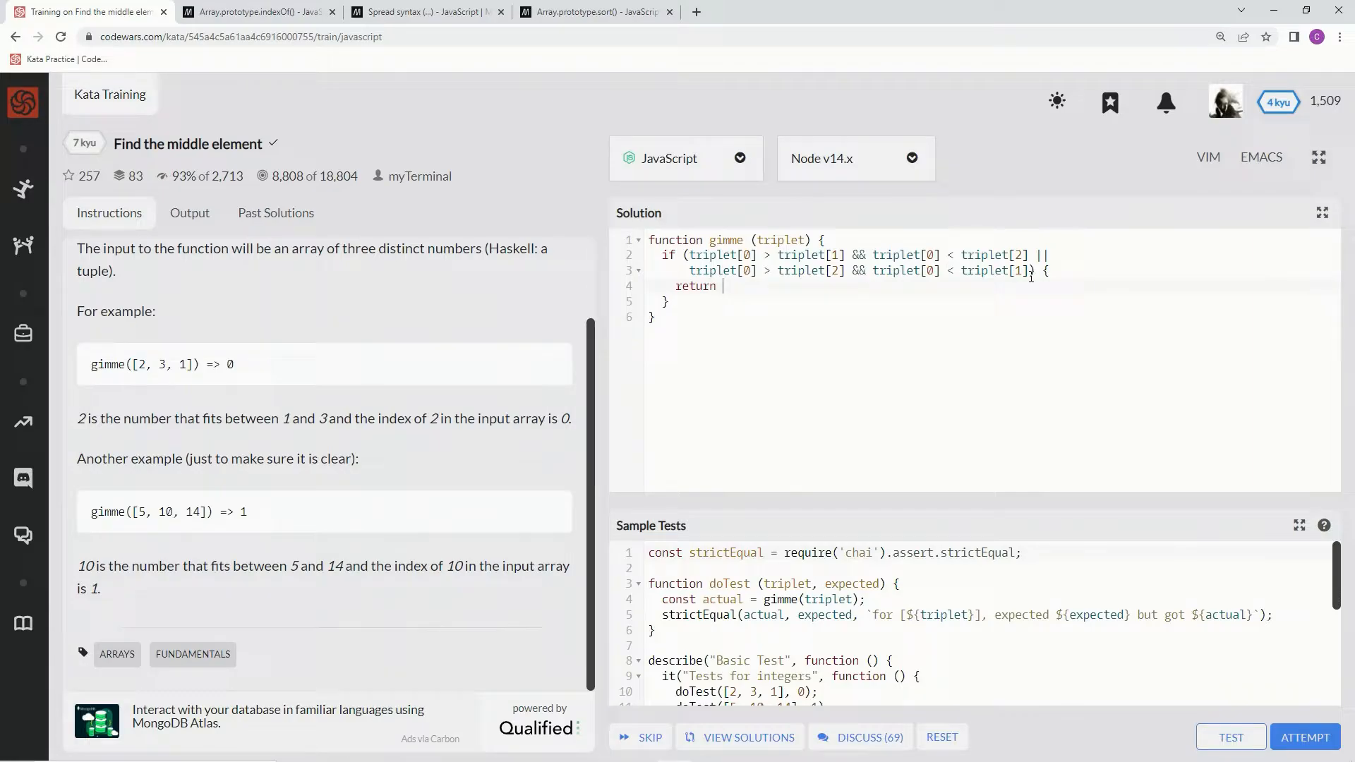
text(0)
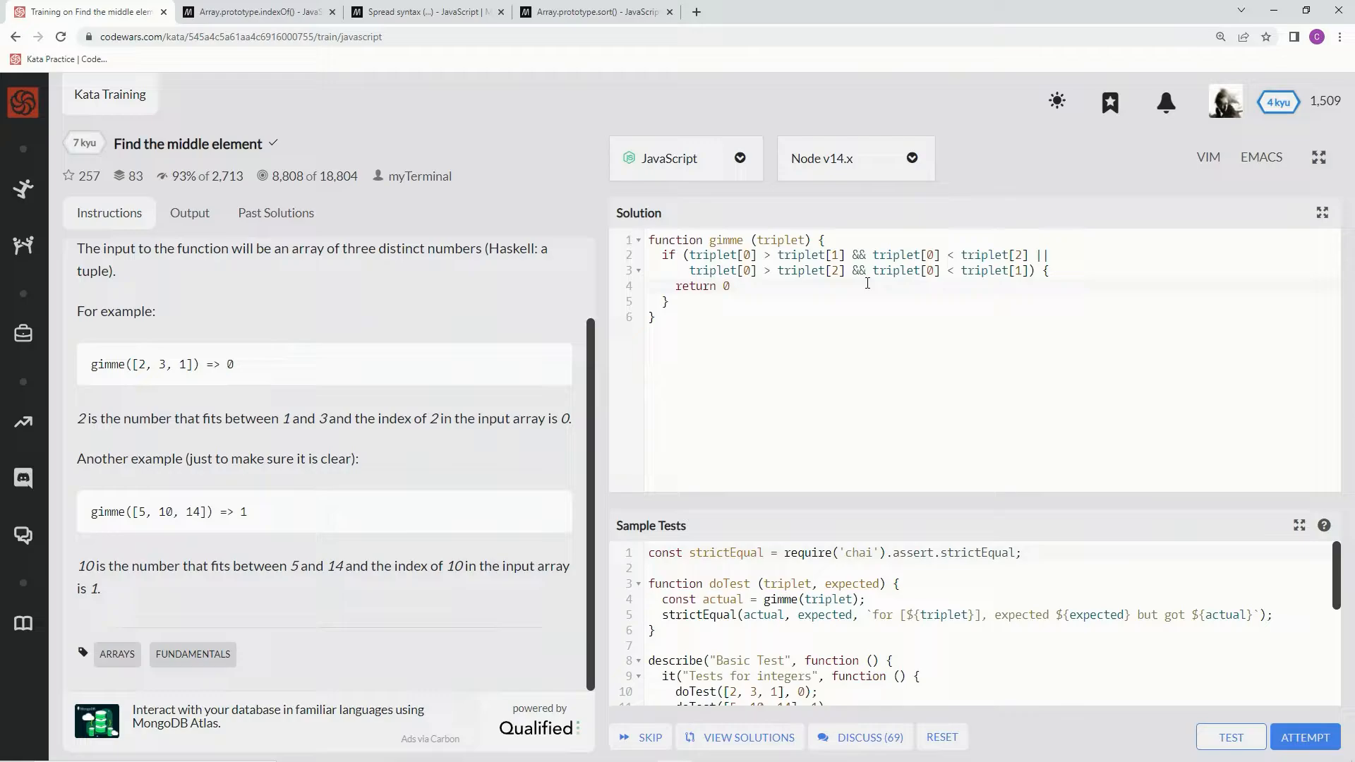
mouse_move(1011, 278)
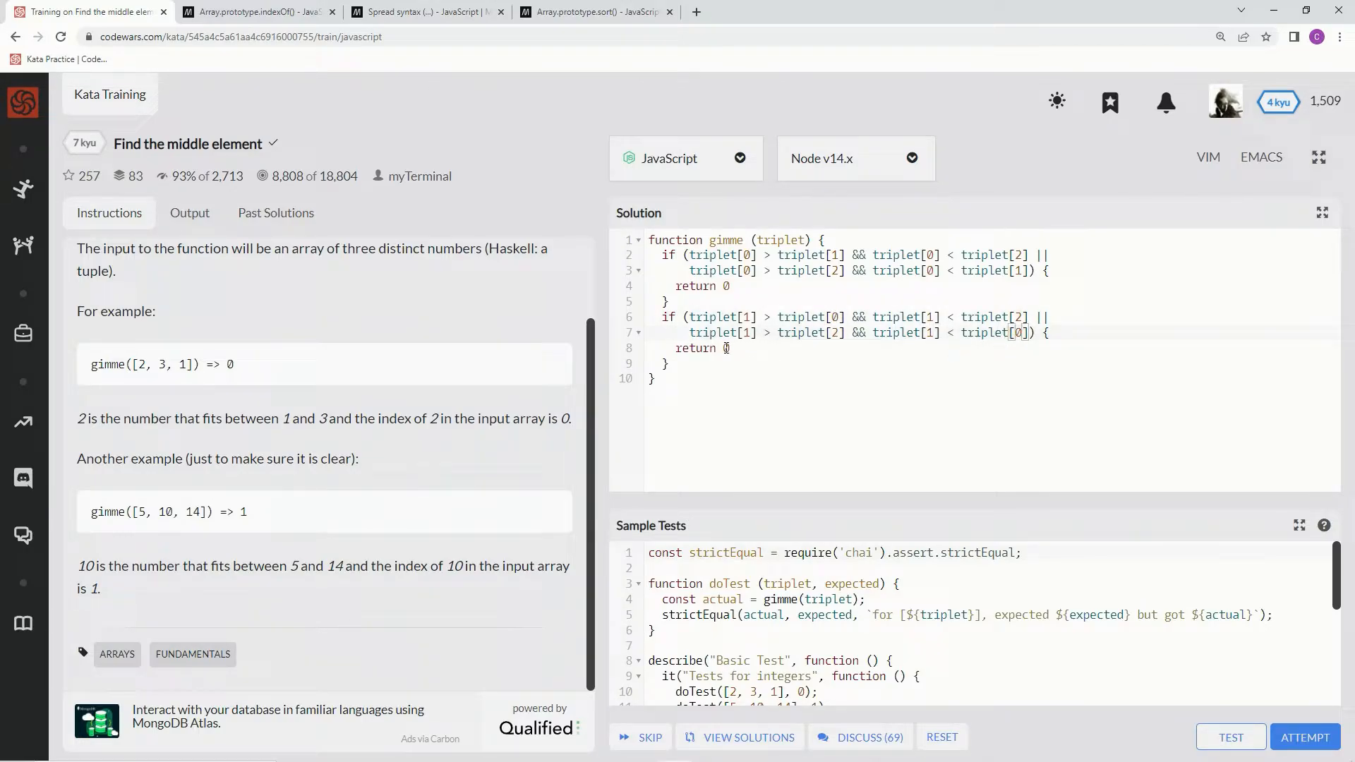
Add the second check returning 1 and a final return 2, then run the sample tests.
text(2)
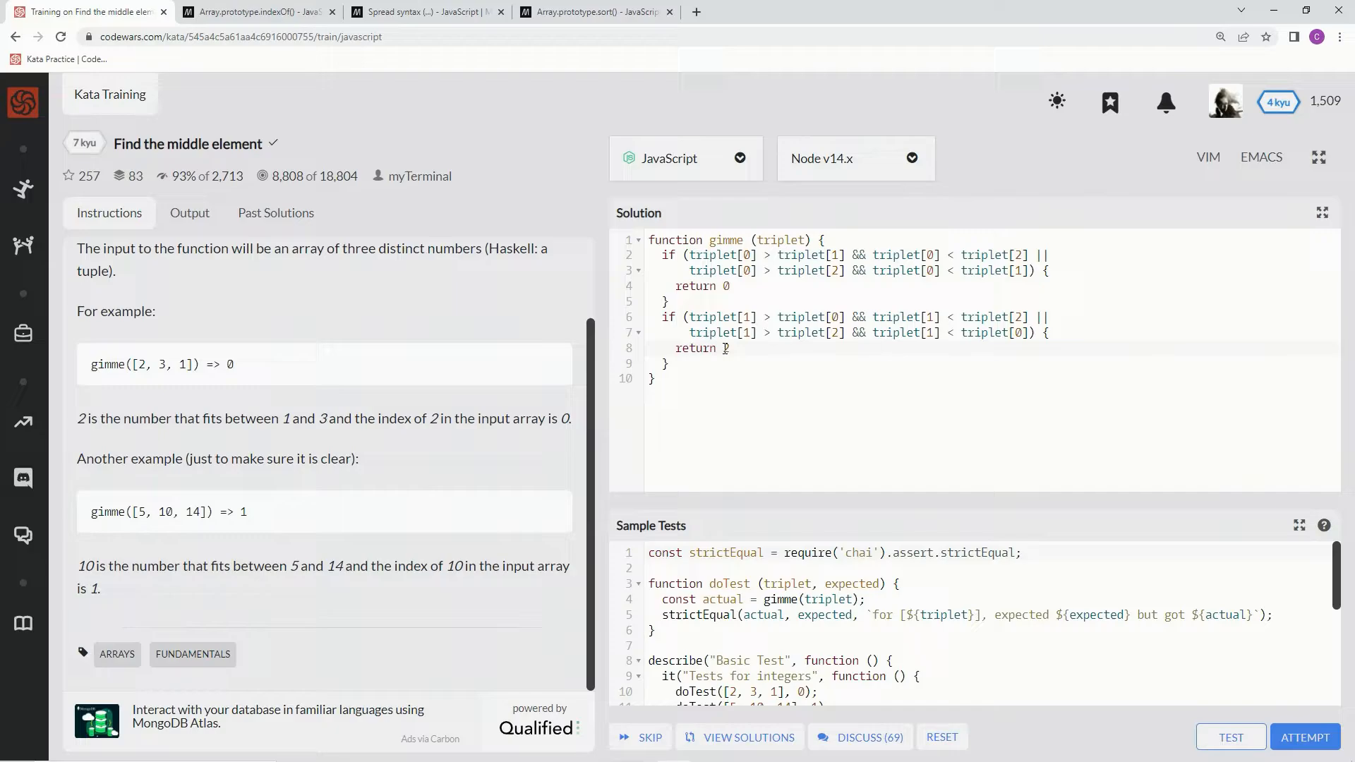
text(1)
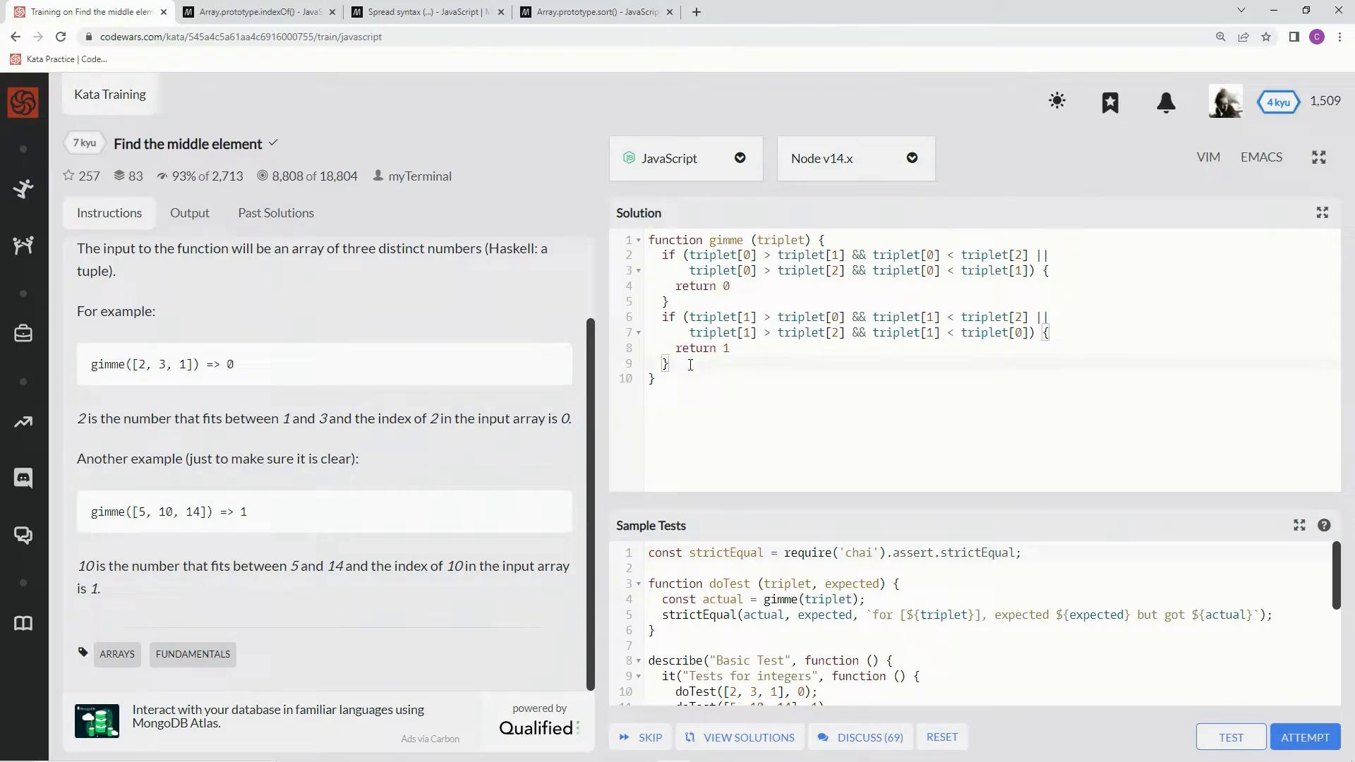
text(return 2)
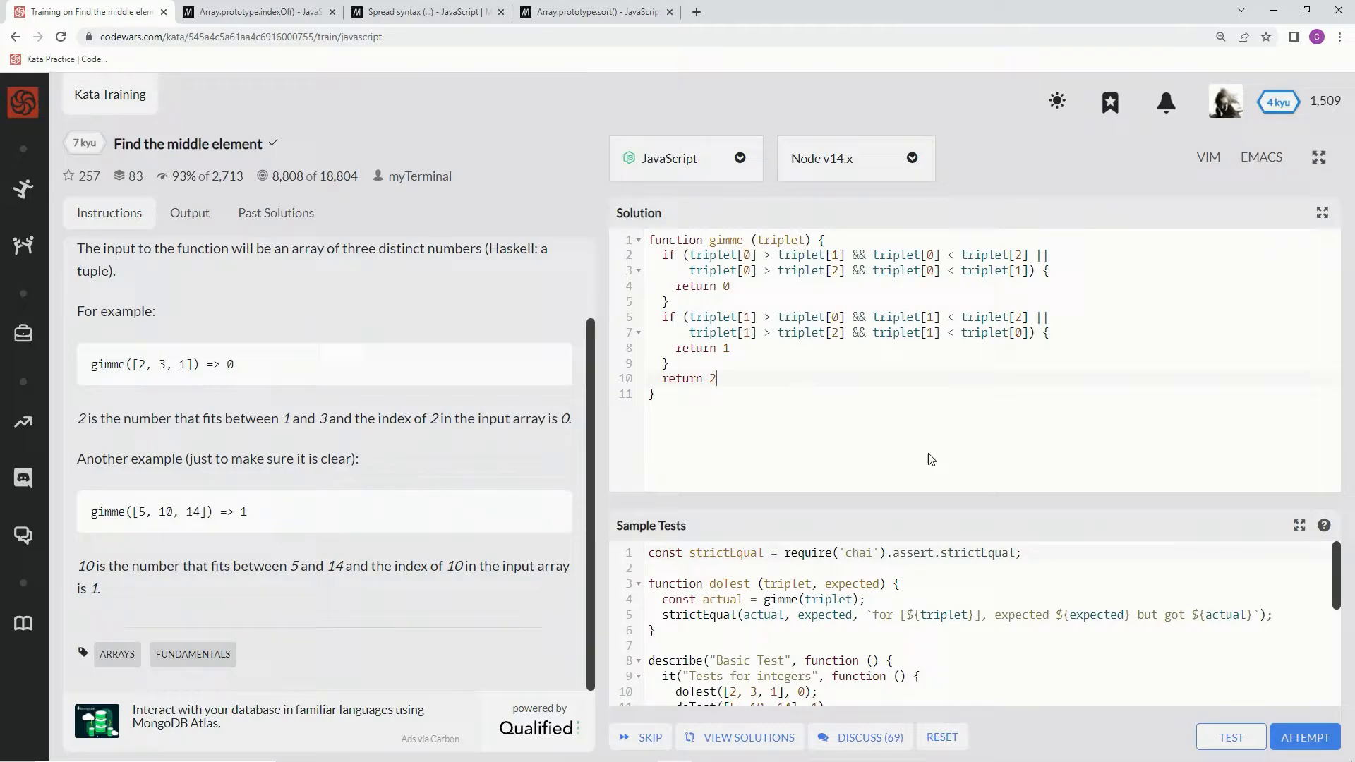
click(1231, 737)
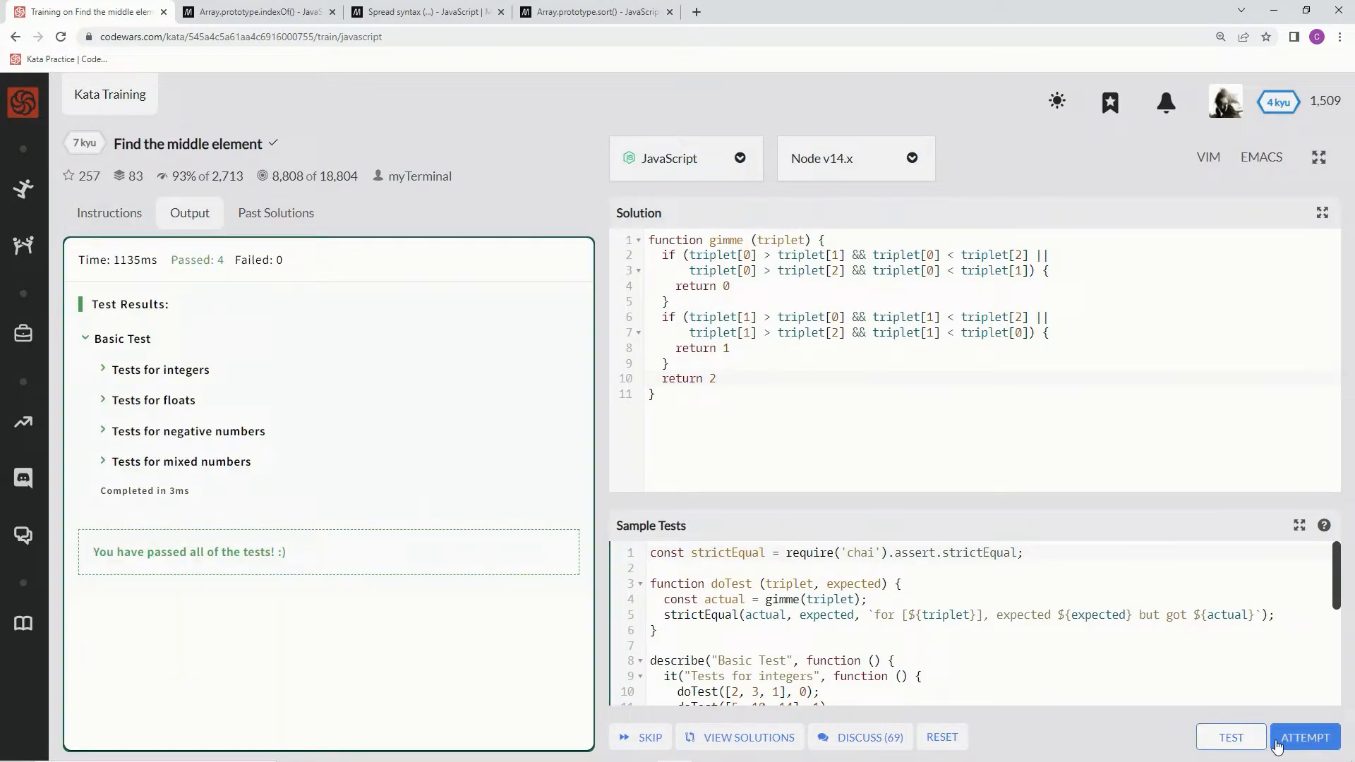
Run the full attempt so all 104 tests pass and review the results in the Output panel.
click(1304, 736)
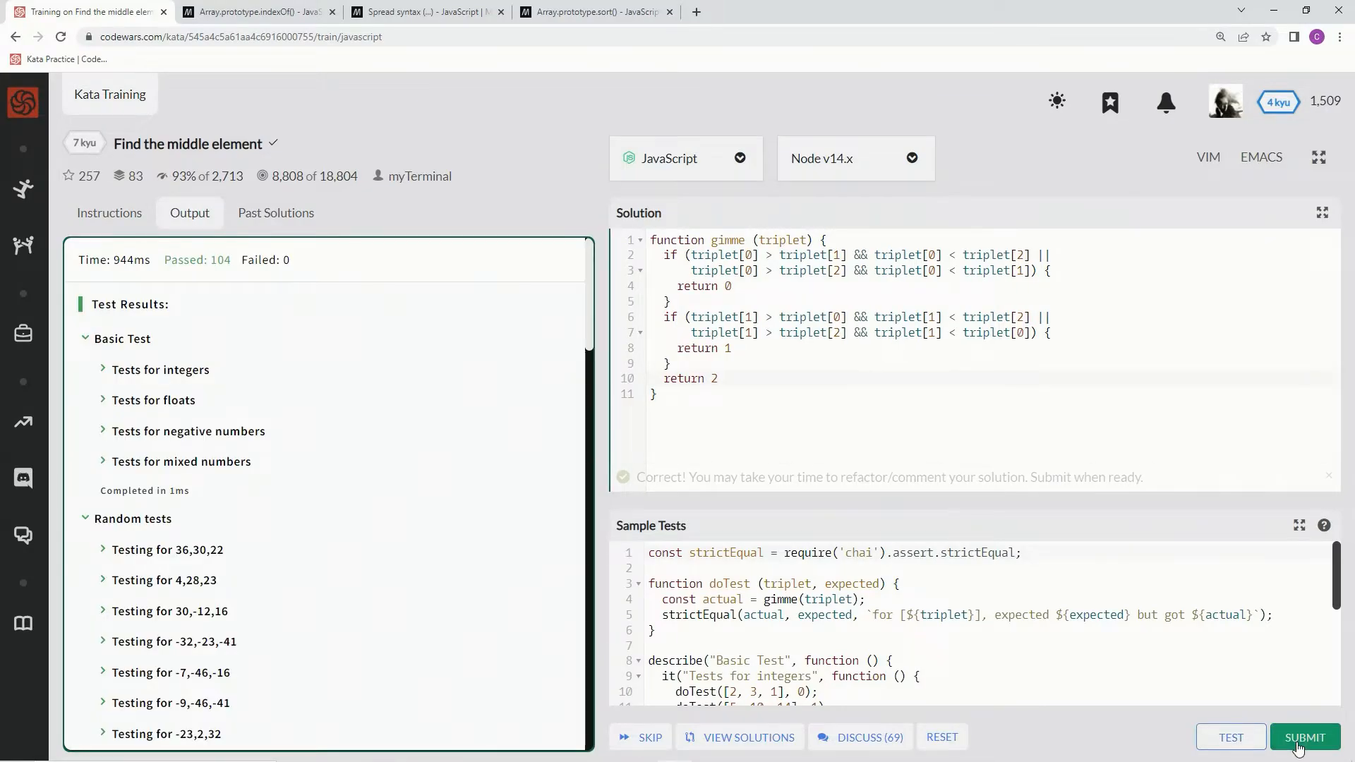
scroll(down, 3)
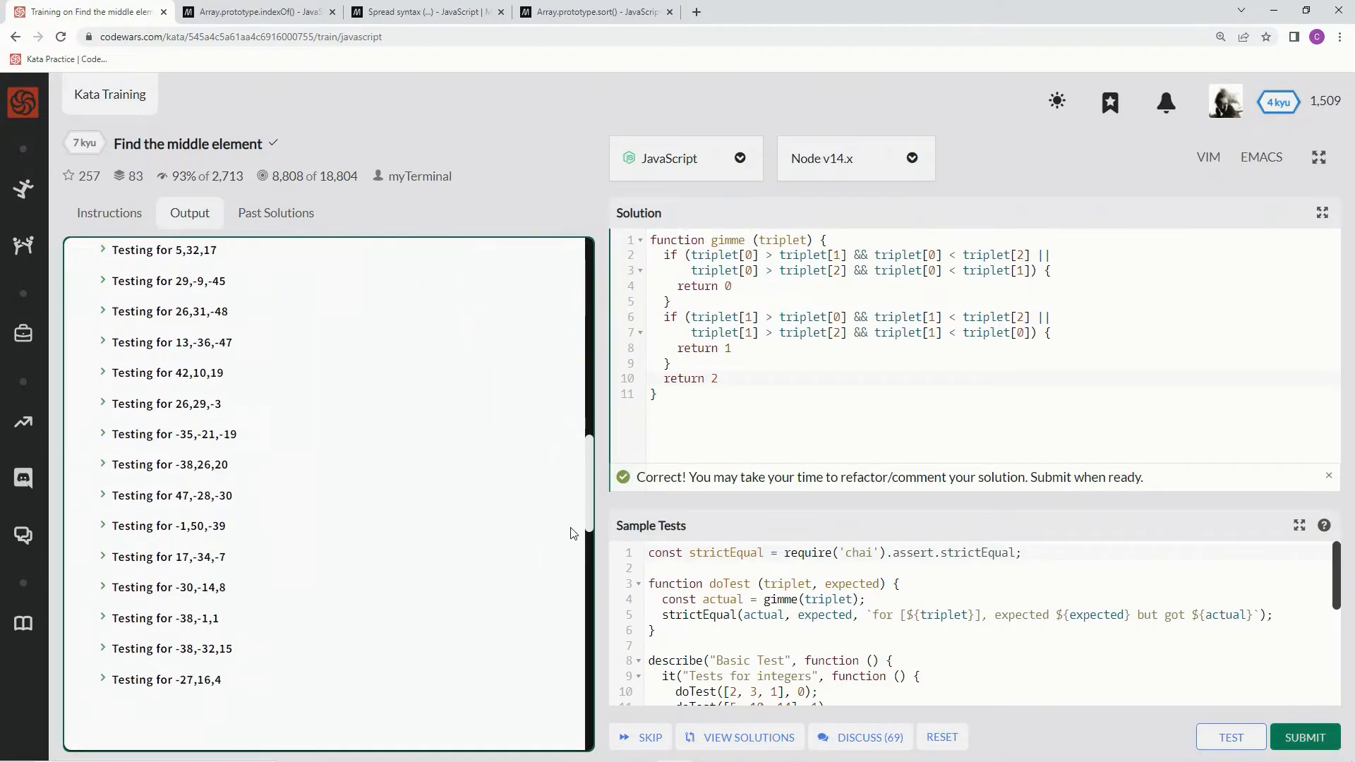
scroll(down, 3)
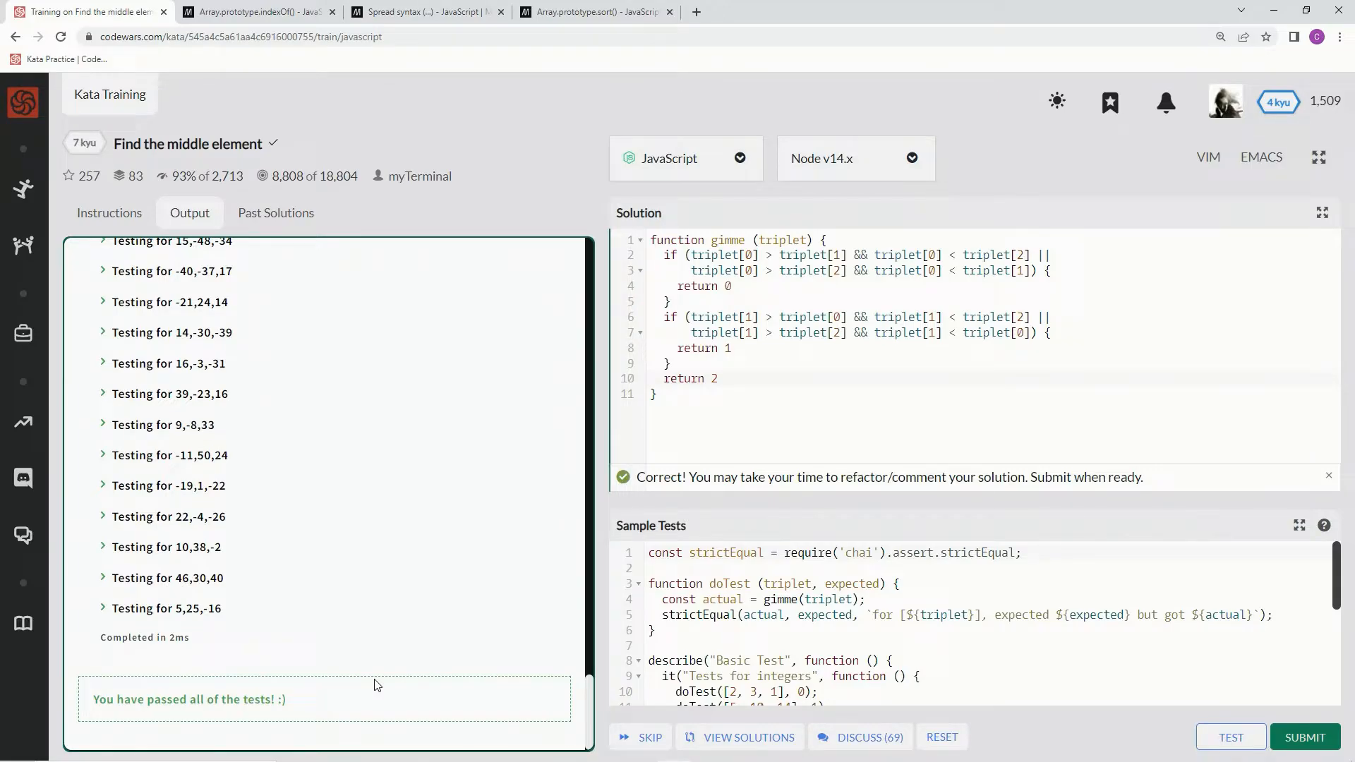
double_click(678, 240)
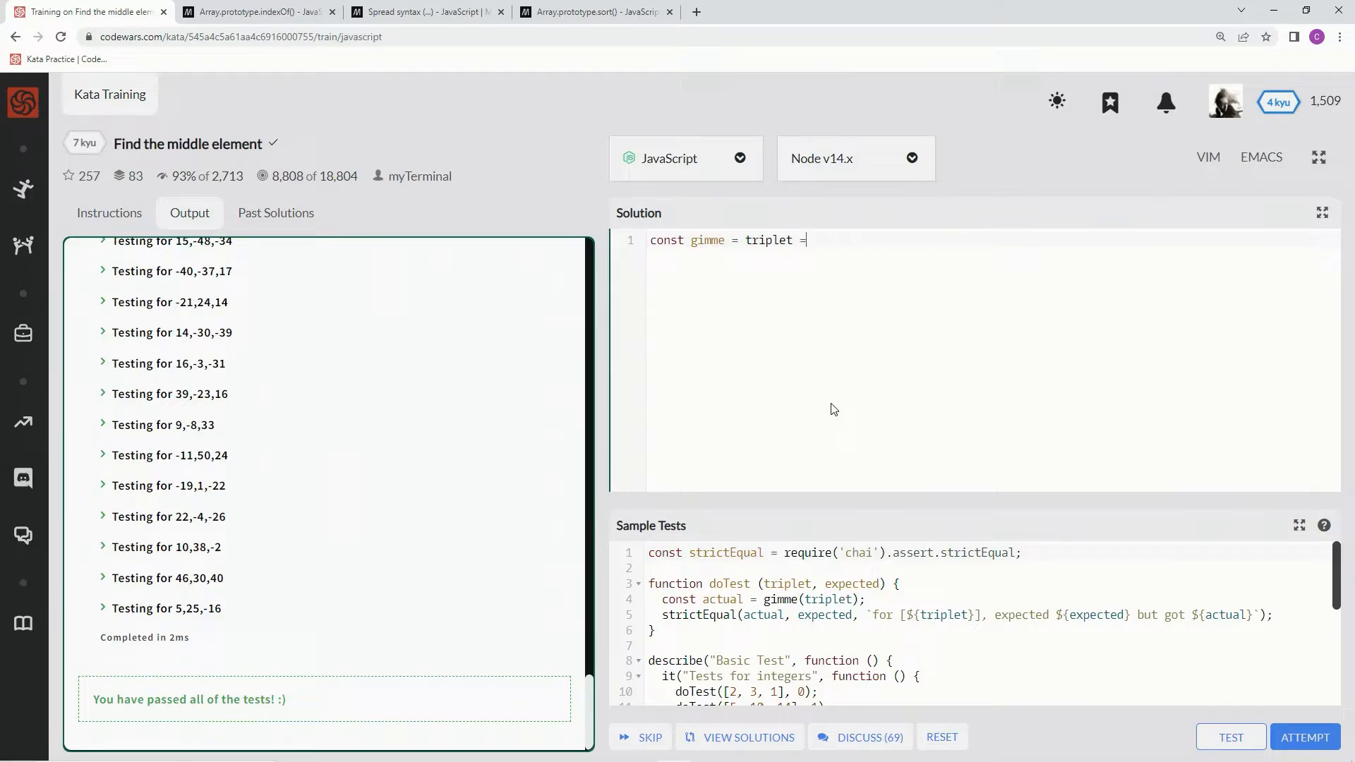
Start the one-liner as `const gimme = triplet =>` and re-read the kata instructions.
text(=>)
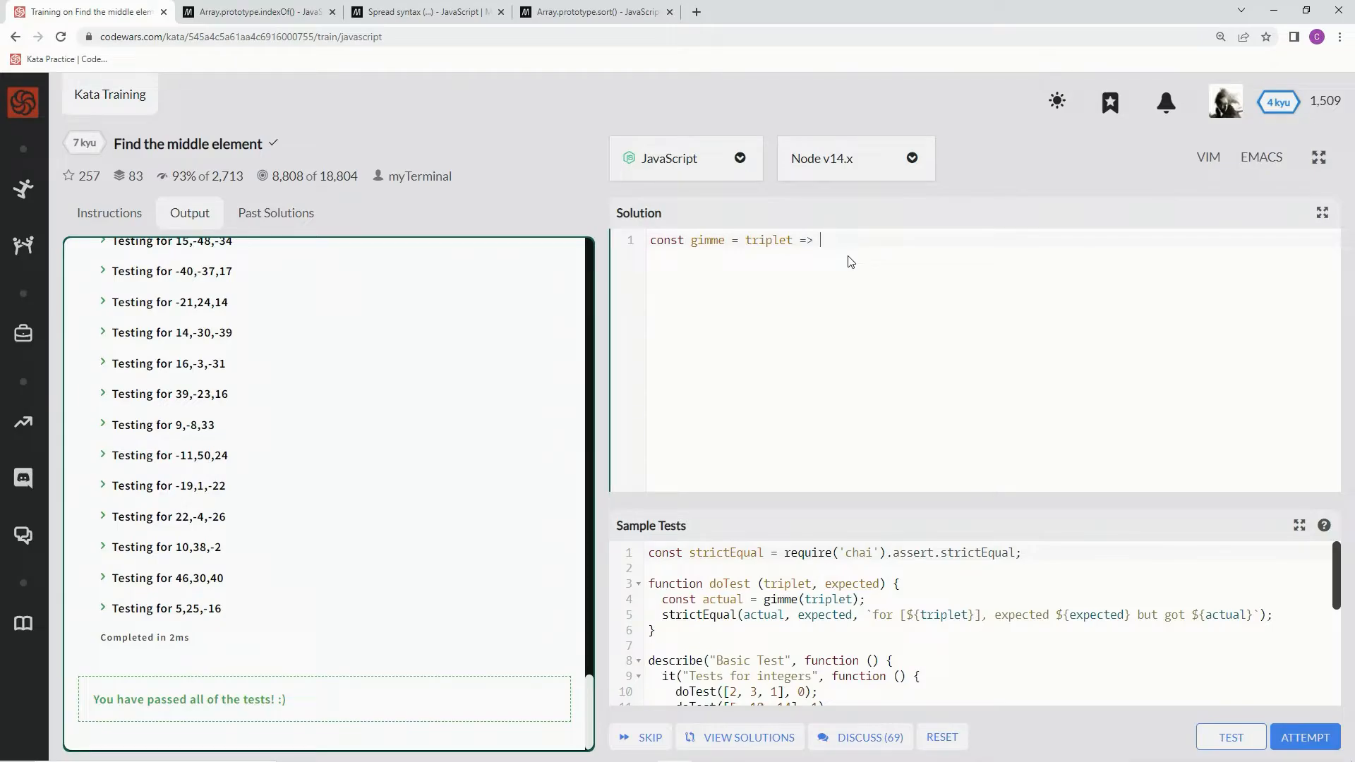
click(108, 213)
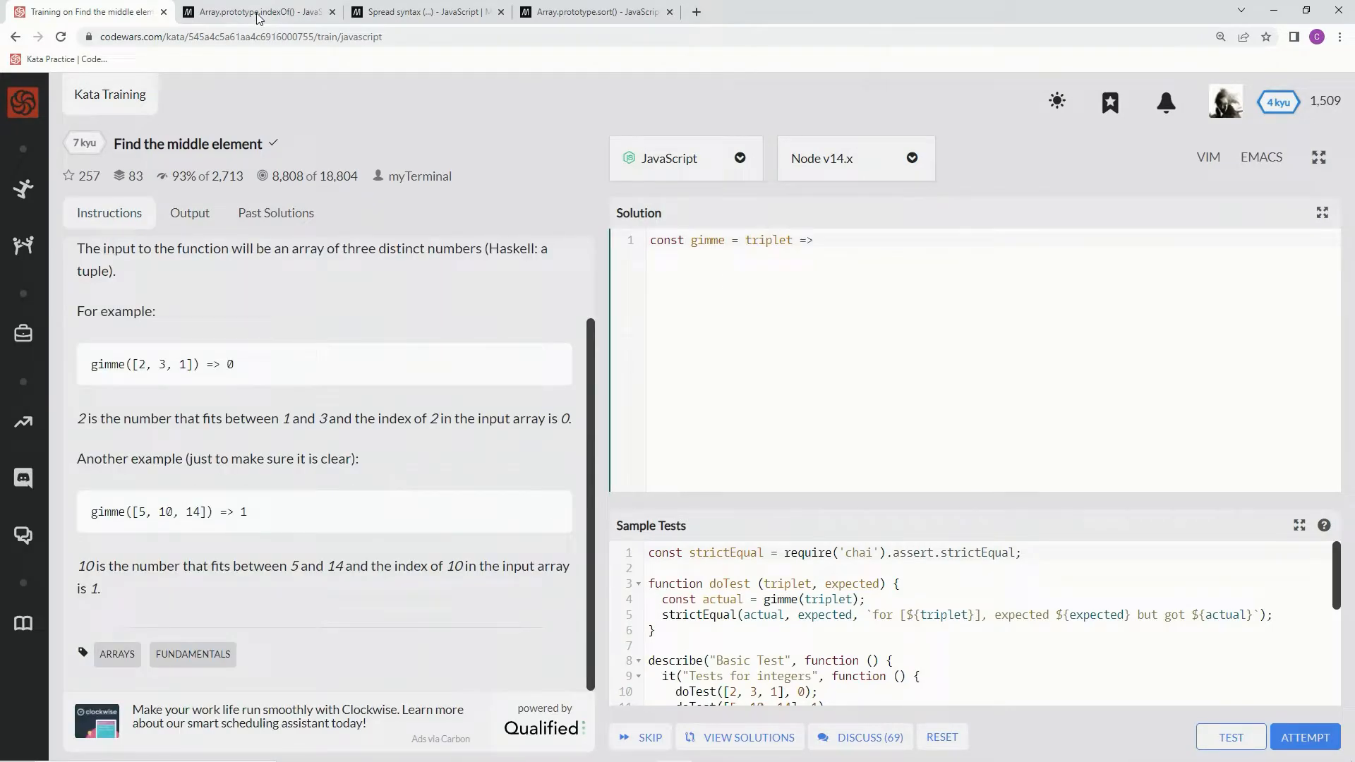
click(257, 11)
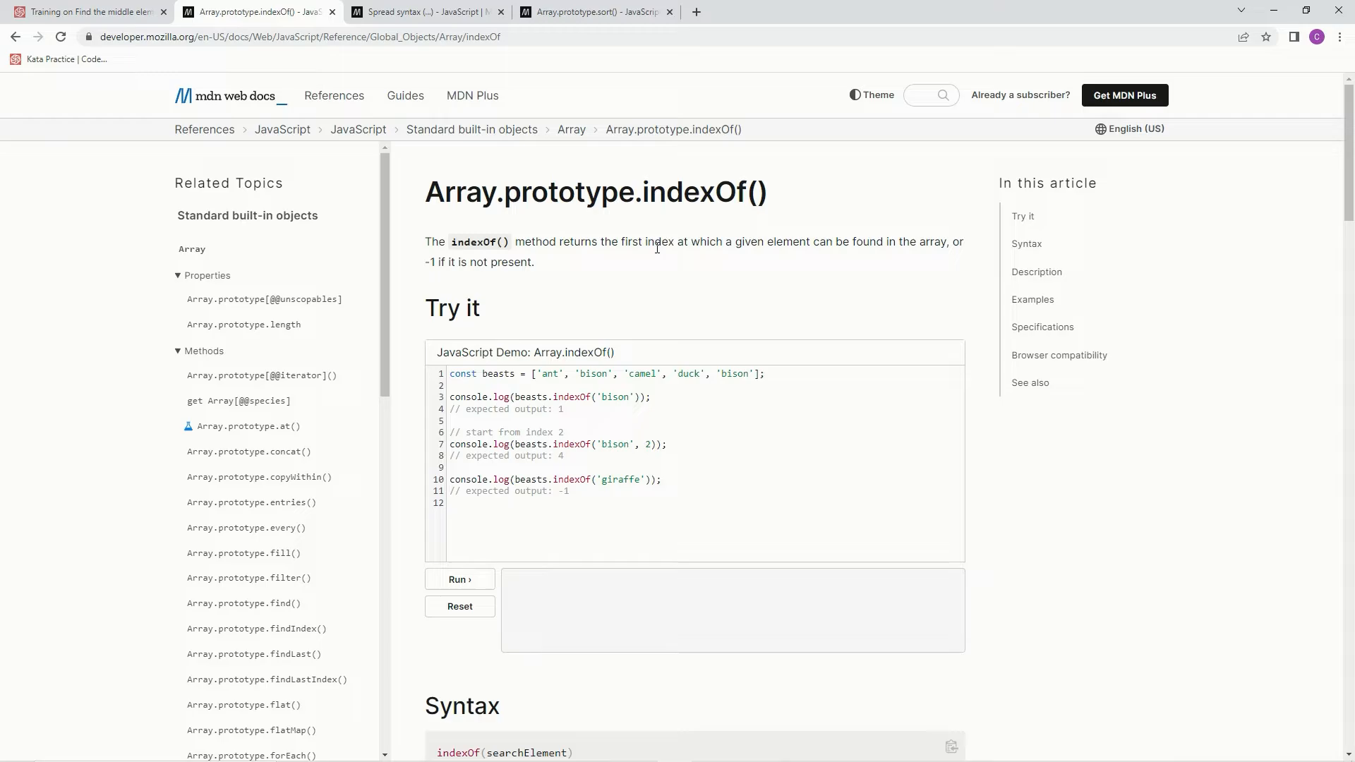
mouse_move(910, 255)
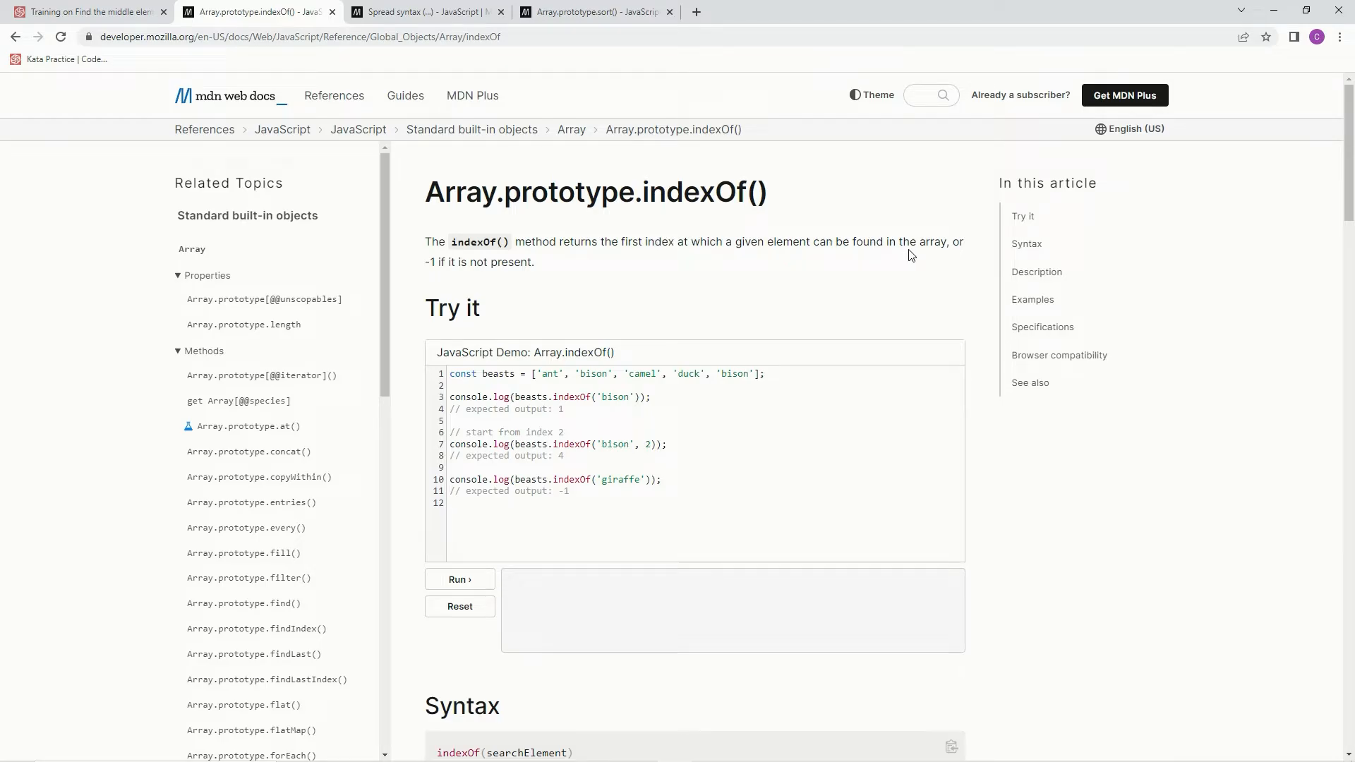
mouse_move(736, 327)
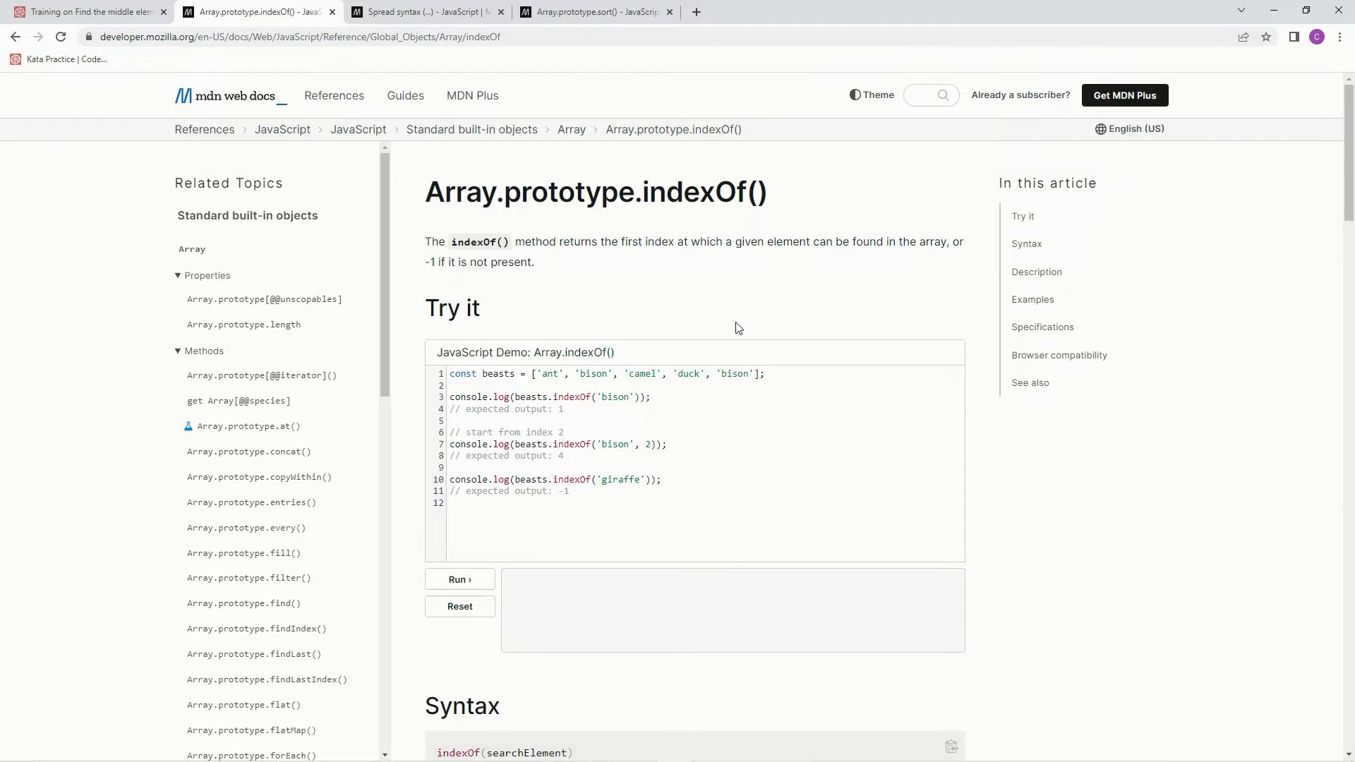
mouse_move(553, 417)
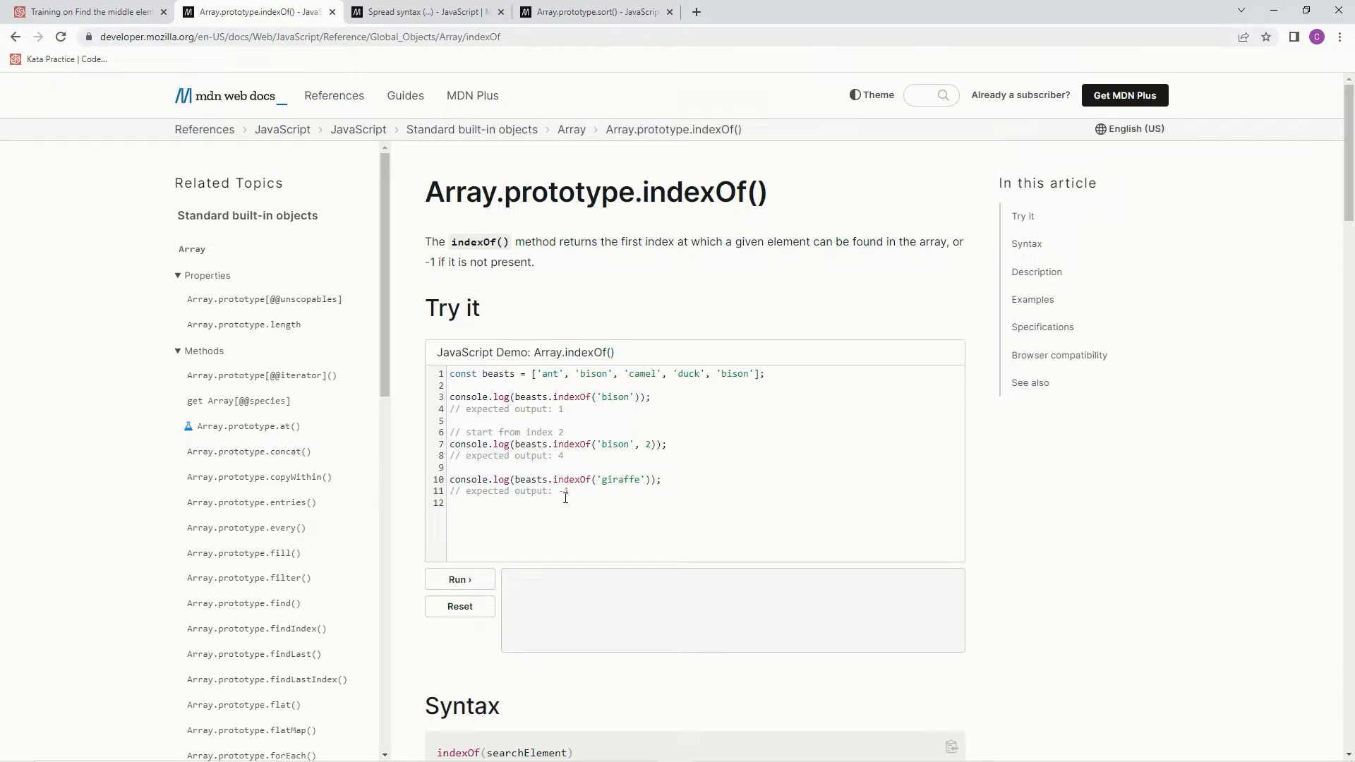
click(86, 12)
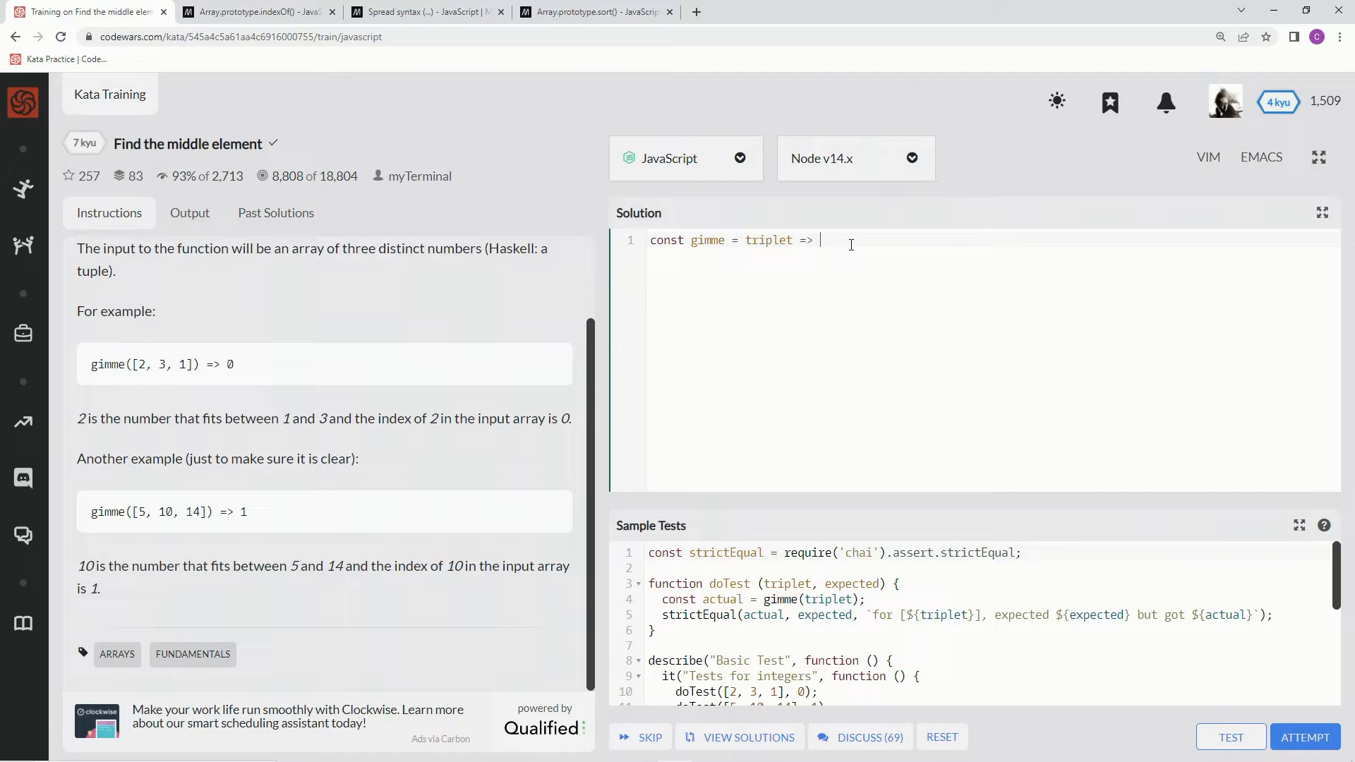
Have the arrow function call triplet.indexOf with an array of triplet as the argument.
text(triplet.index)
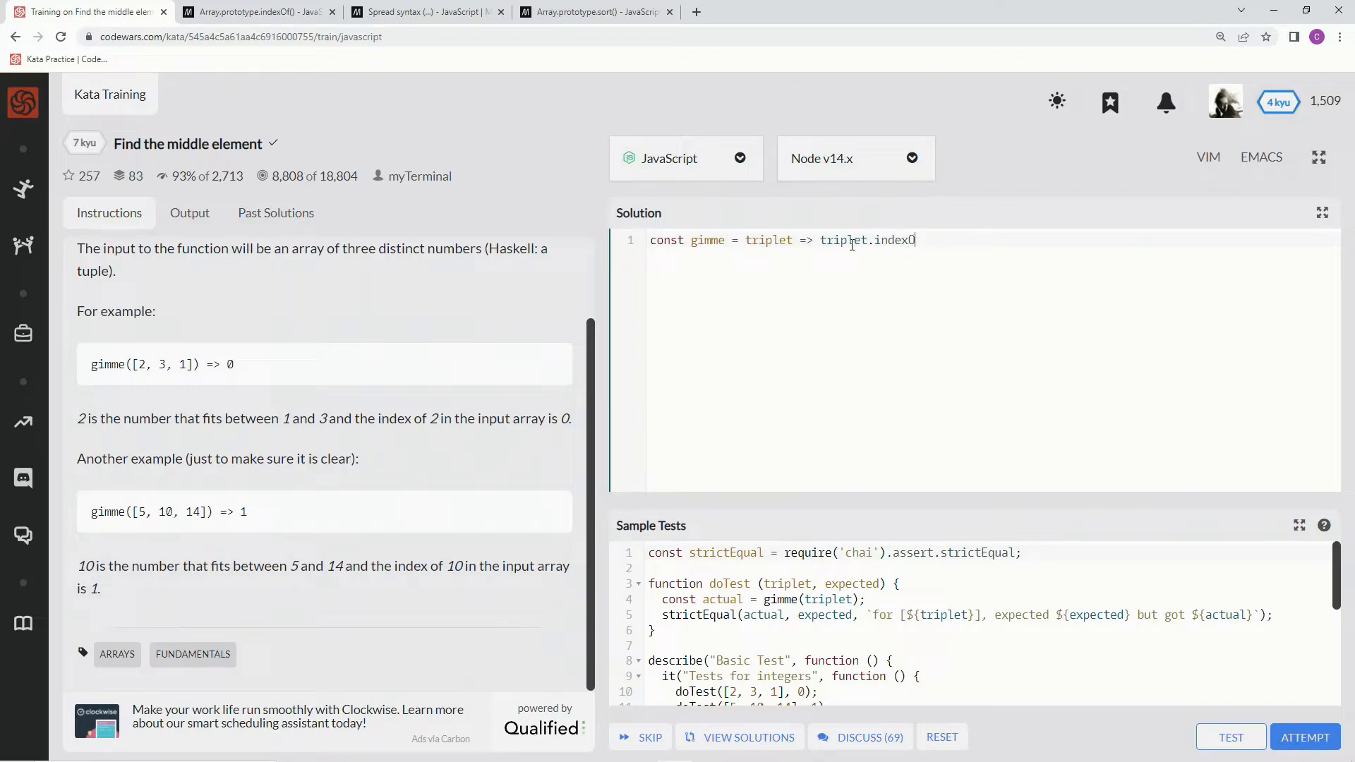
text(Of())
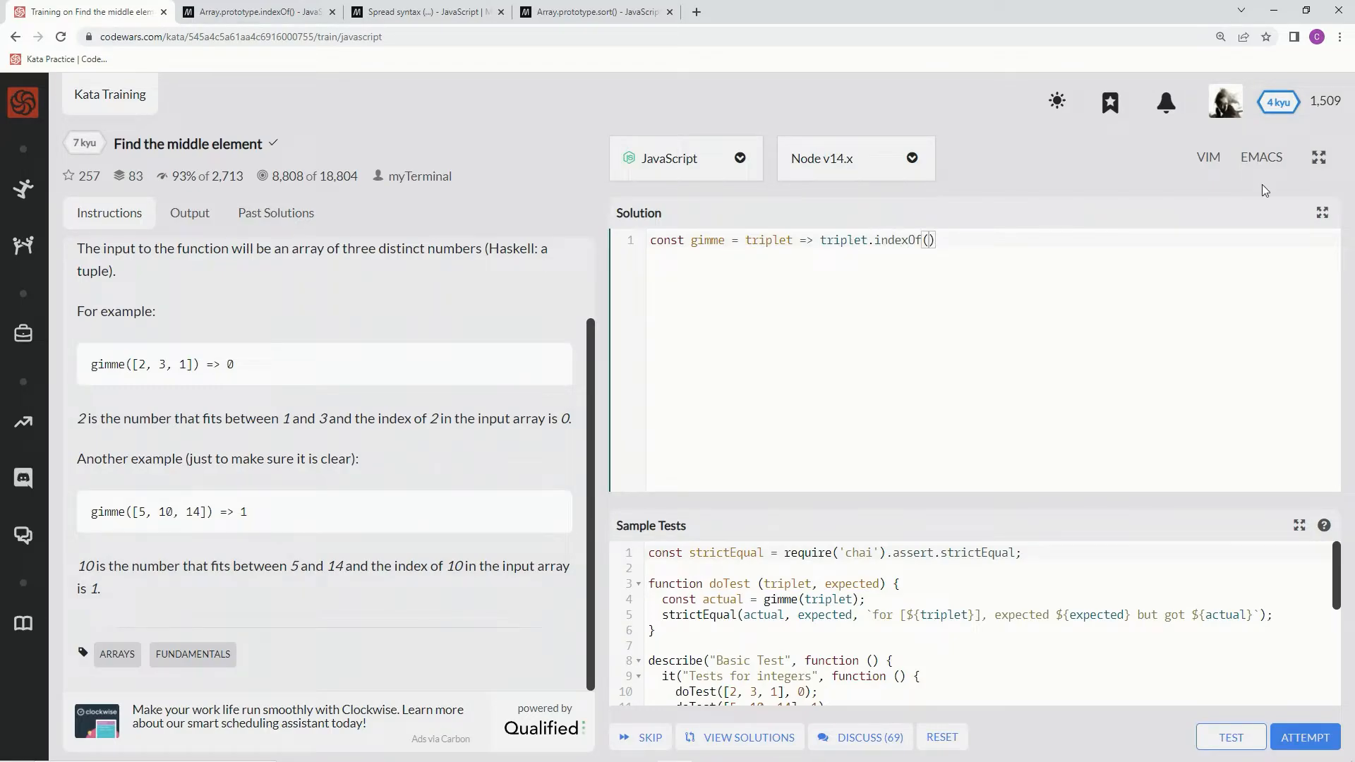
mouse_move(1013, 313)
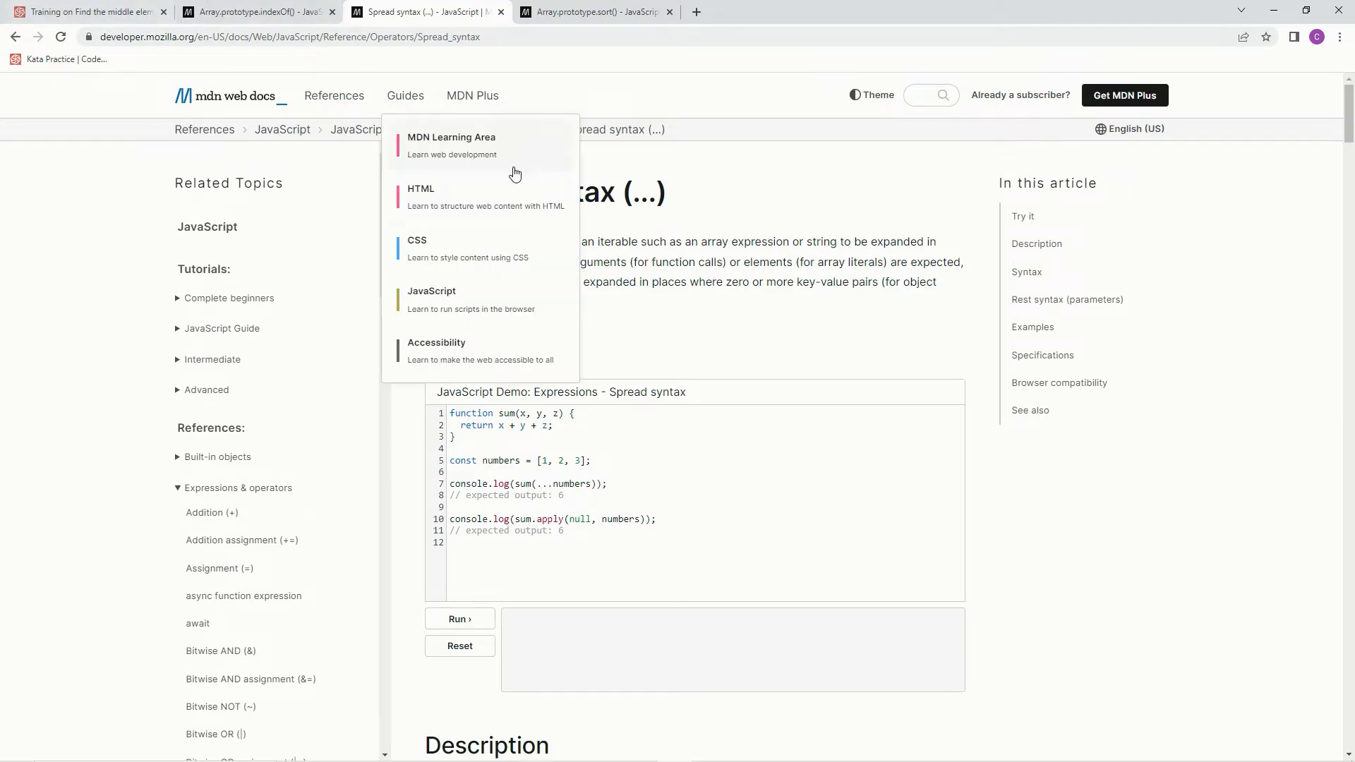
click(86, 12)
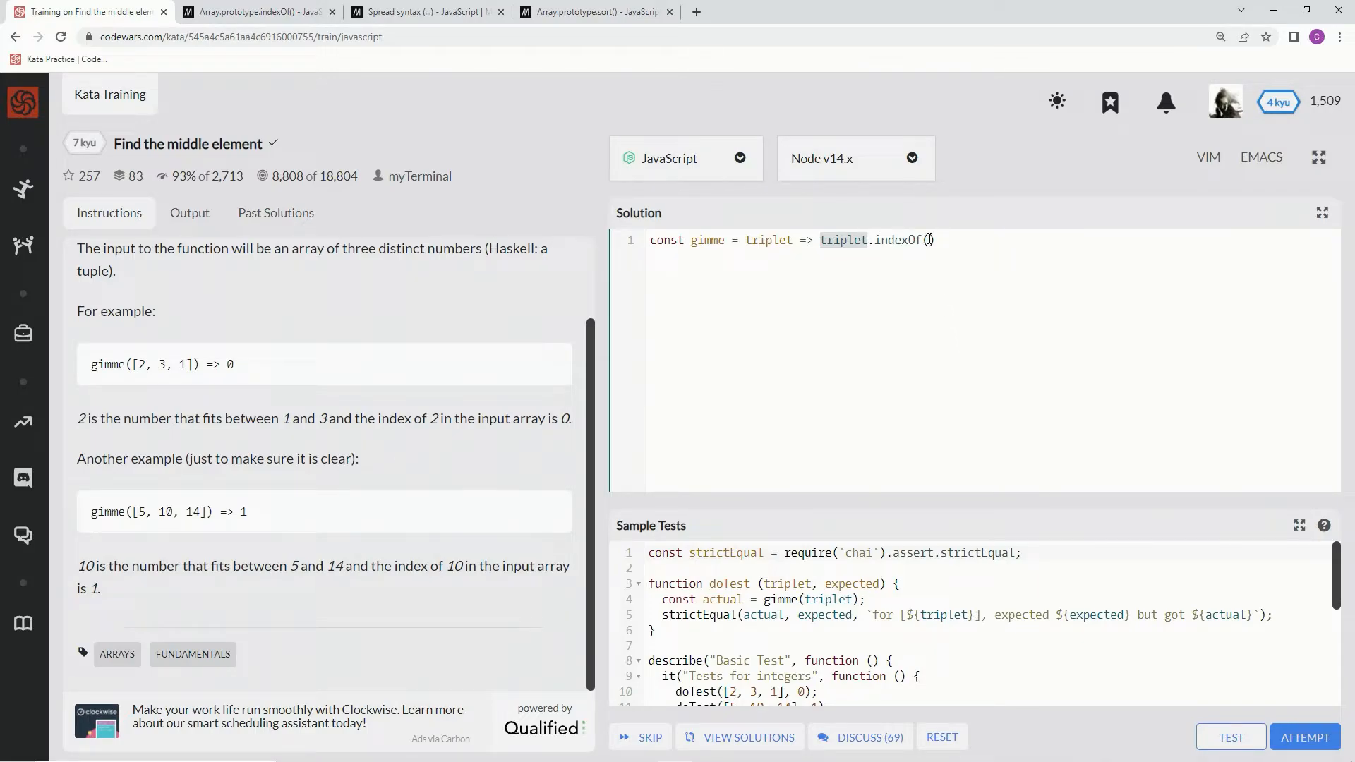
text([])
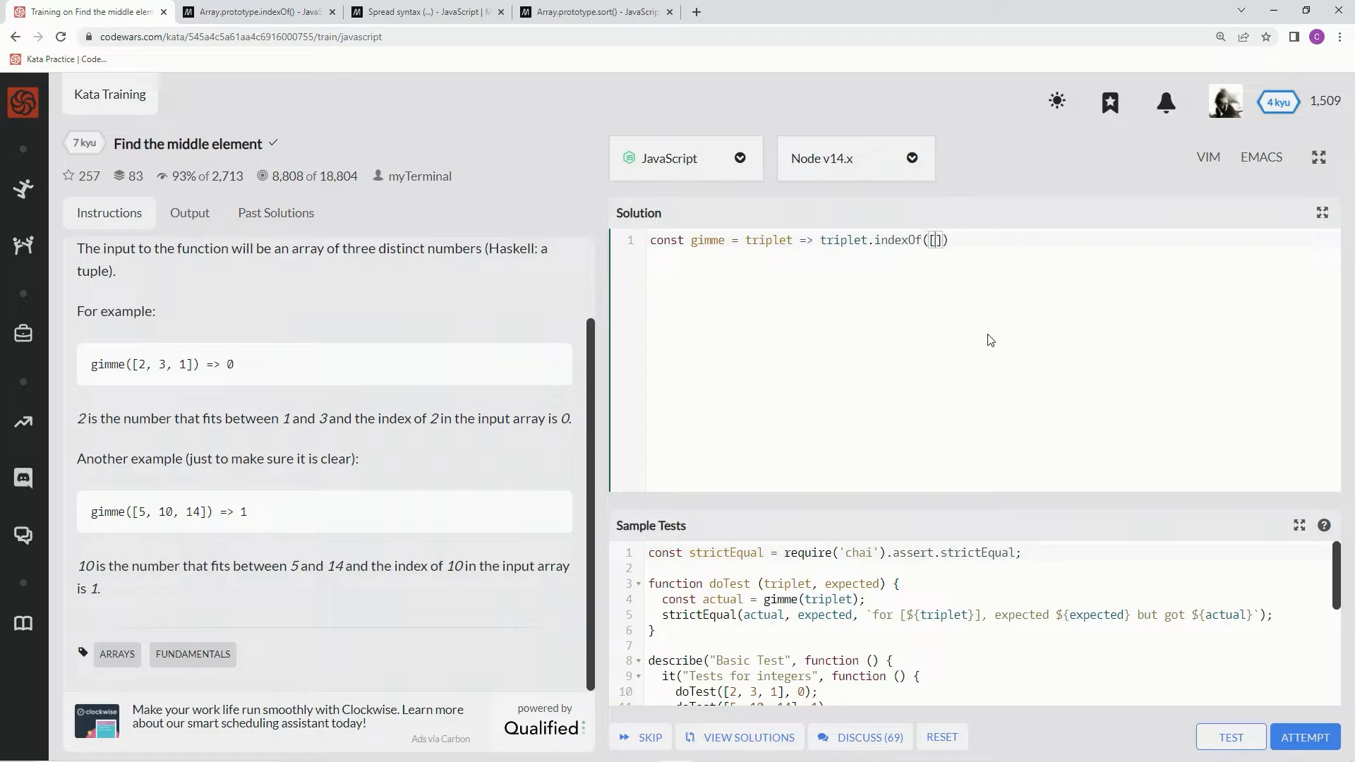
text(triple)
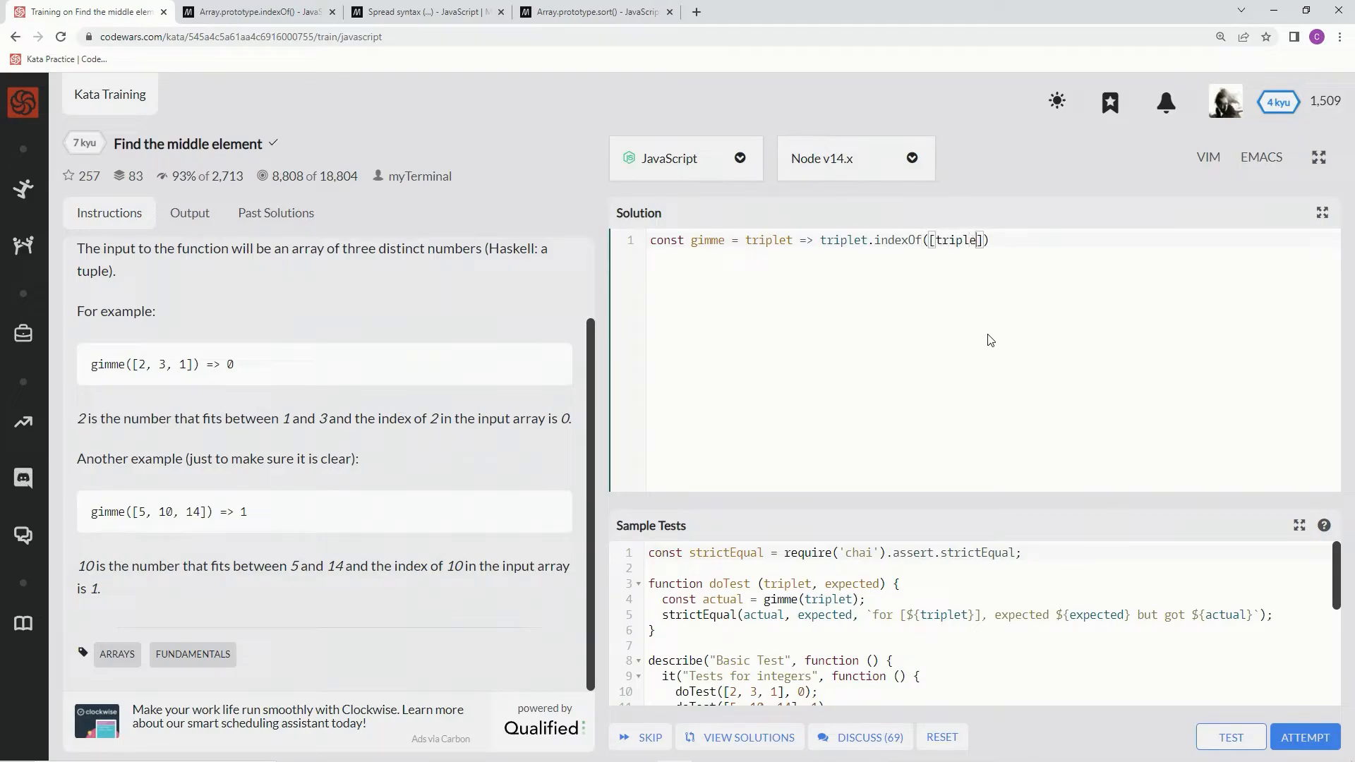
After checking MDN's spread syntax page, turn the argument into a spread copy [...triplet].
click(419, 12)
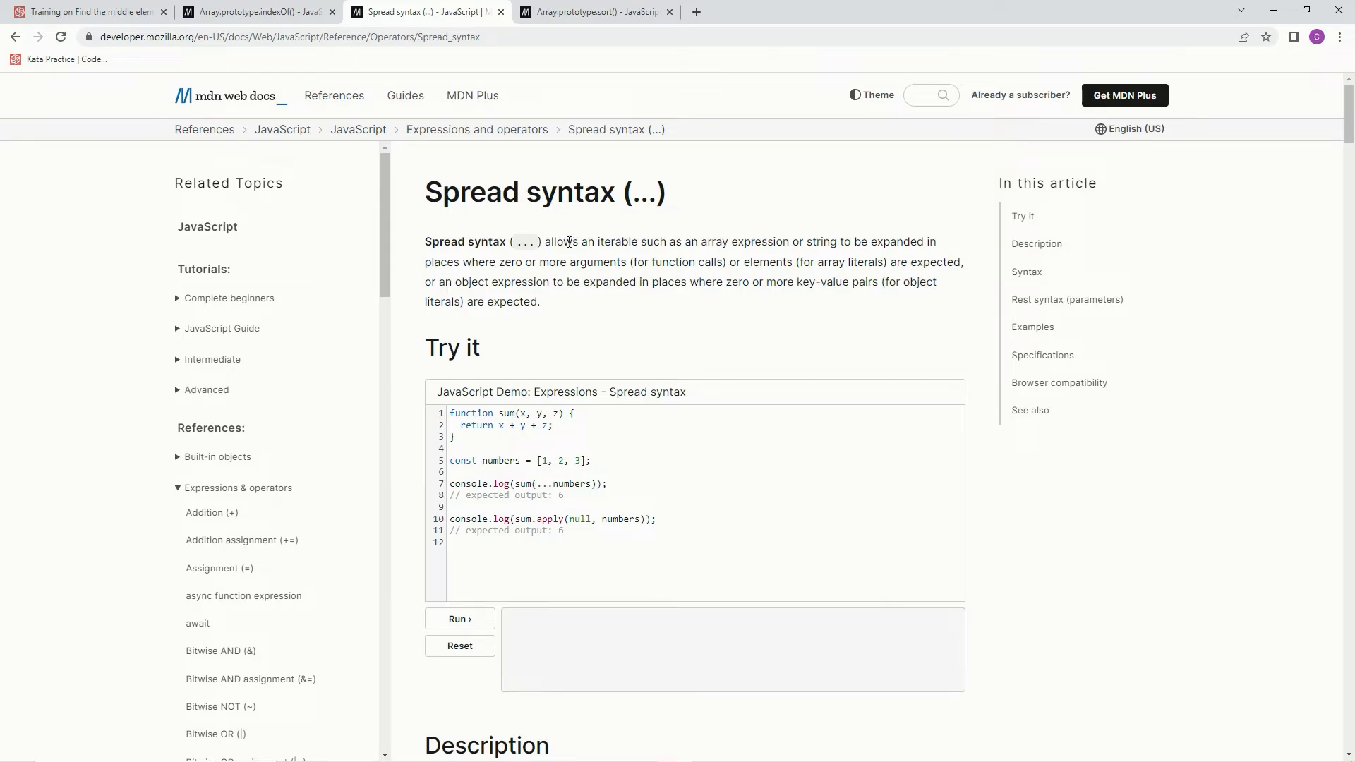
drag(701, 242, 752, 242)
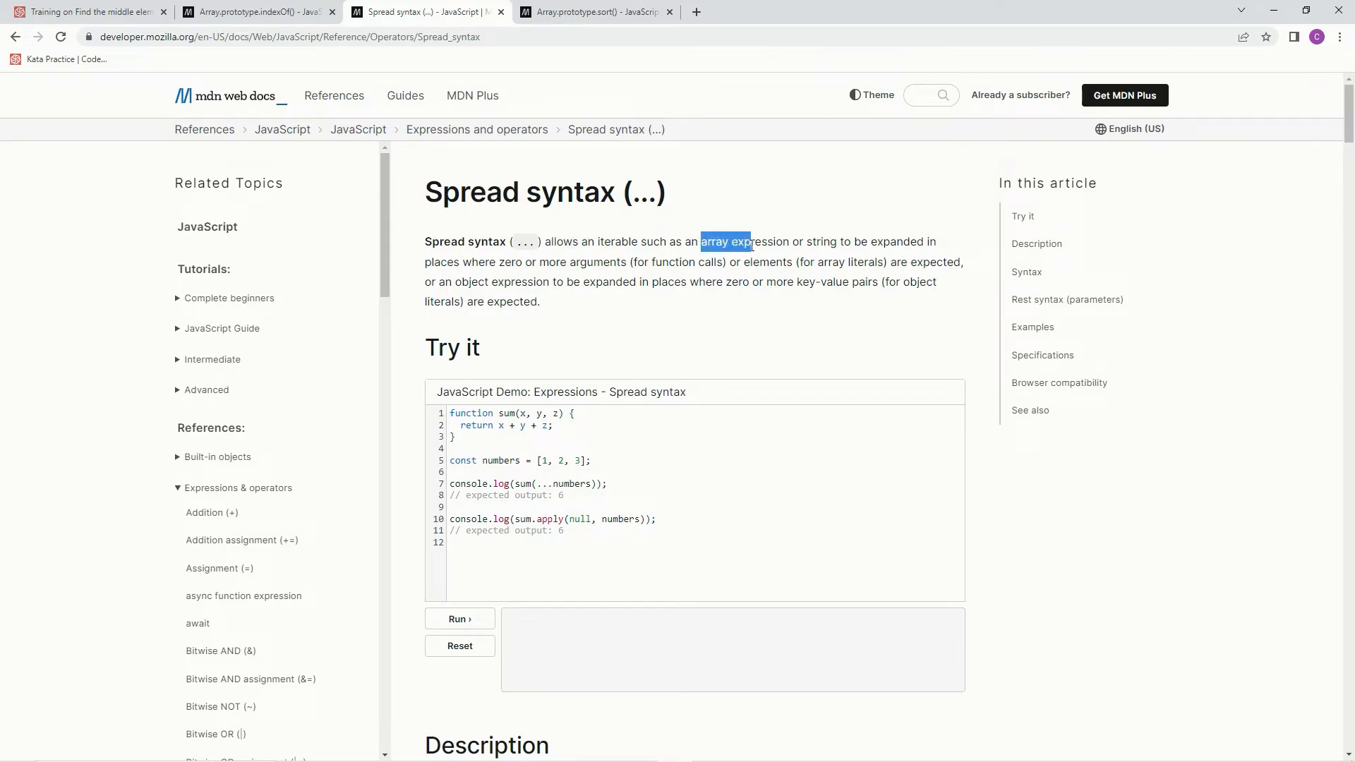
drag(702, 241, 788, 241)
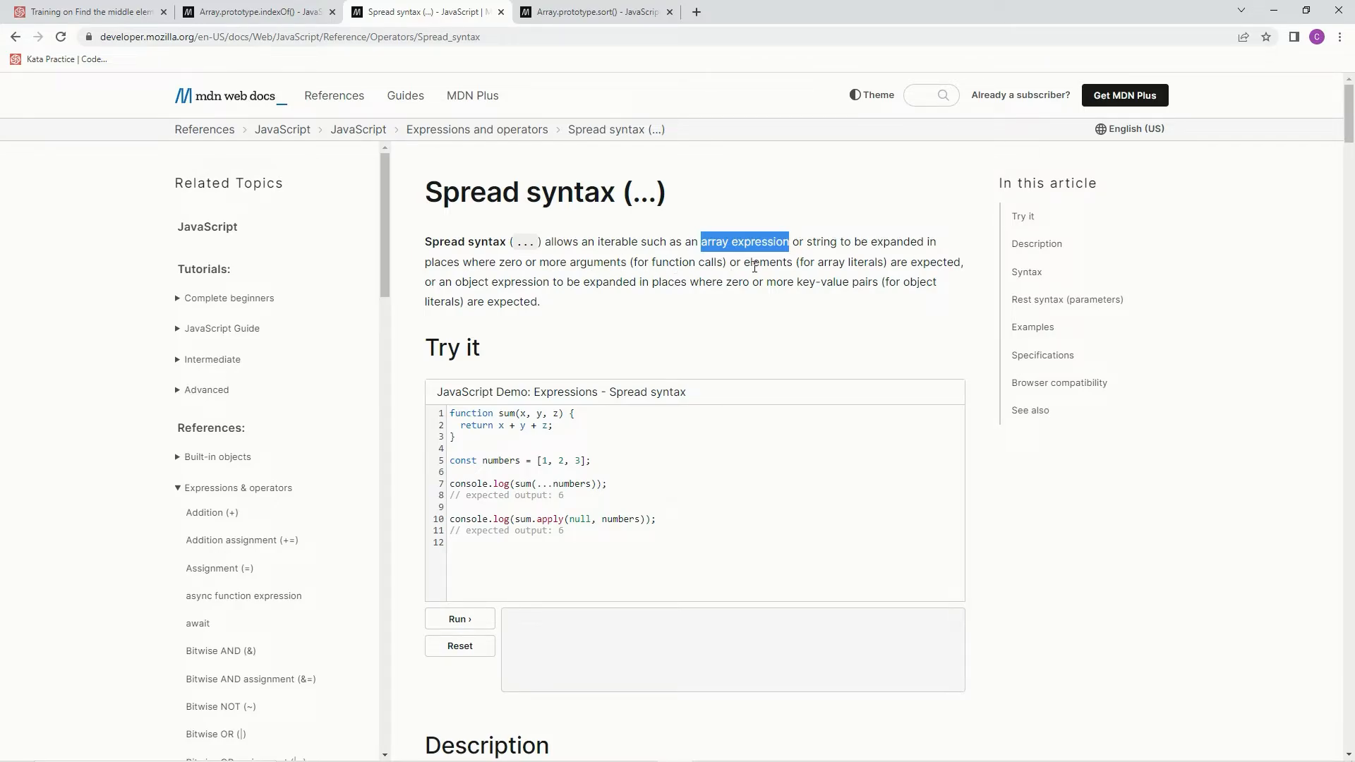
click(86, 11)
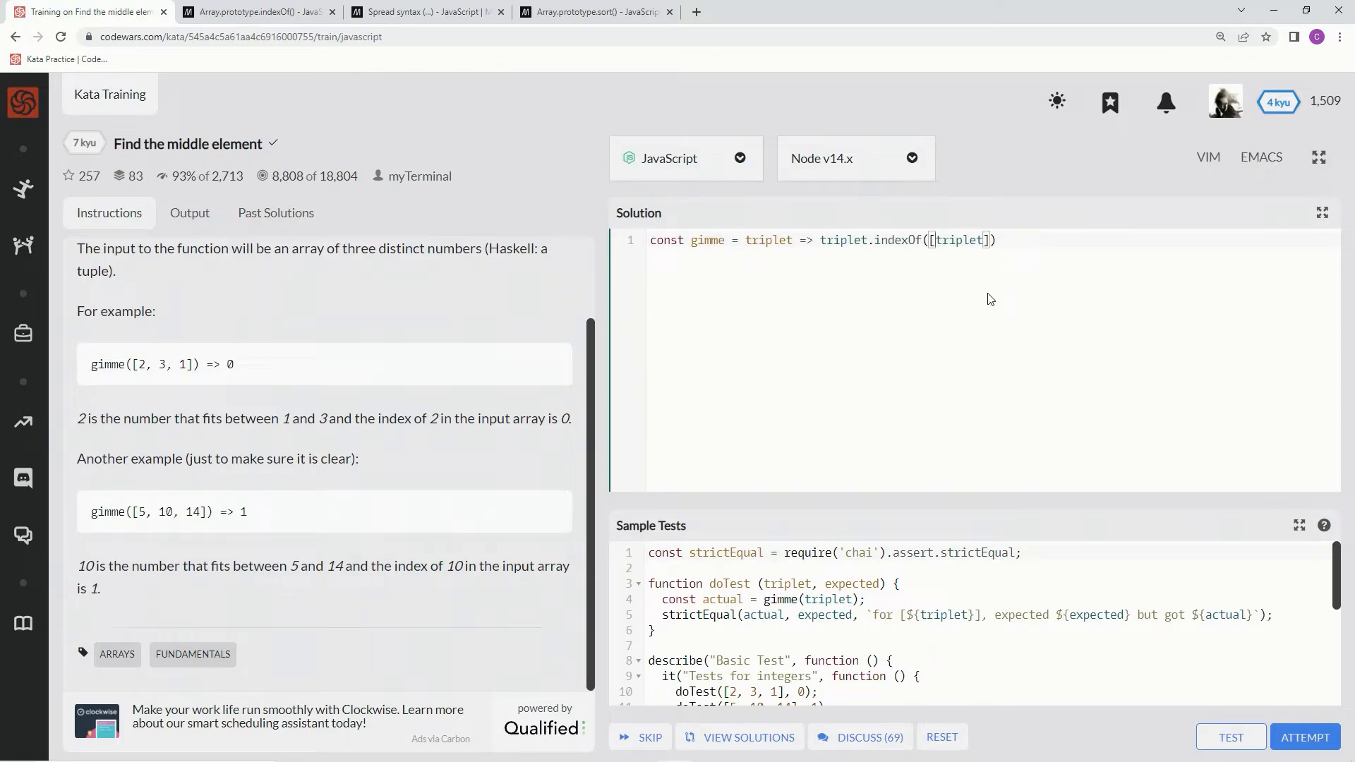
text(...)
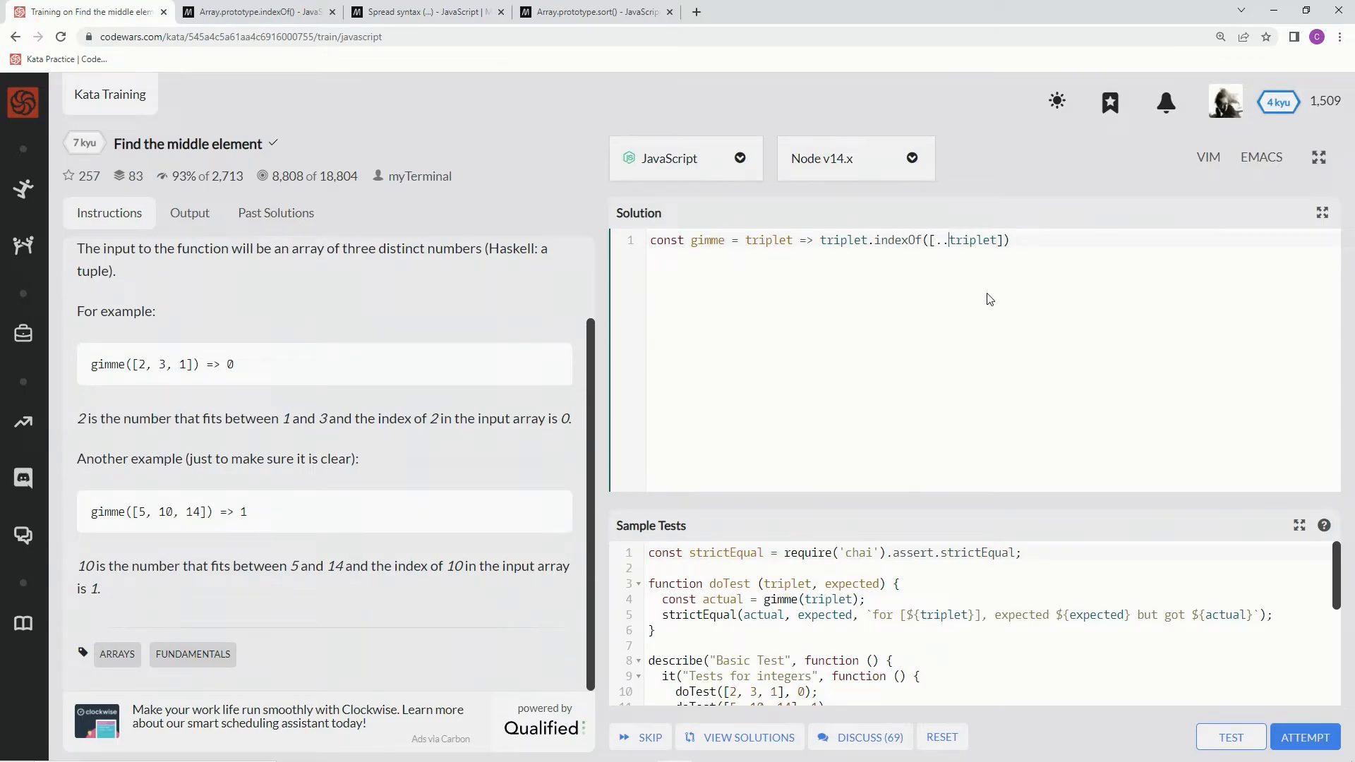
text(.)
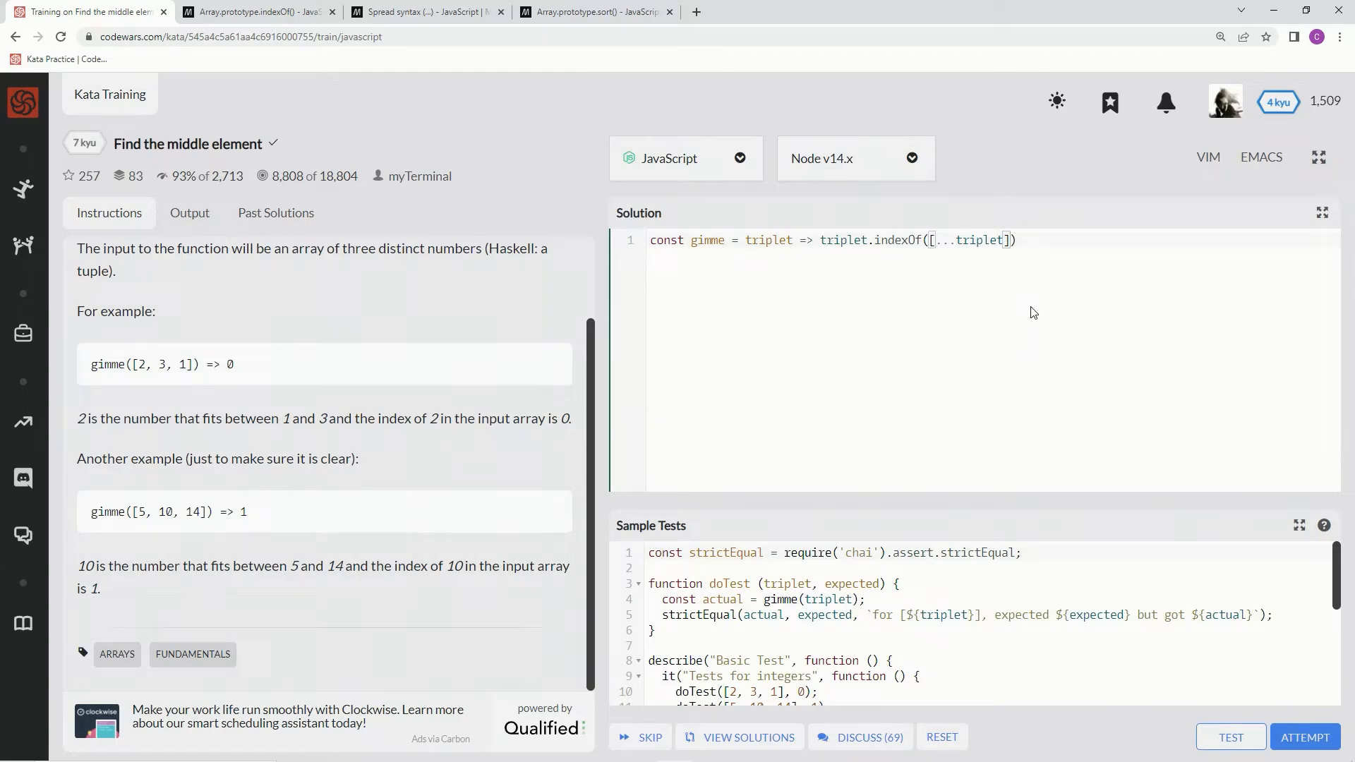
mouse_move(1013, 267)
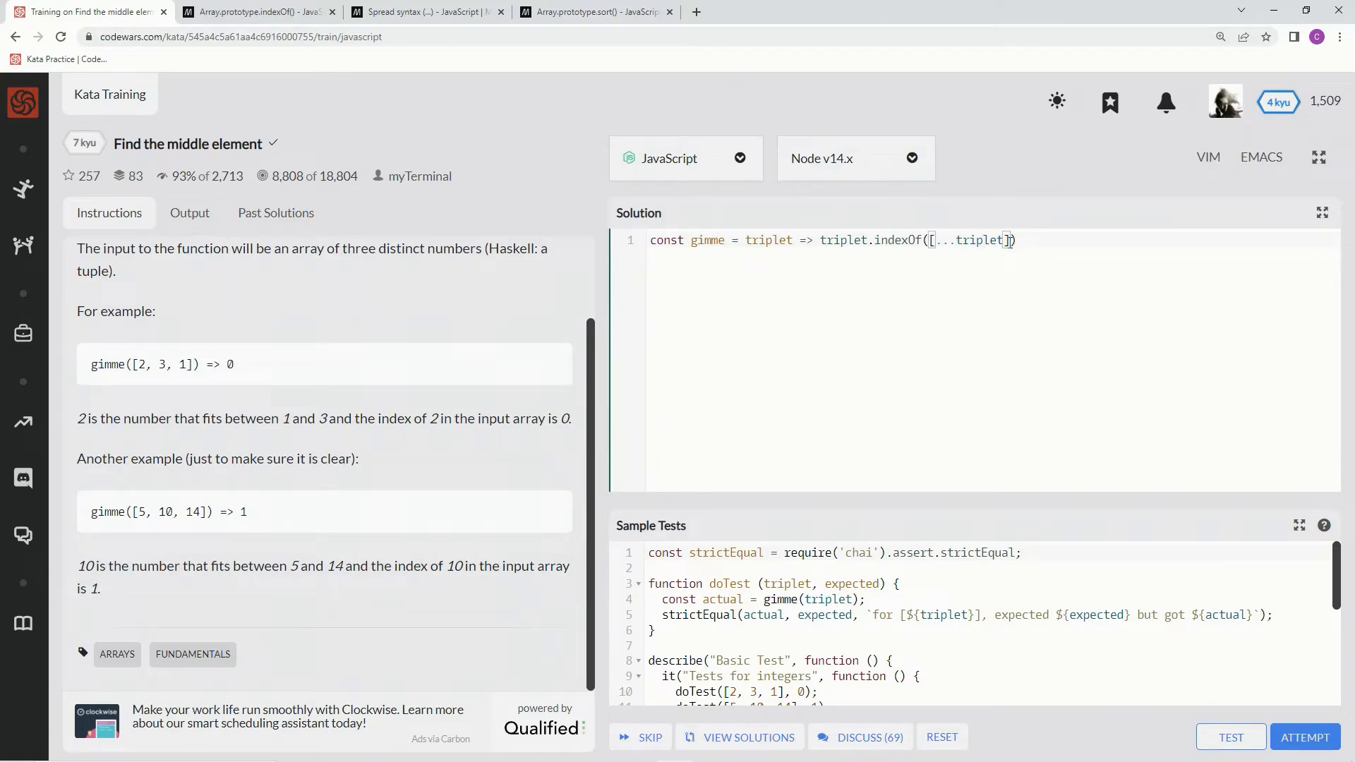
Read the Syntax section of MDN's Array.prototype.sort() page and return to the kata editor.
click(593, 11)
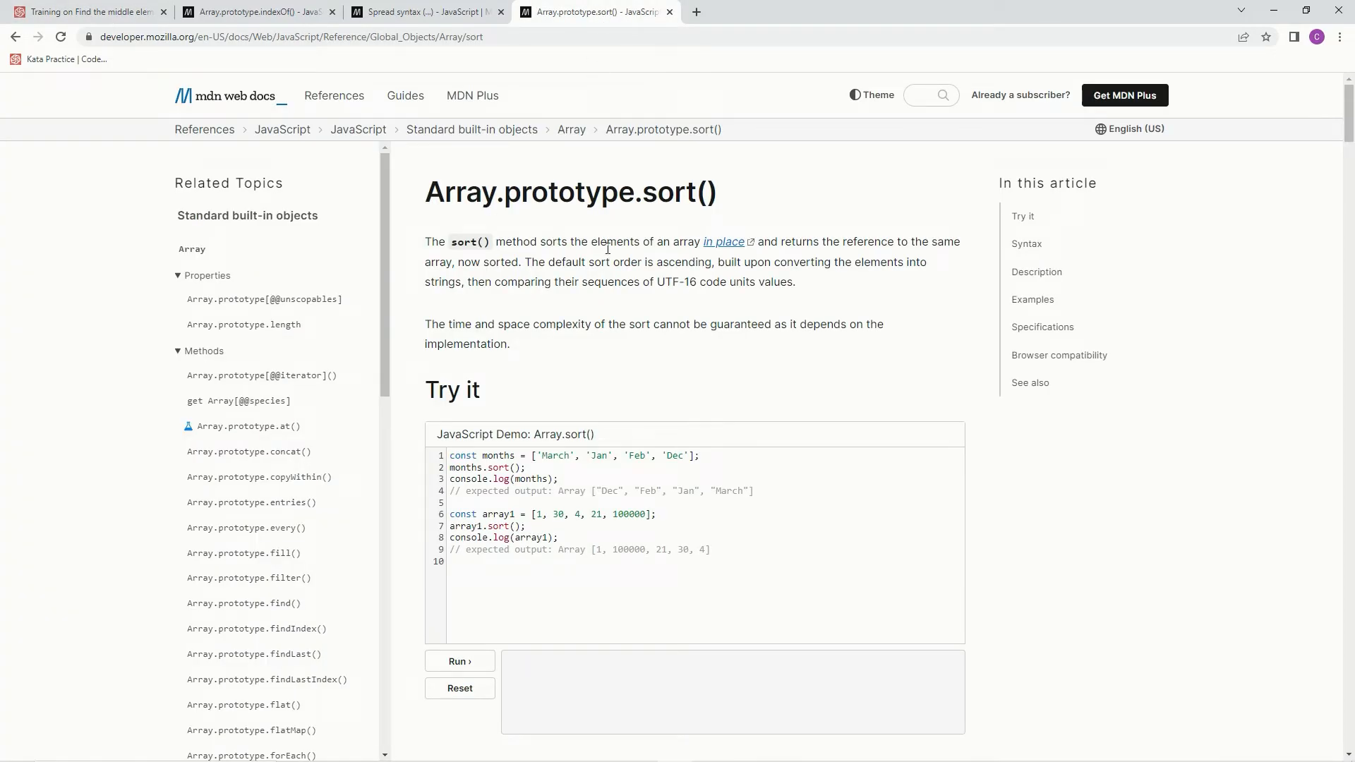
mouse_move(702, 241)
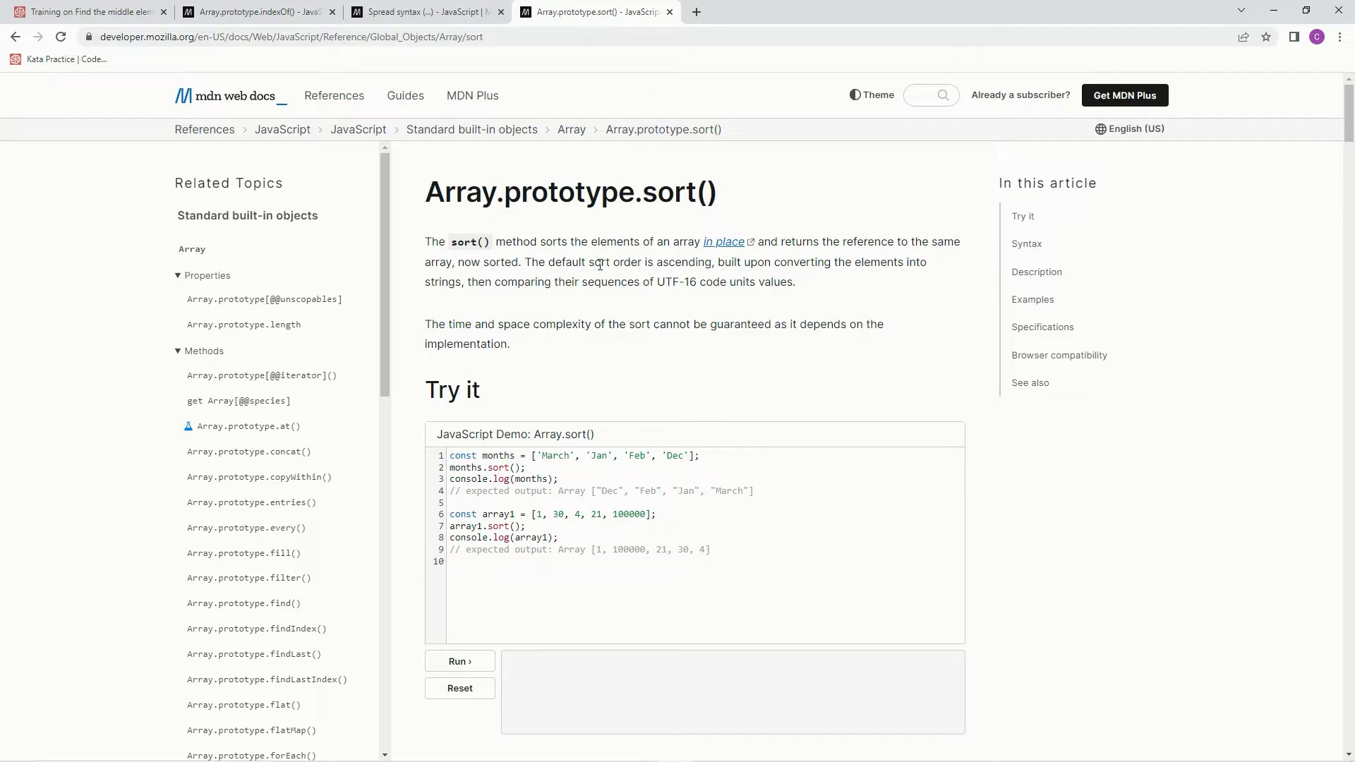
scroll(down, 3)
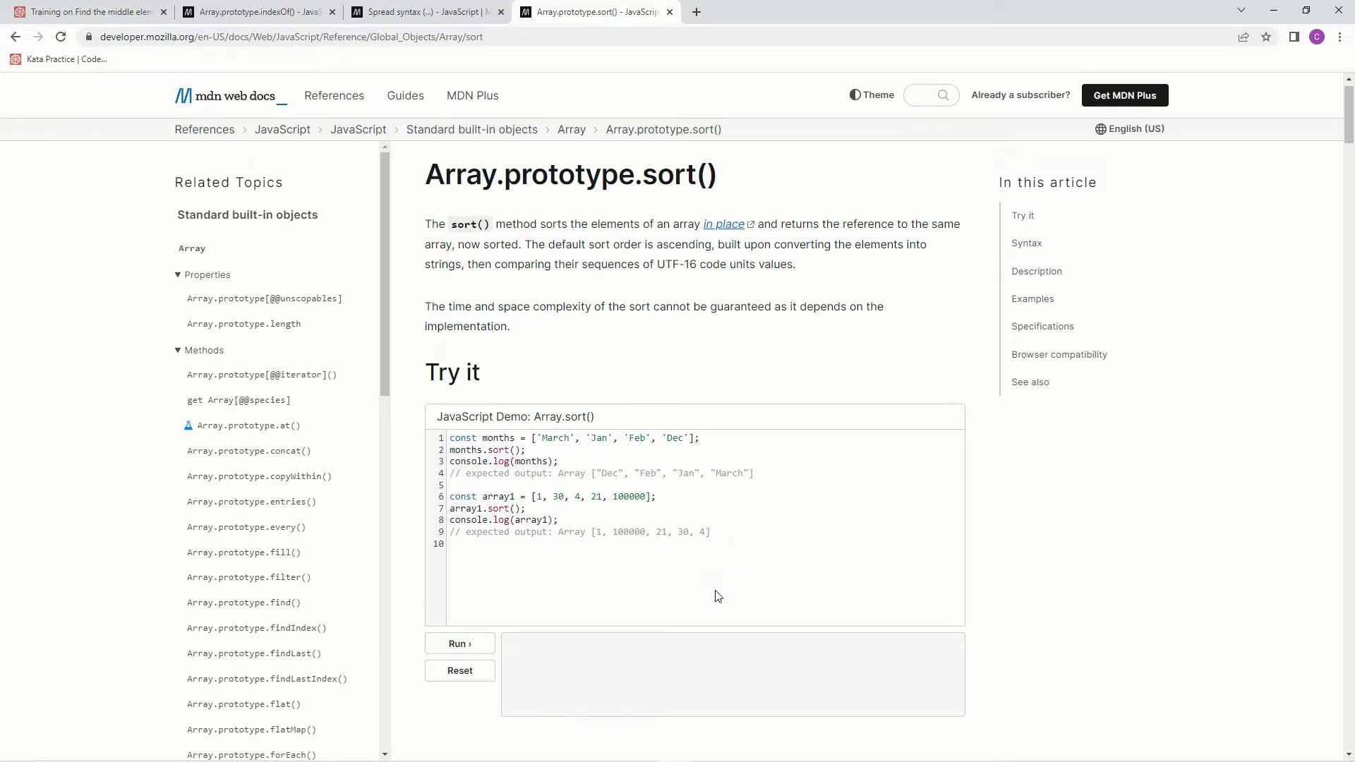
scroll(down, 3)
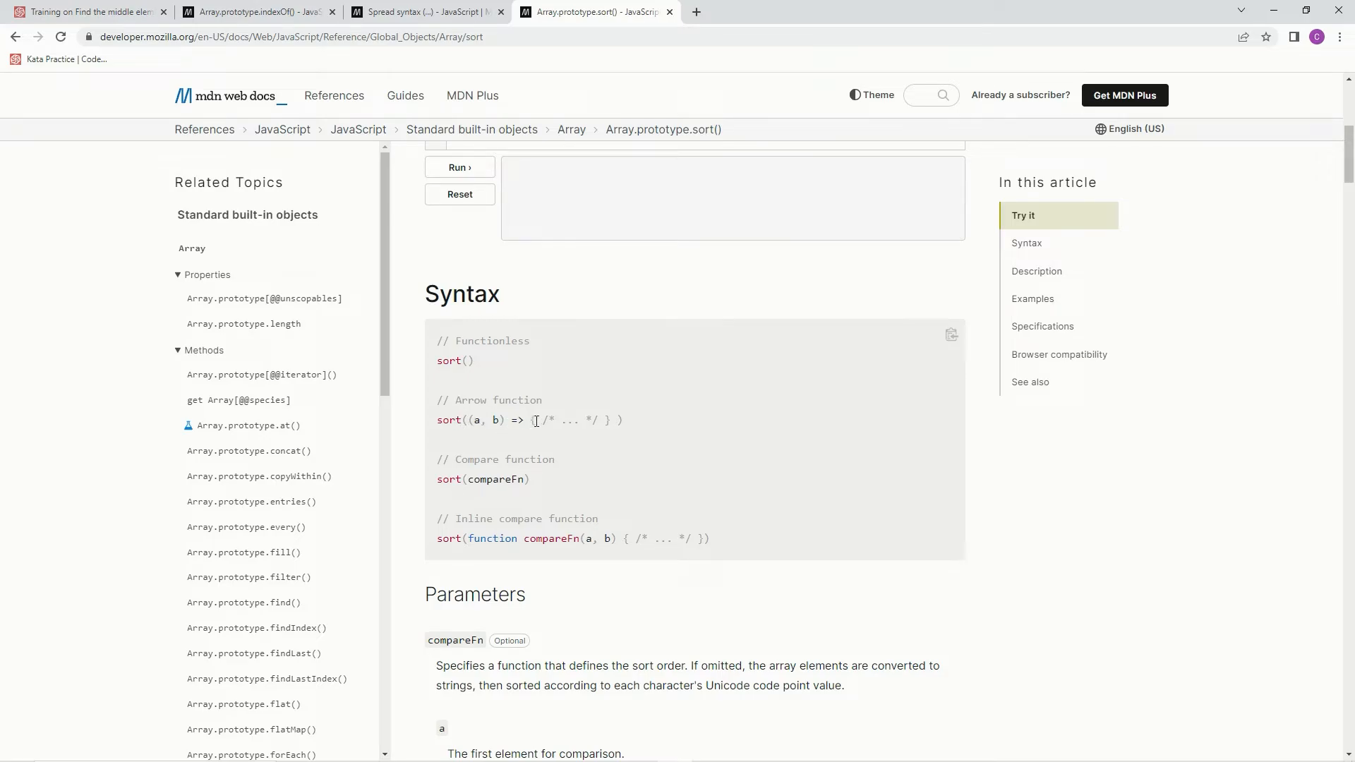
mouse_move(591, 421)
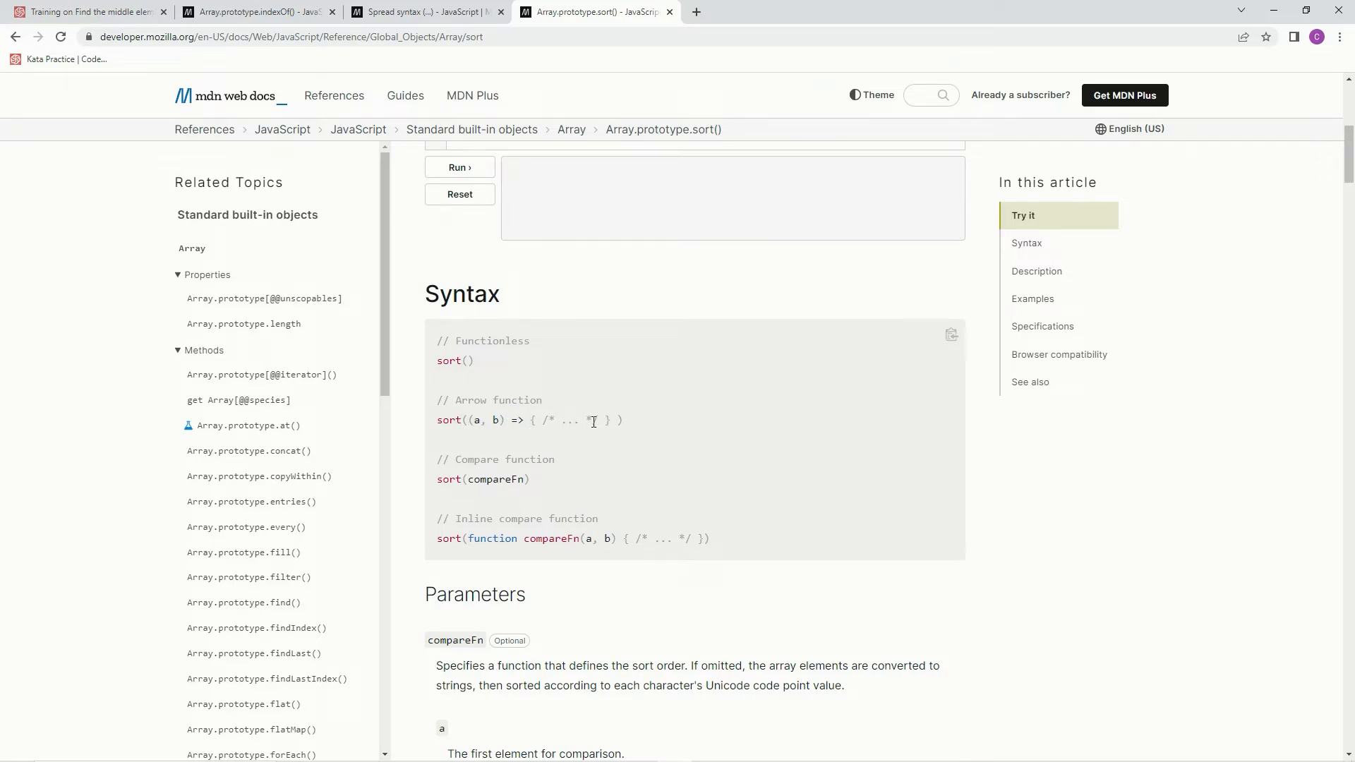
mouse_move(475, 375)
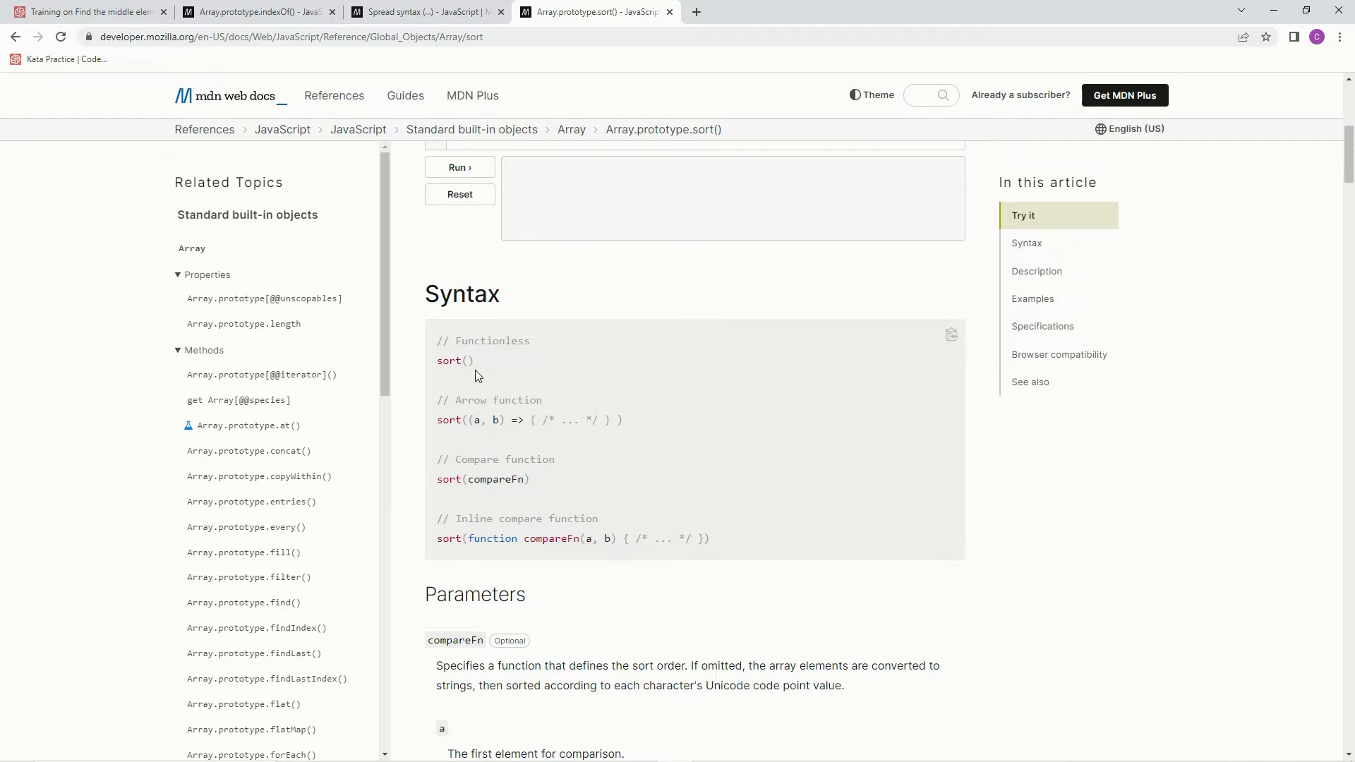
click(86, 11)
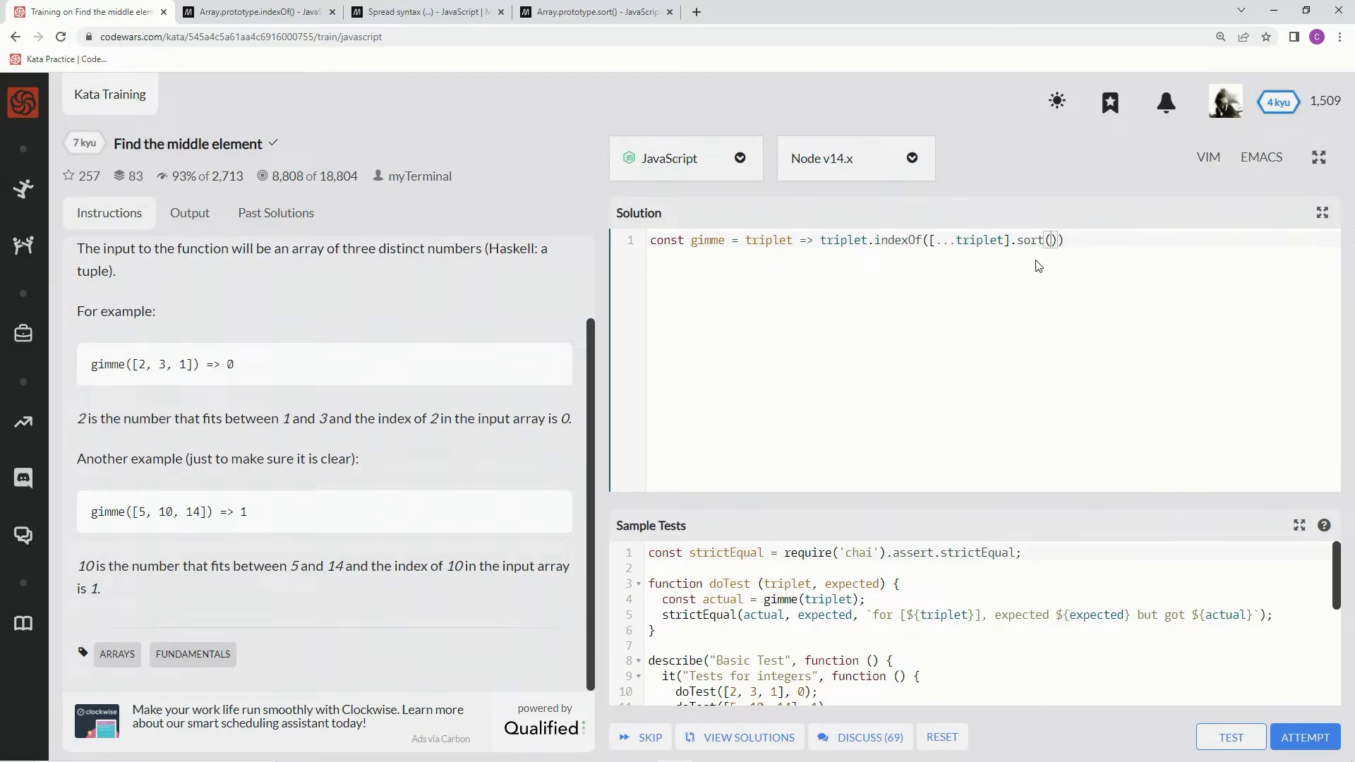
mouse_move(1068, 281)
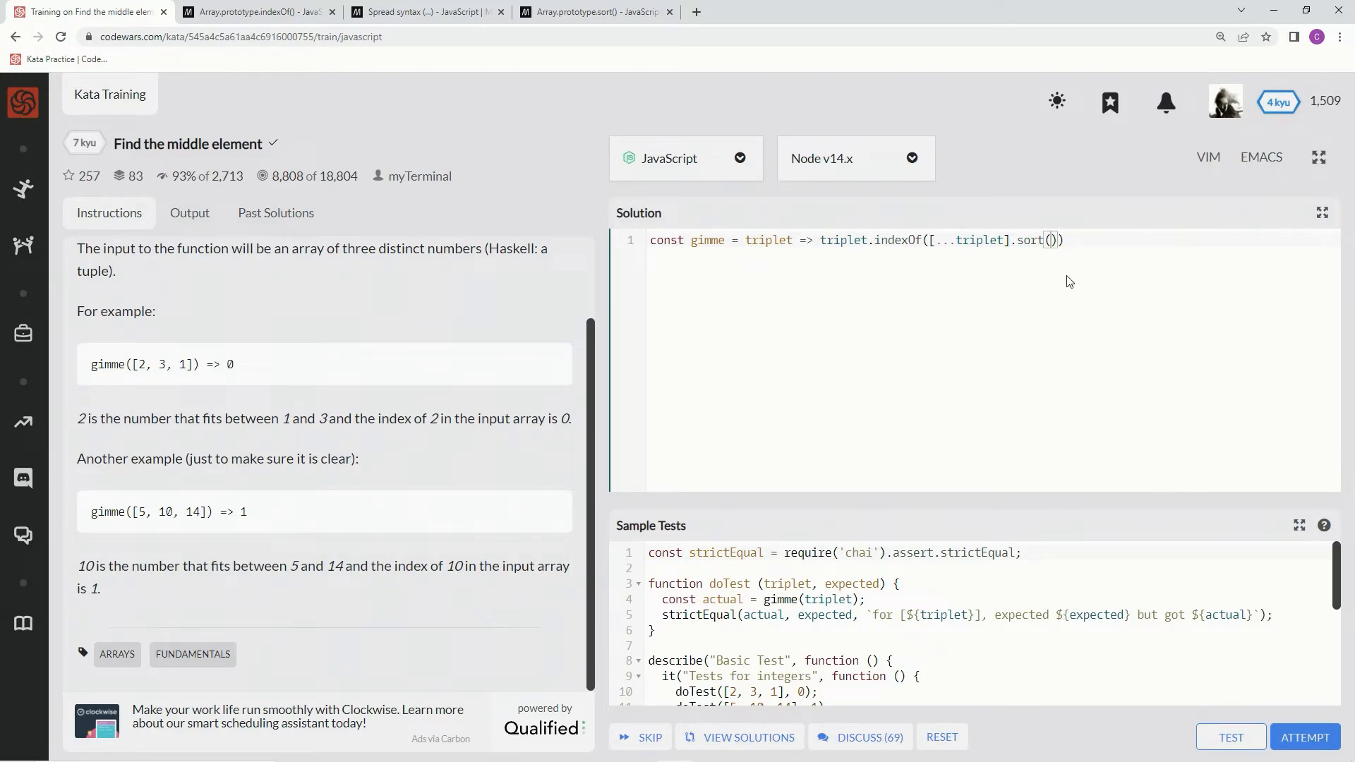
Take index [1] of the sorted copy and run the sample tests.
text([])
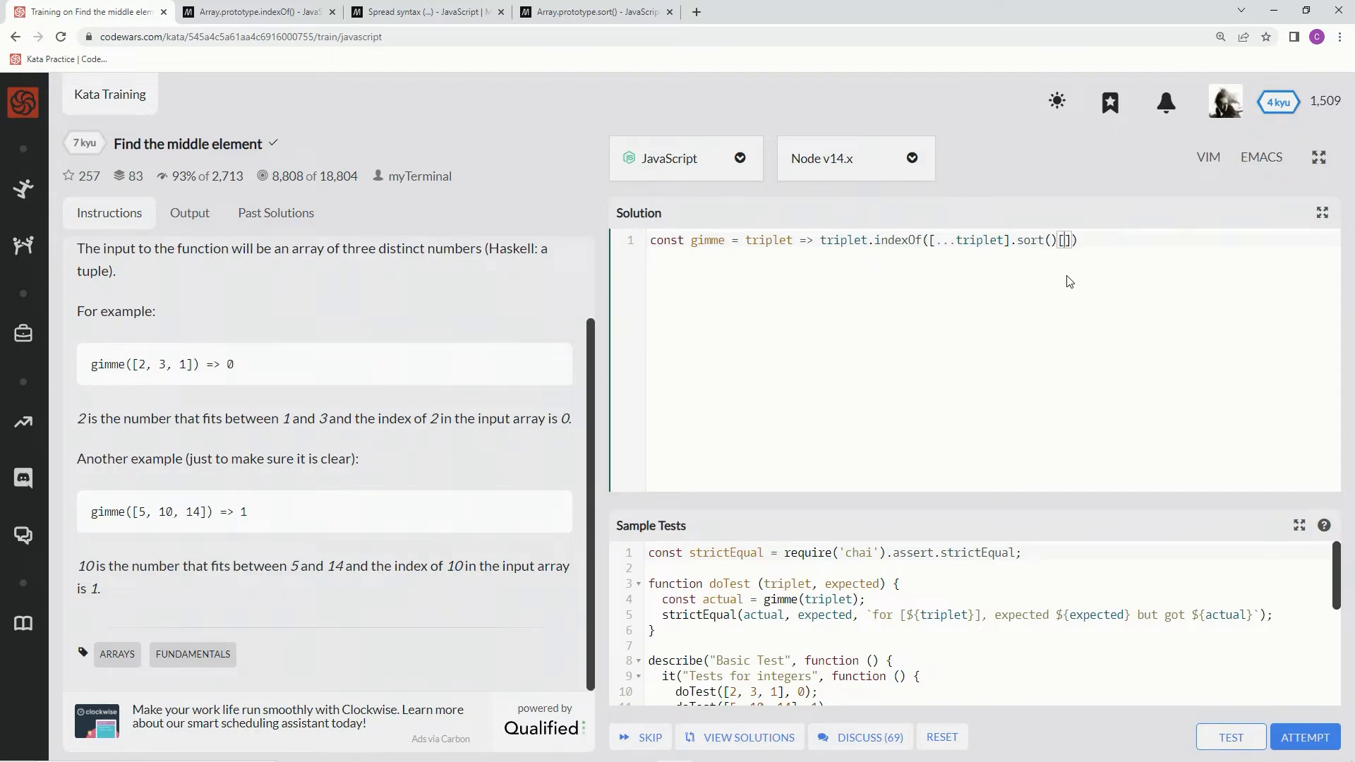
text(1)
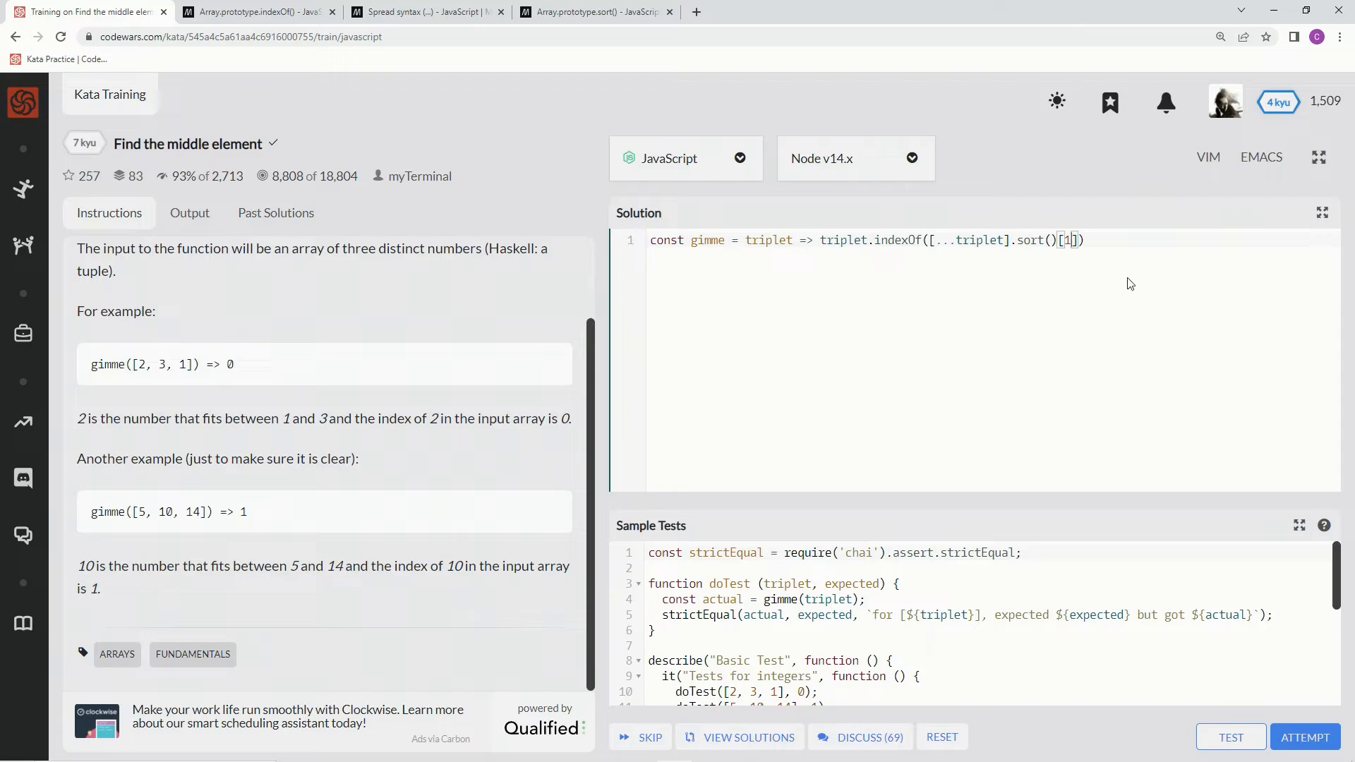
click(1229, 736)
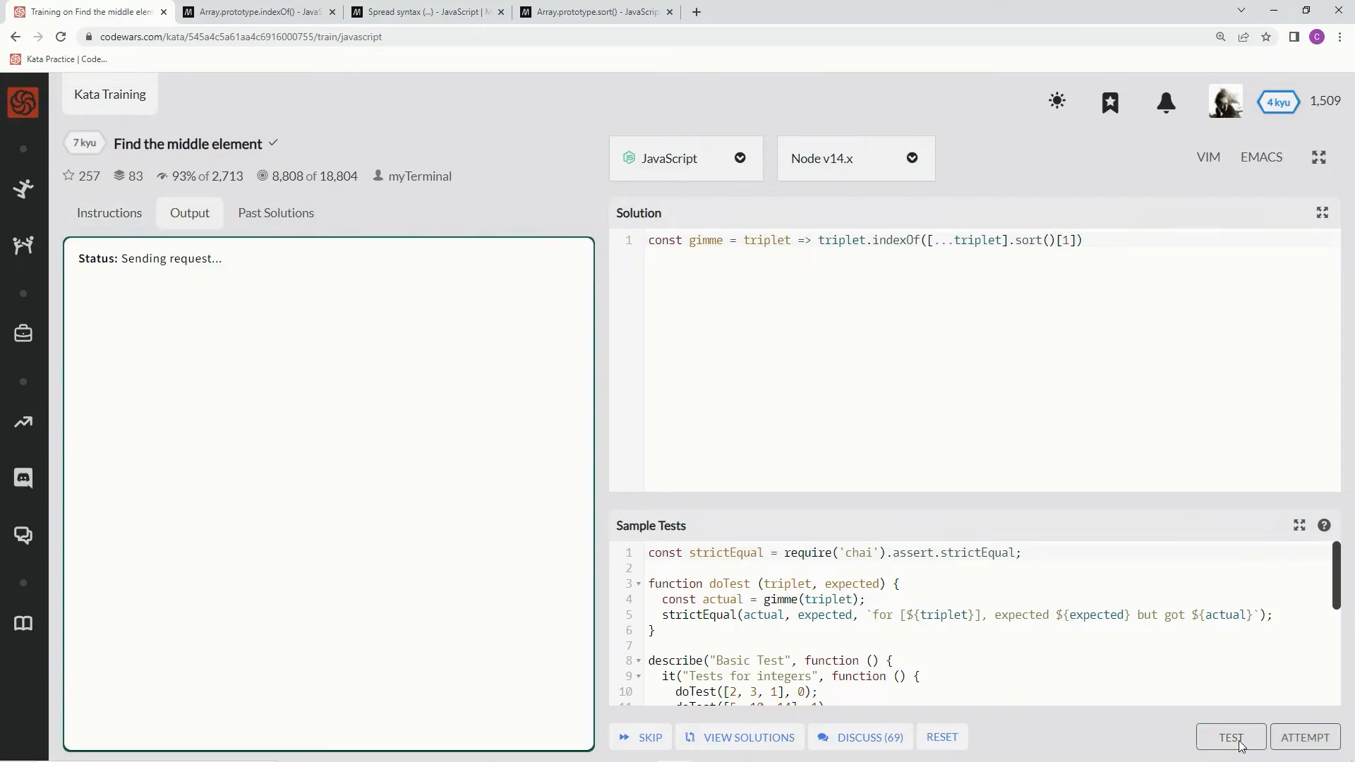
click(1229, 737)
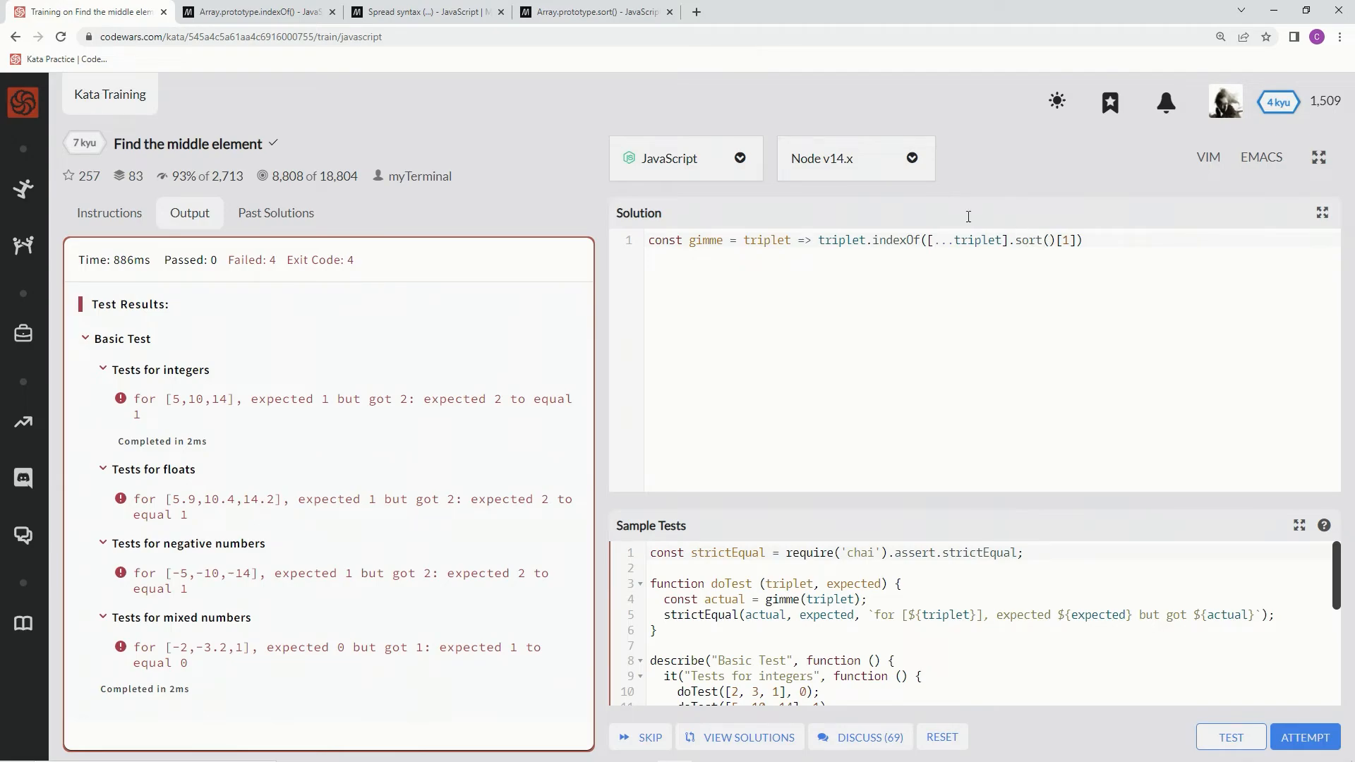
Add the numeric comparator (a,b) => a - b to sort() so the sample tests pass.
click(595, 11)
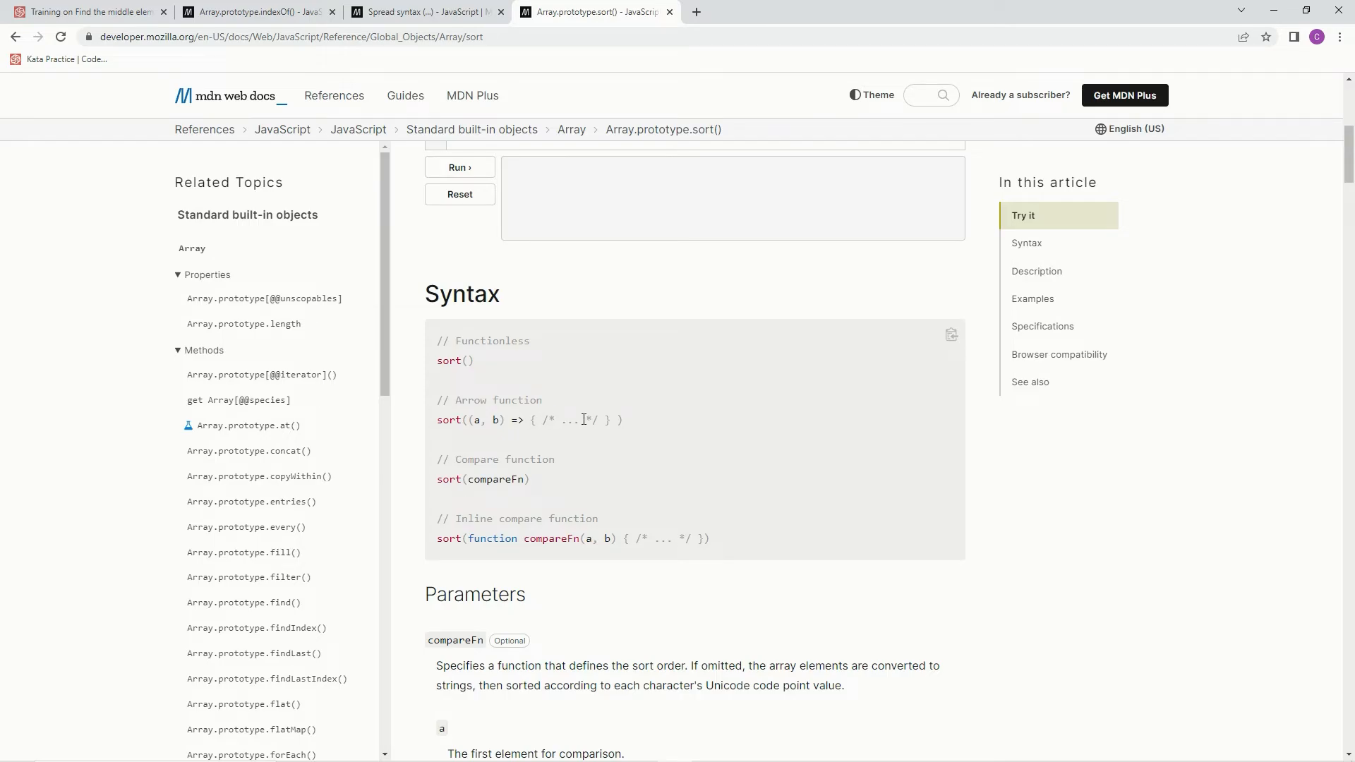
click(89, 11)
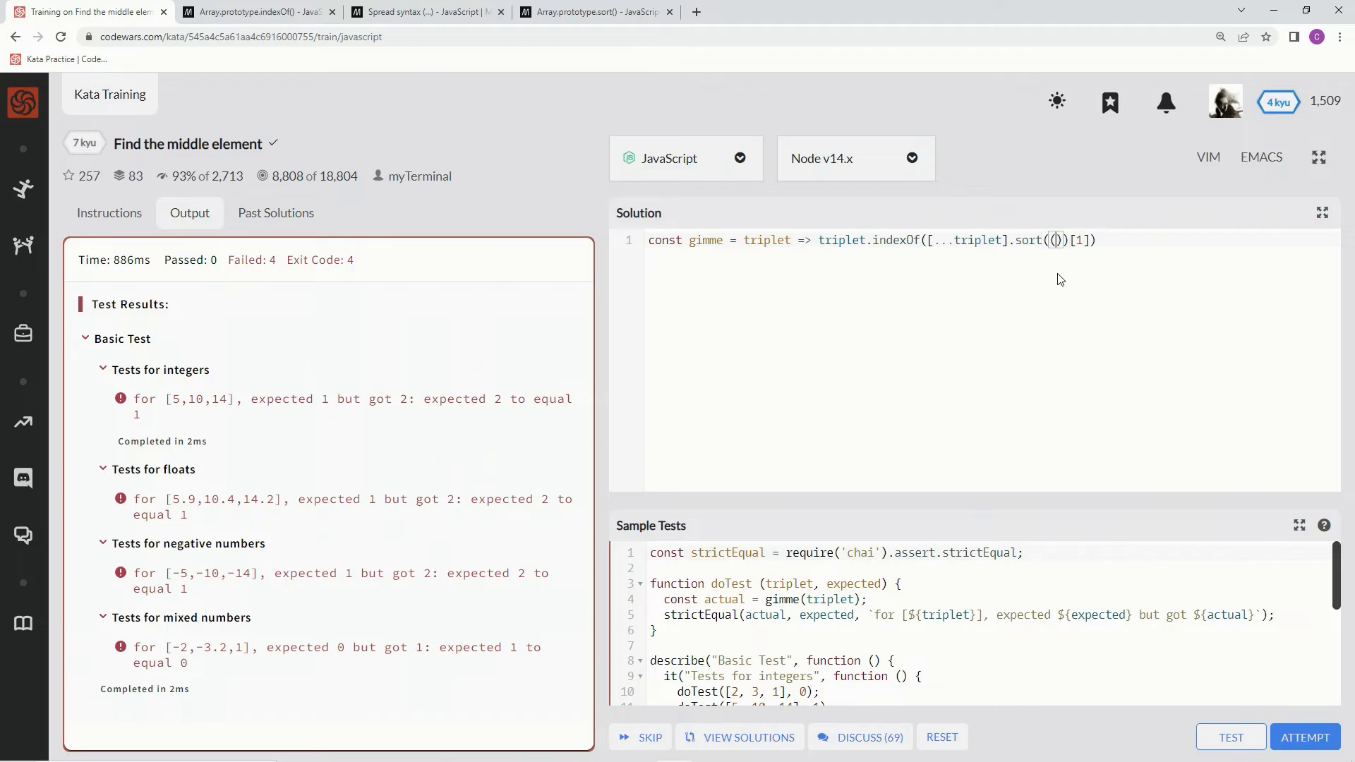
text(a,b)
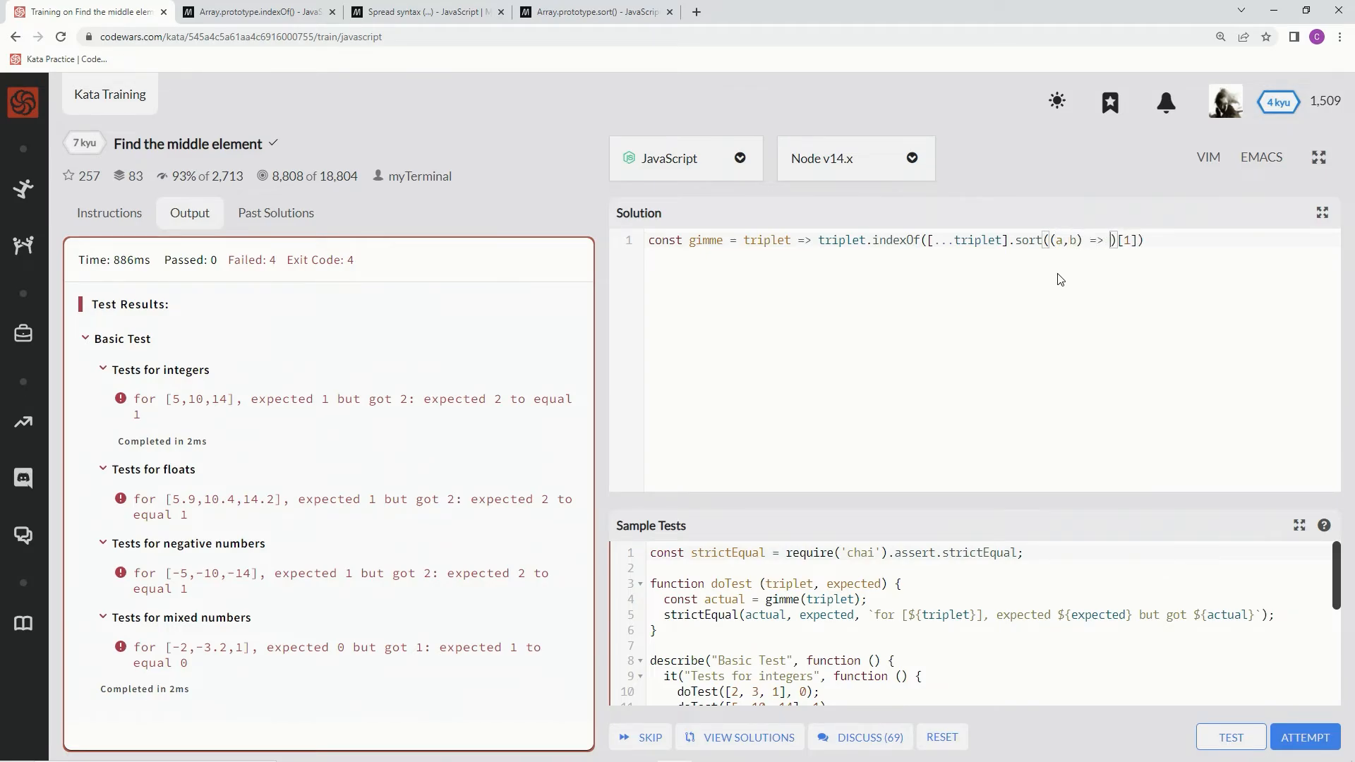
text(a - b)
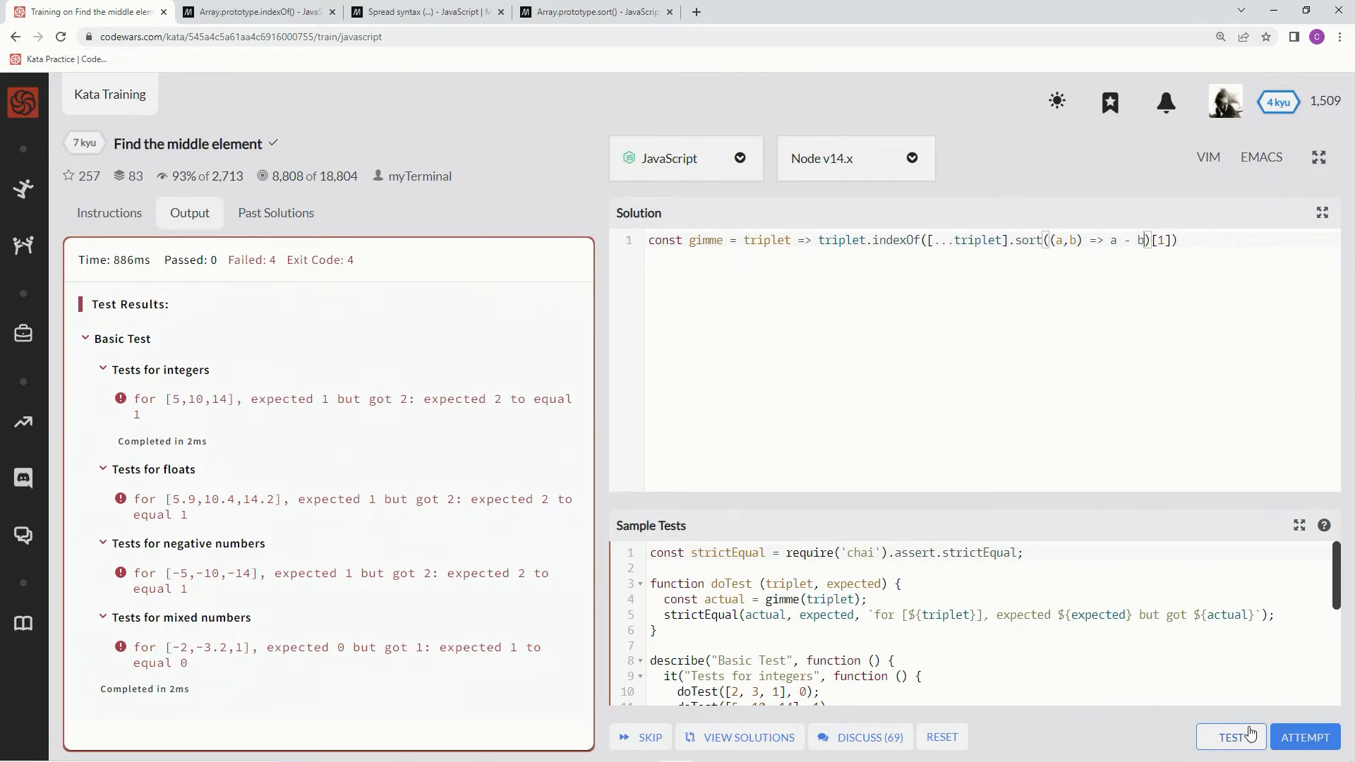
click(1231, 737)
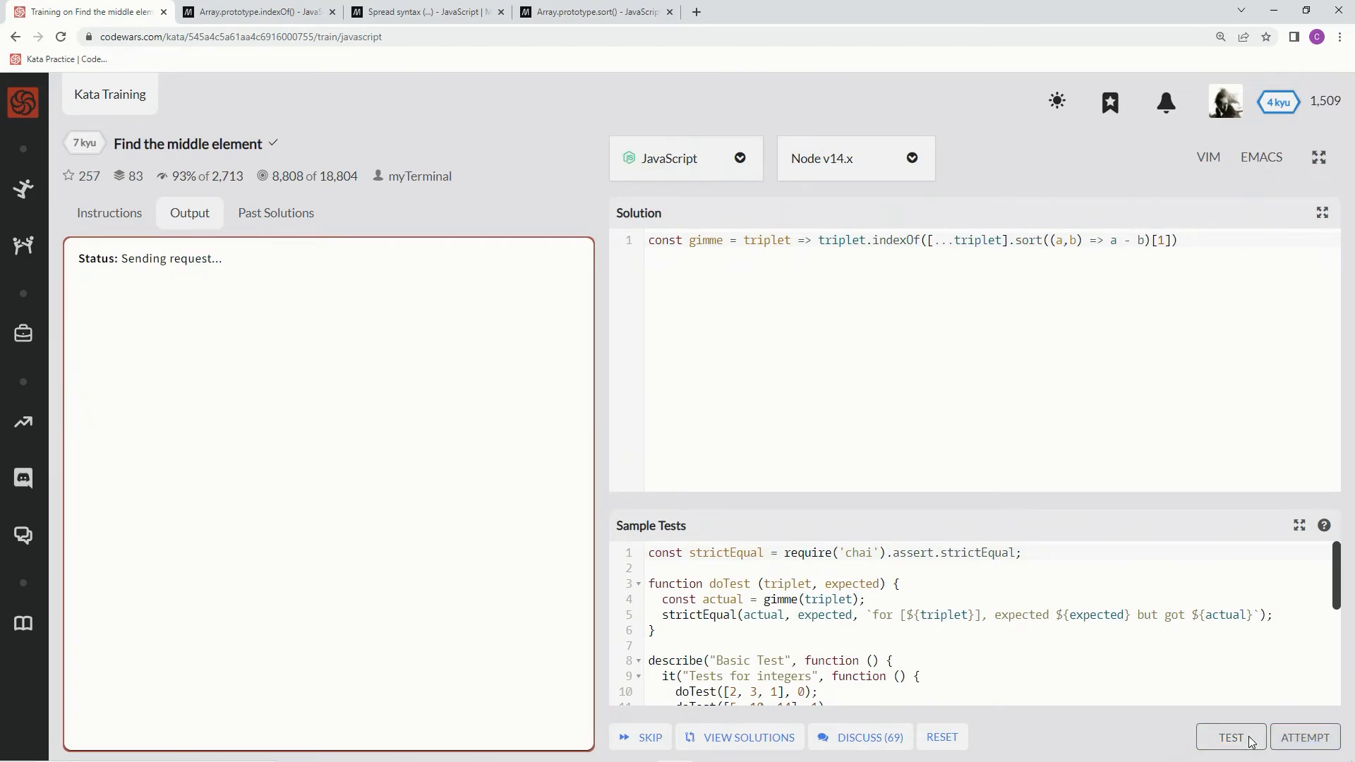
click(1231, 737)
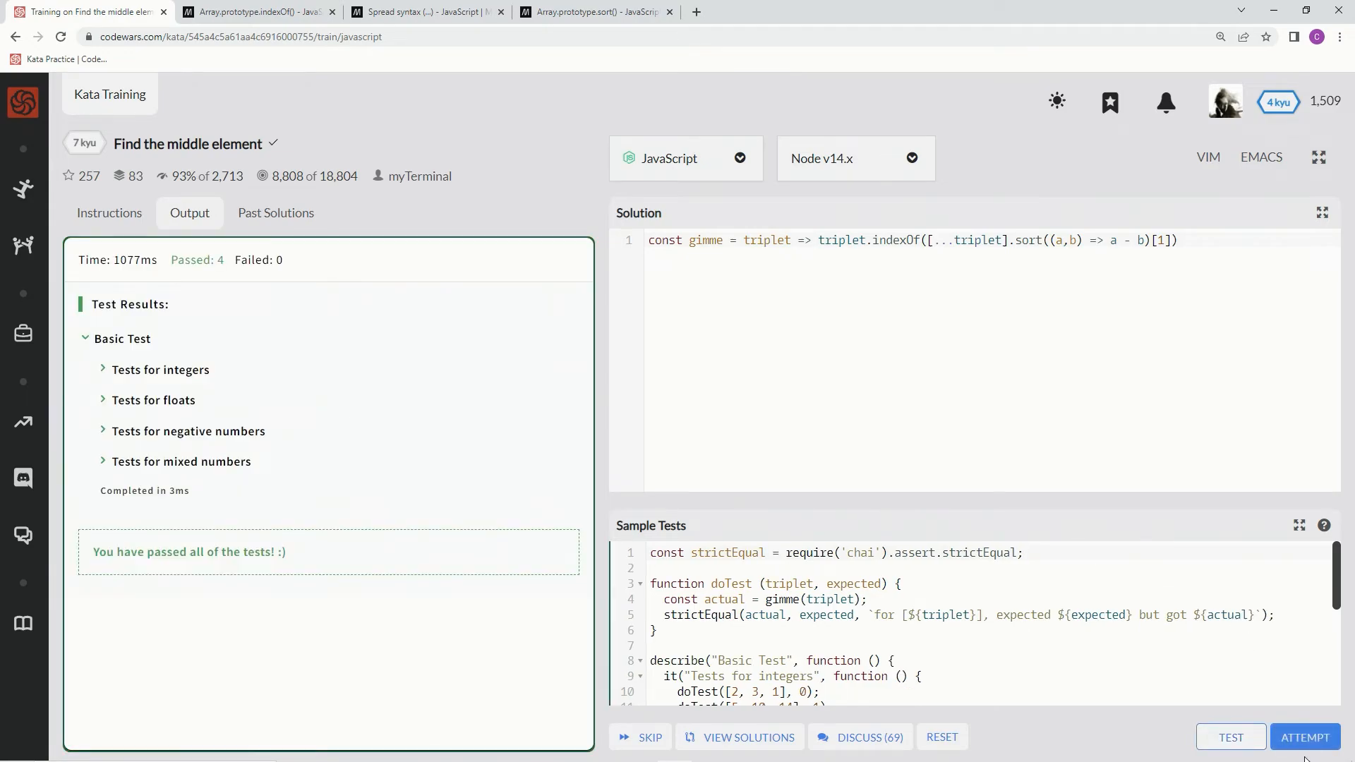
Restore the if-based function gimme, pass all 104 attempt tests and submit it as final.
click(1304, 736)
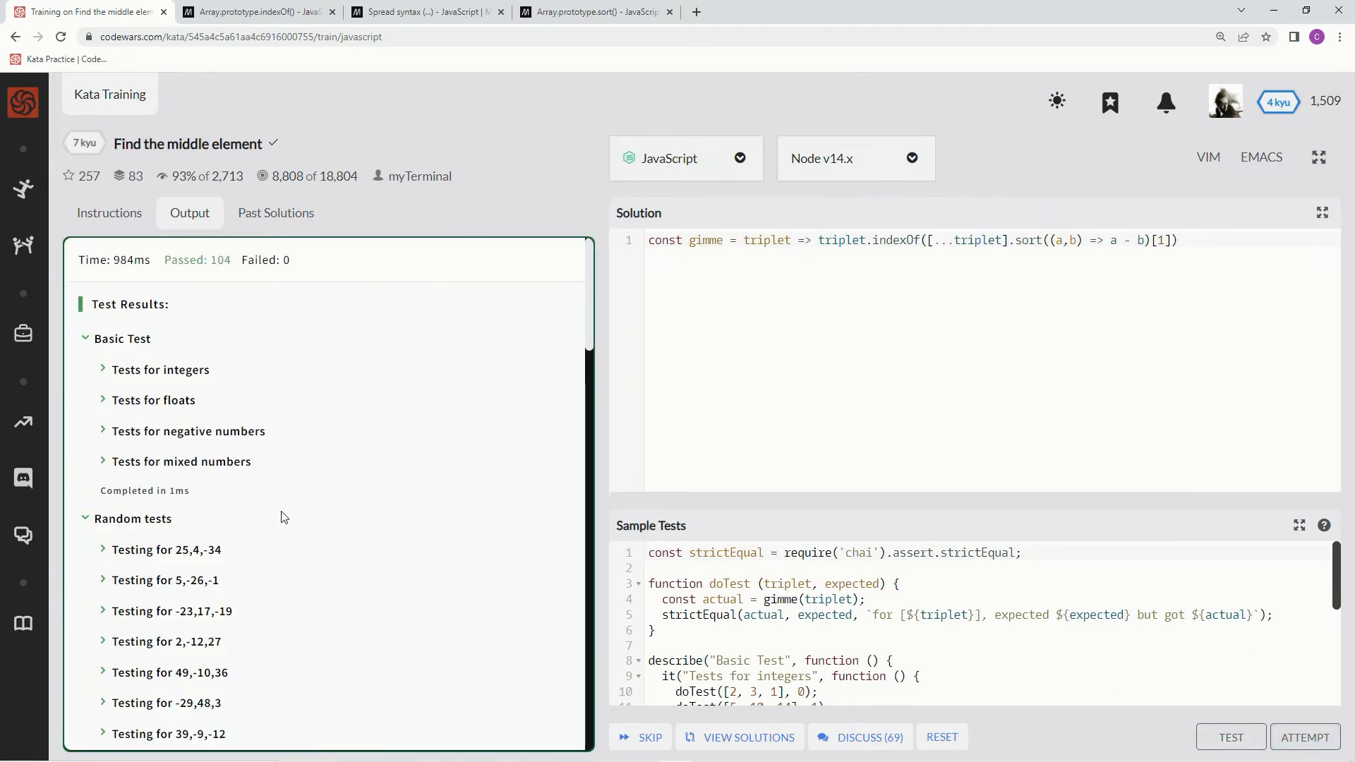
click(1230, 736)
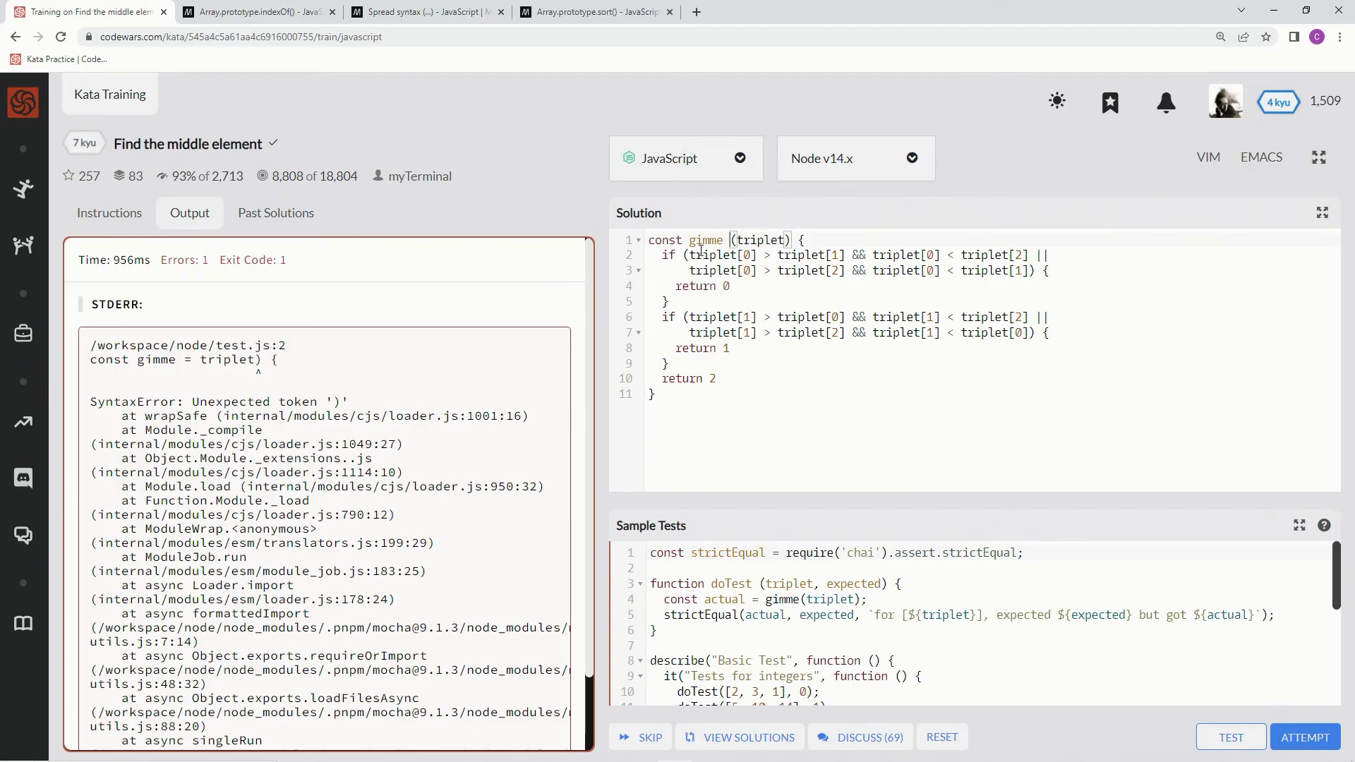
click(1230, 737)
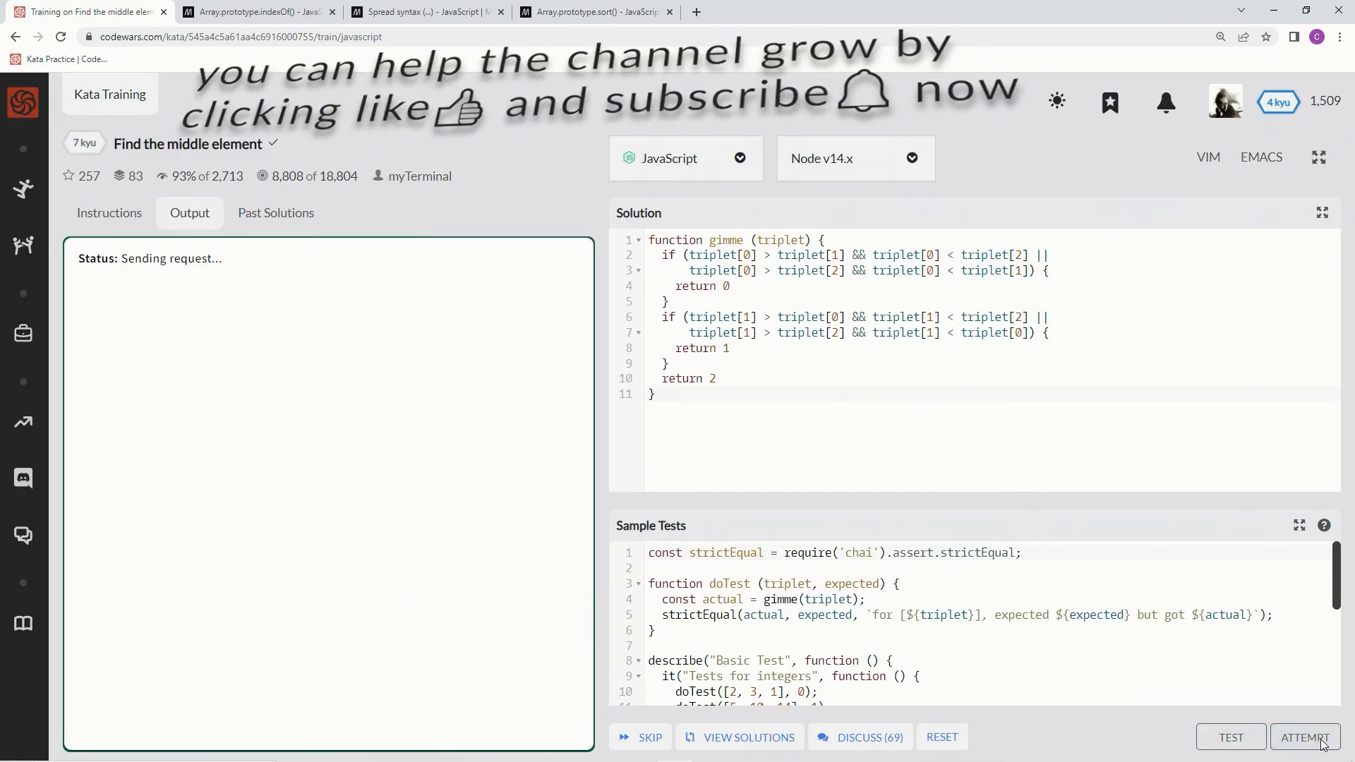
click(1304, 737)
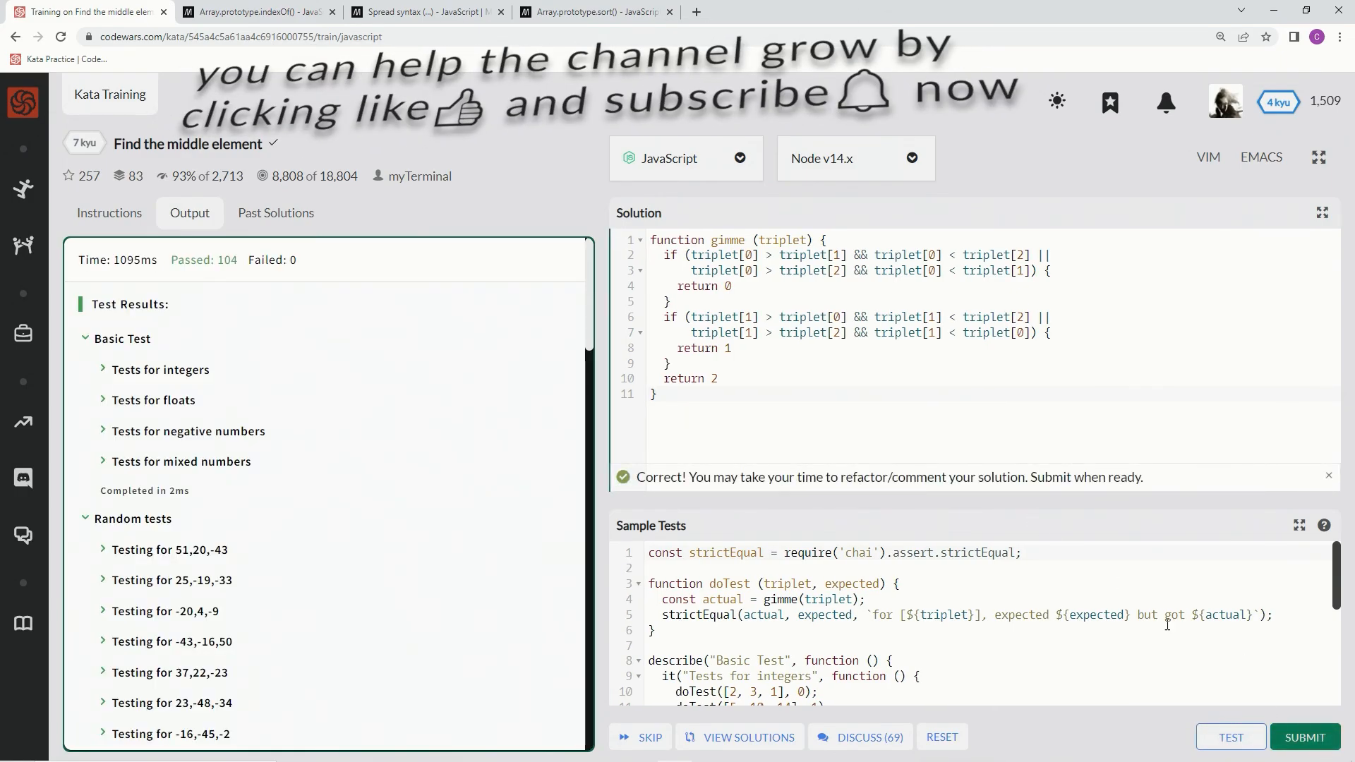
click(1302, 737)
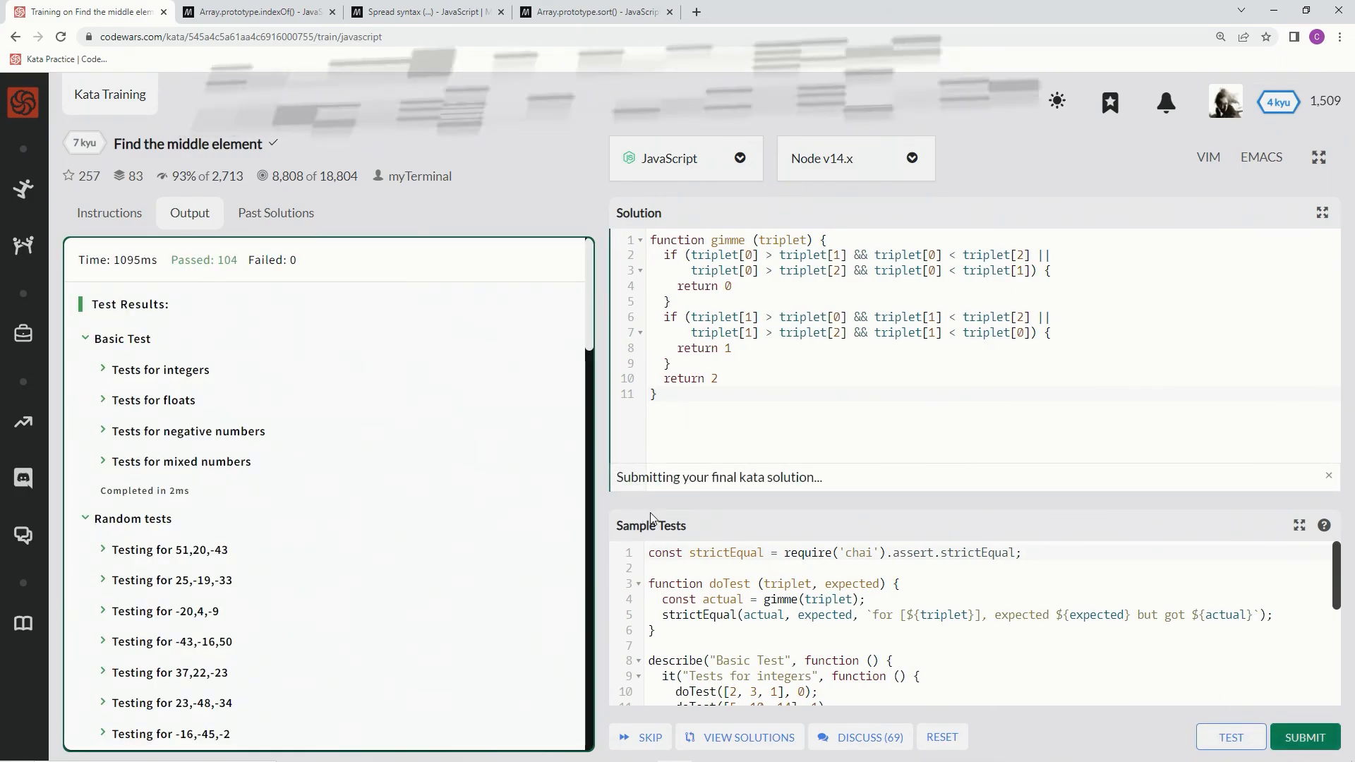
Rate the kata as very satisfying and filter the solutions list to My Solutions.
click(1303, 737)
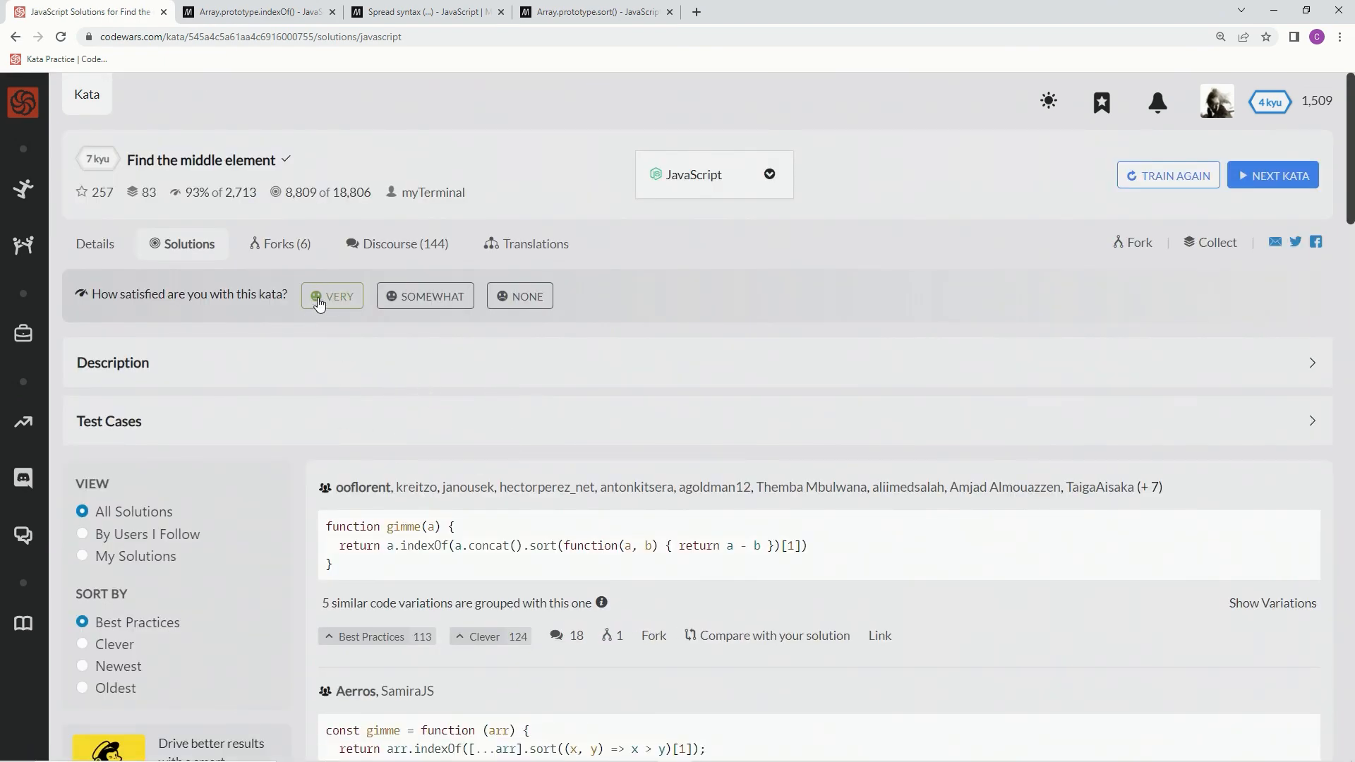
click(82, 556)
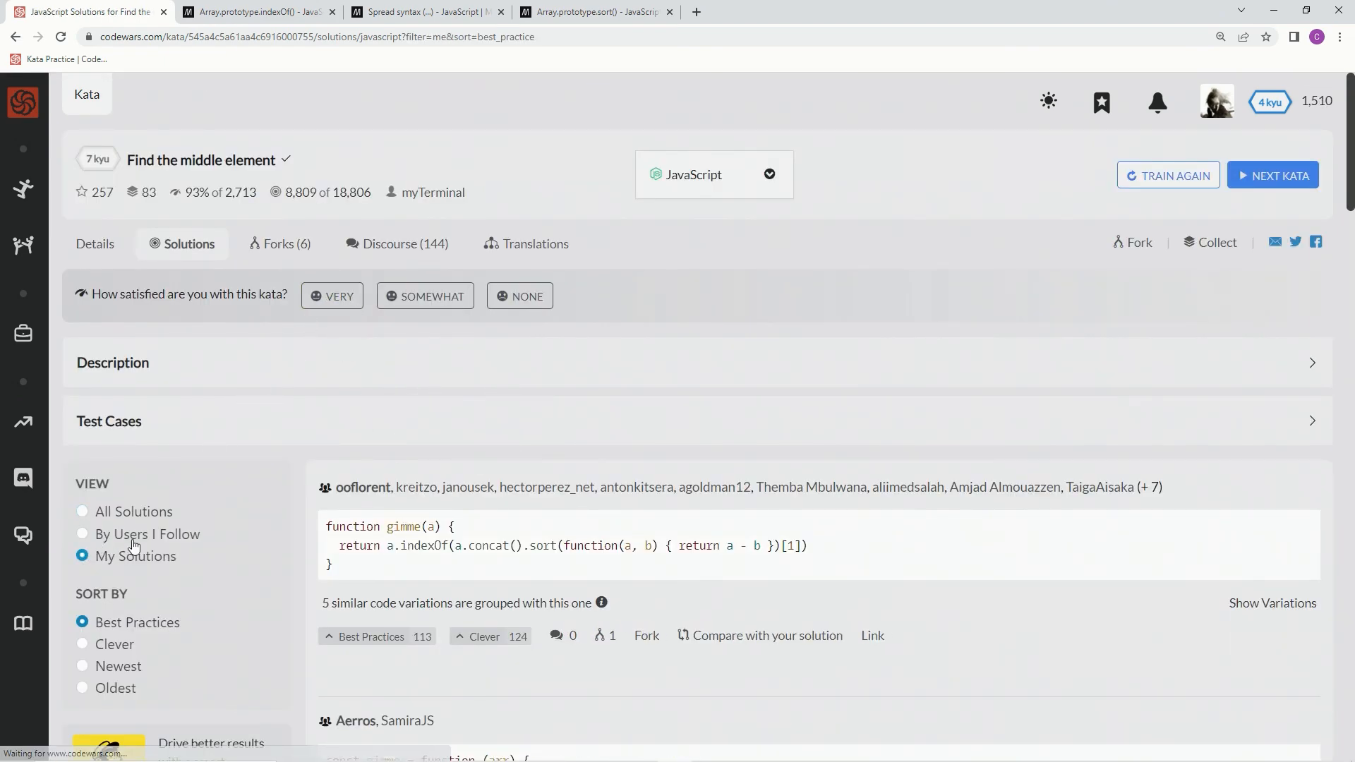
click(330, 295)
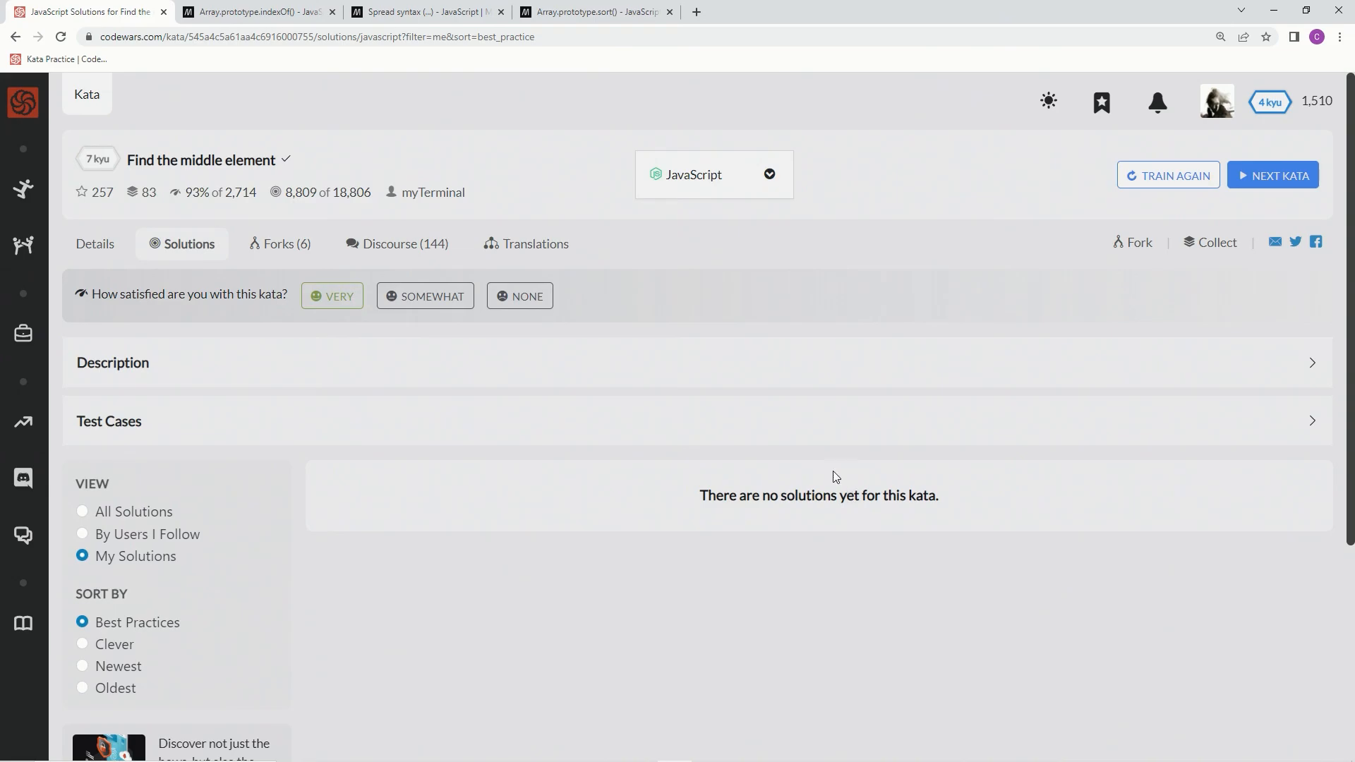
mouse_move(743, 431)
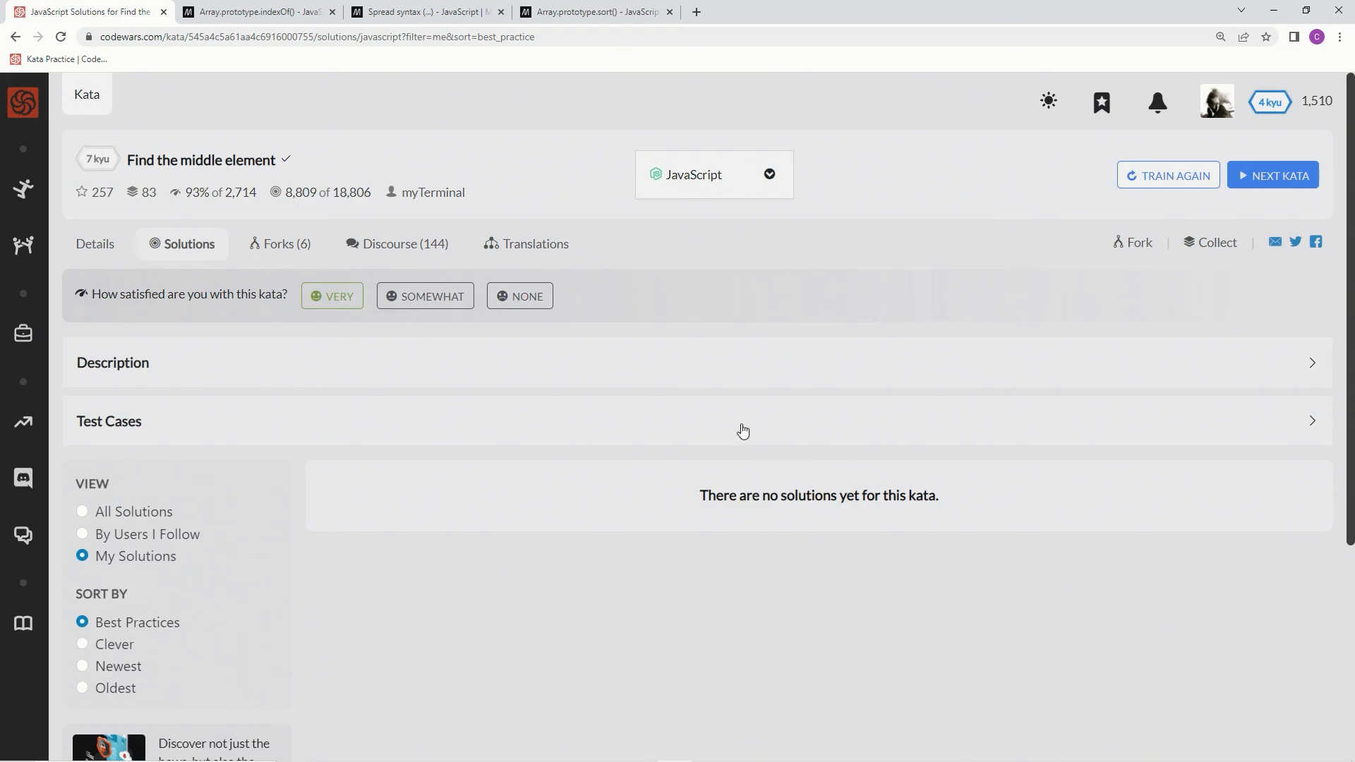